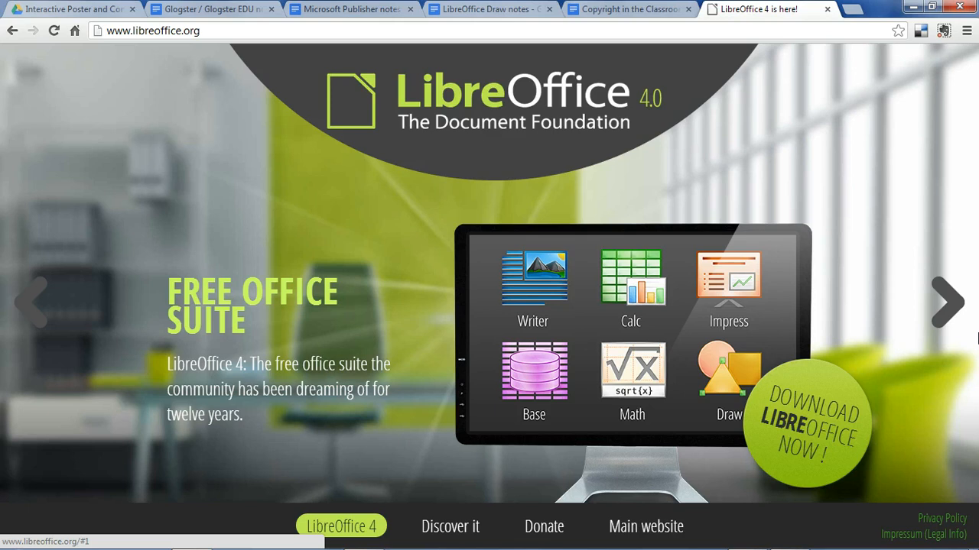
mouse_move(946, 237)
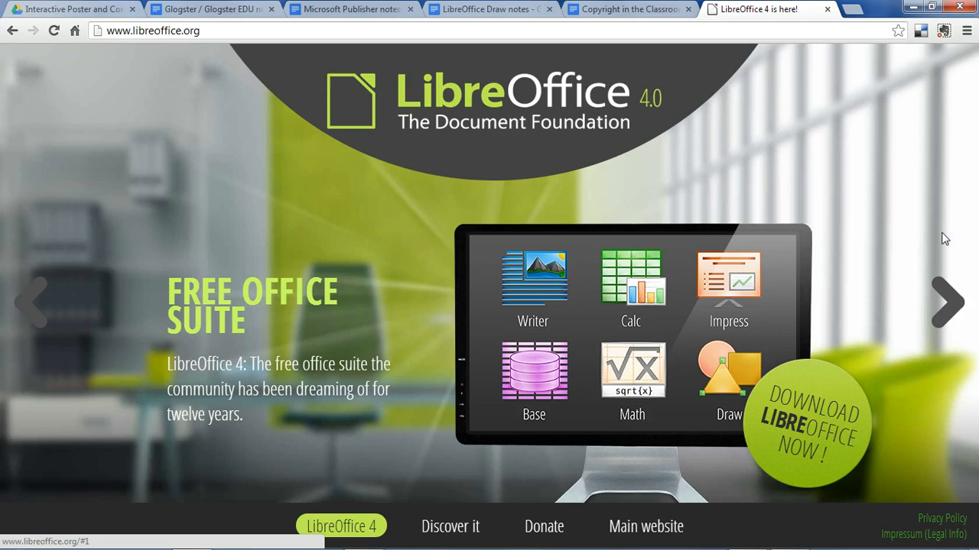
mouse_move(672, 375)
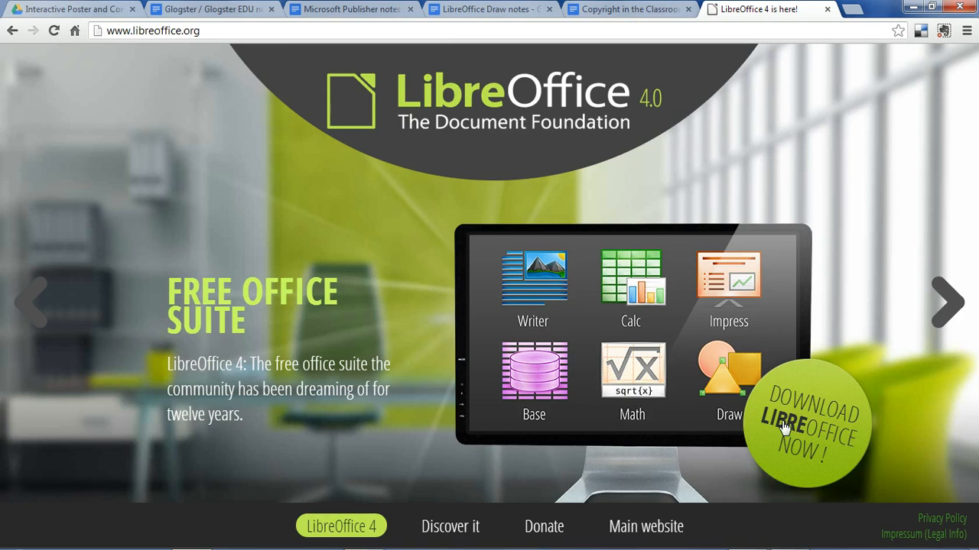
mouse_move(834, 316)
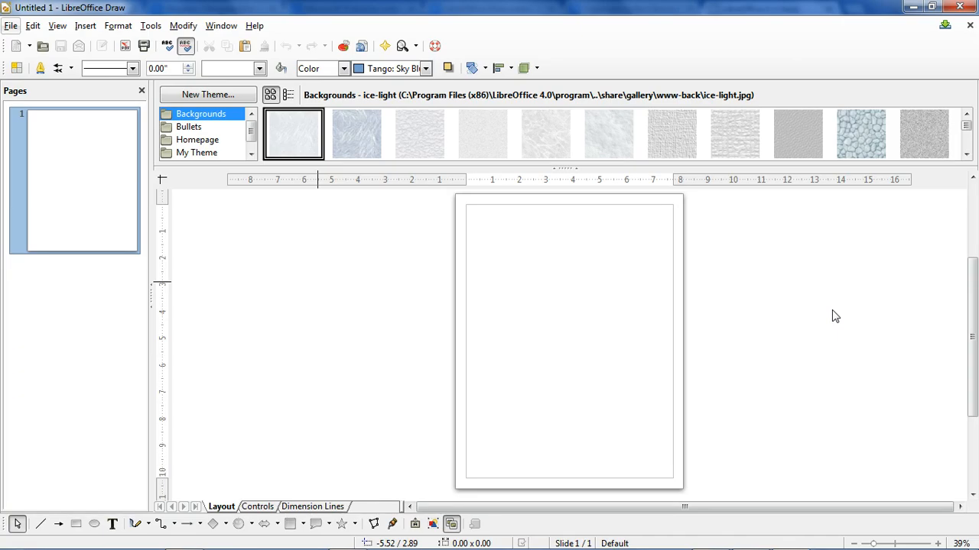
mouse_move(866, 347)
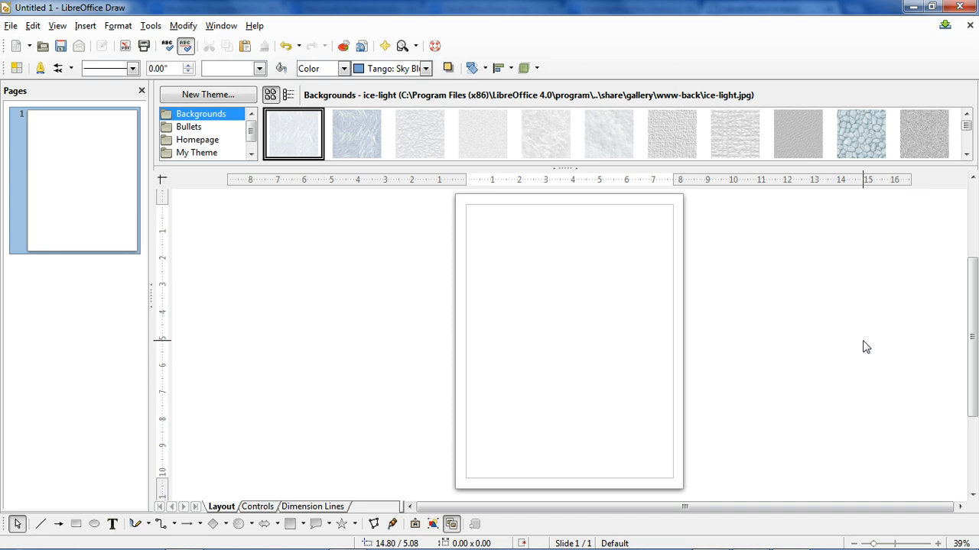
mouse_move(245, 314)
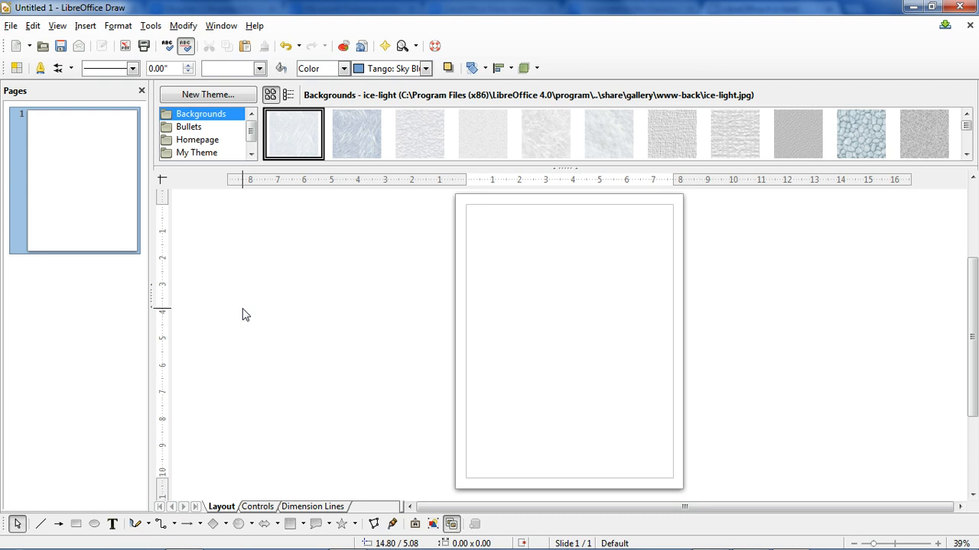
mouse_move(277, 202)
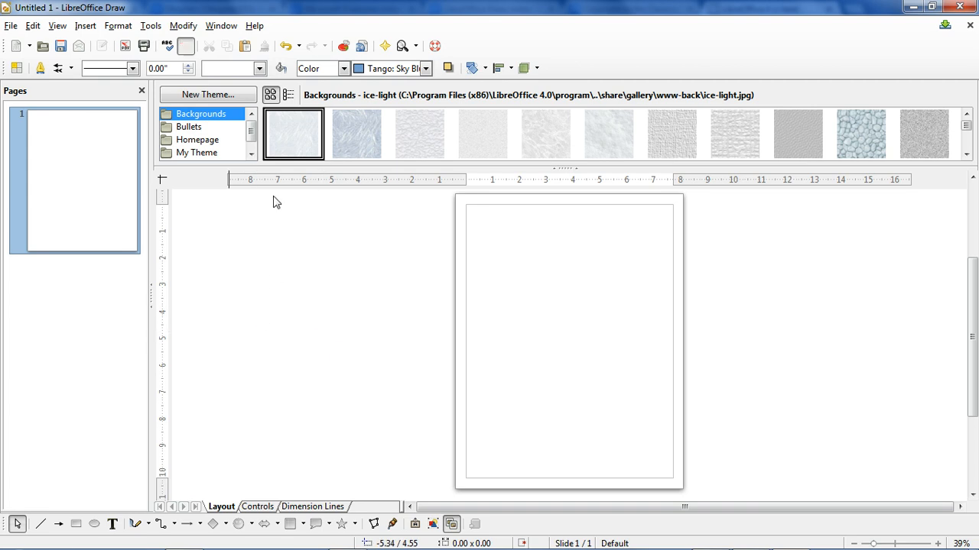
mouse_move(569, 208)
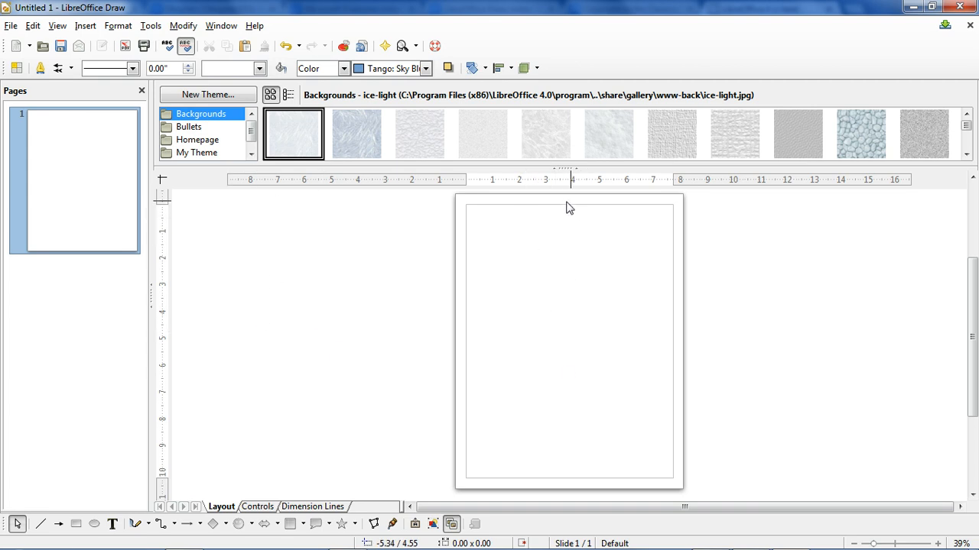
mouse_move(470, 504)
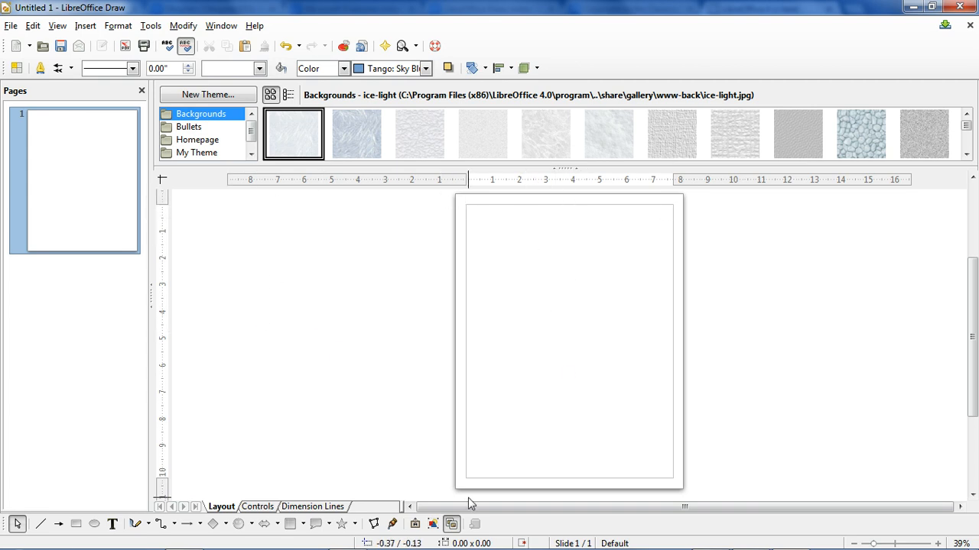
- Review the Page Setup width and paper format, closing without changes
left_click(118, 25)
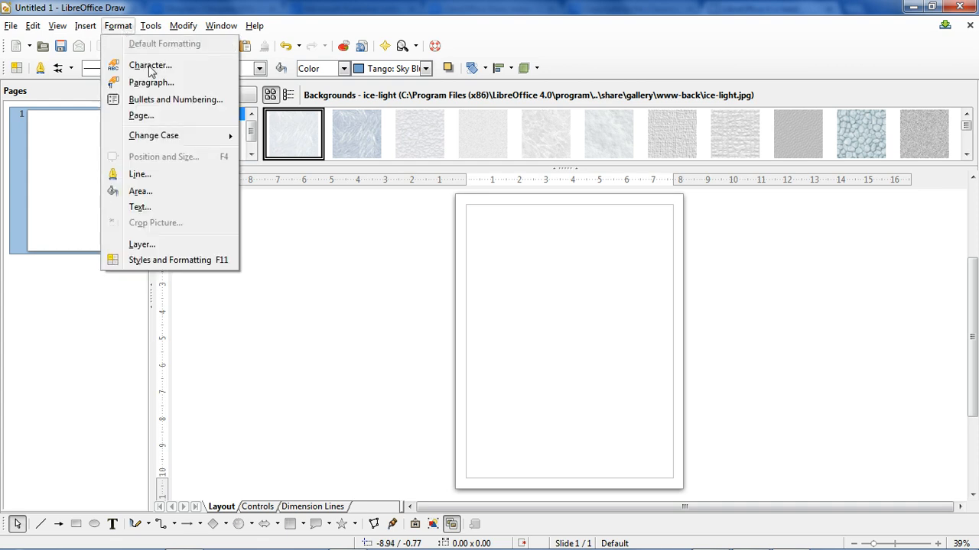
left_click(141, 115)
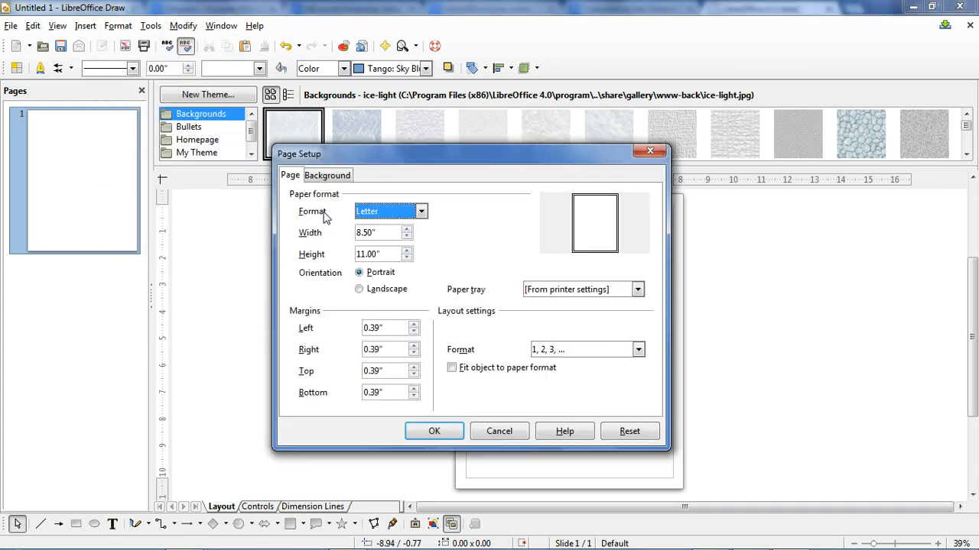
left_click(380, 232)
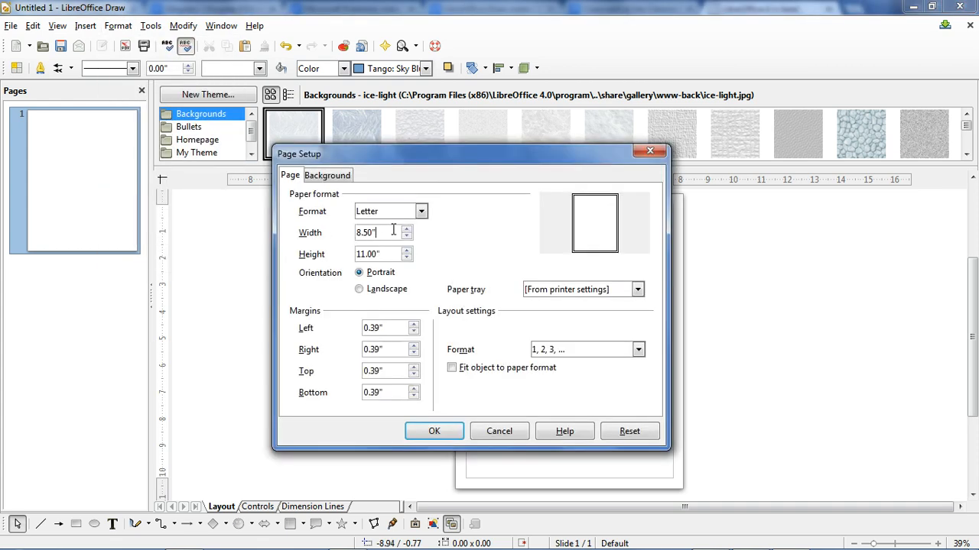
left_click(421, 211)
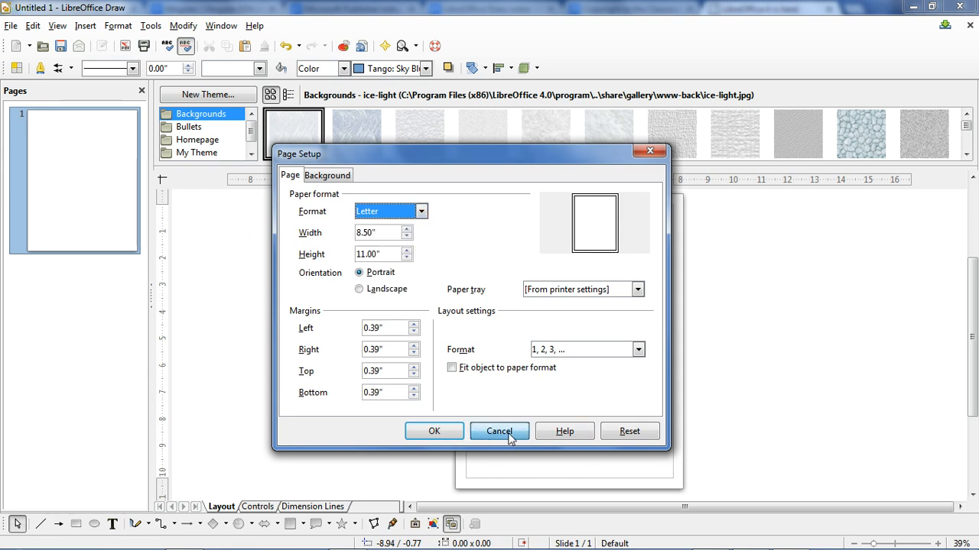
left_click(498, 431)
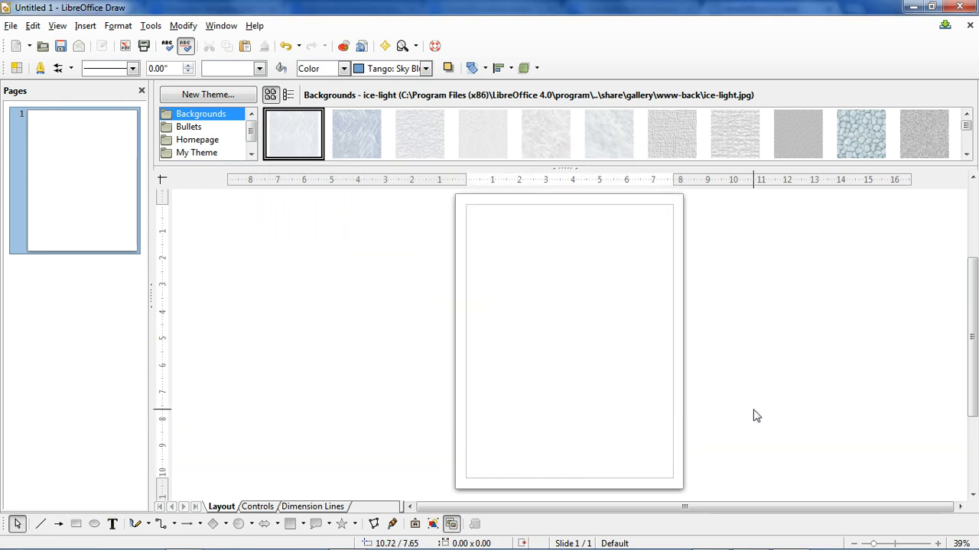
mouse_move(17, 46)
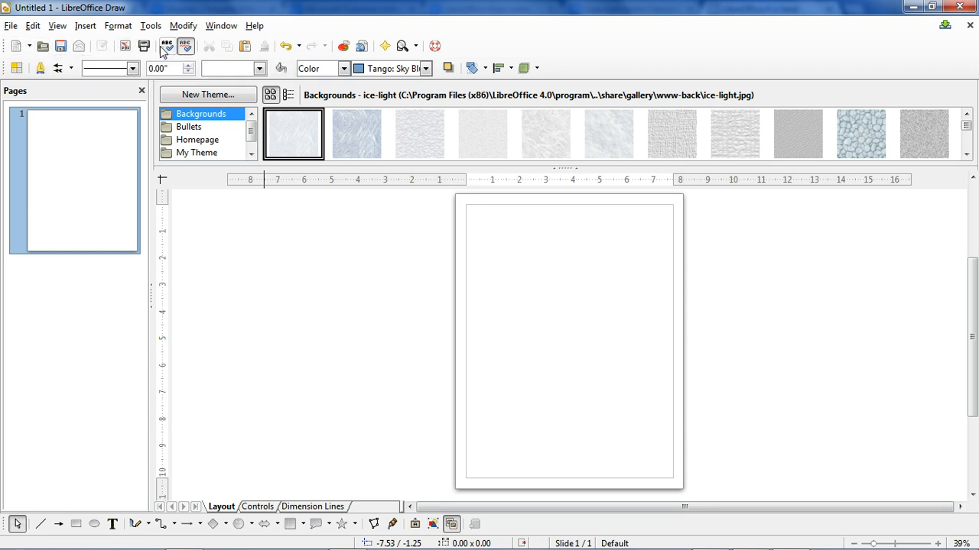
mouse_move(209, 46)
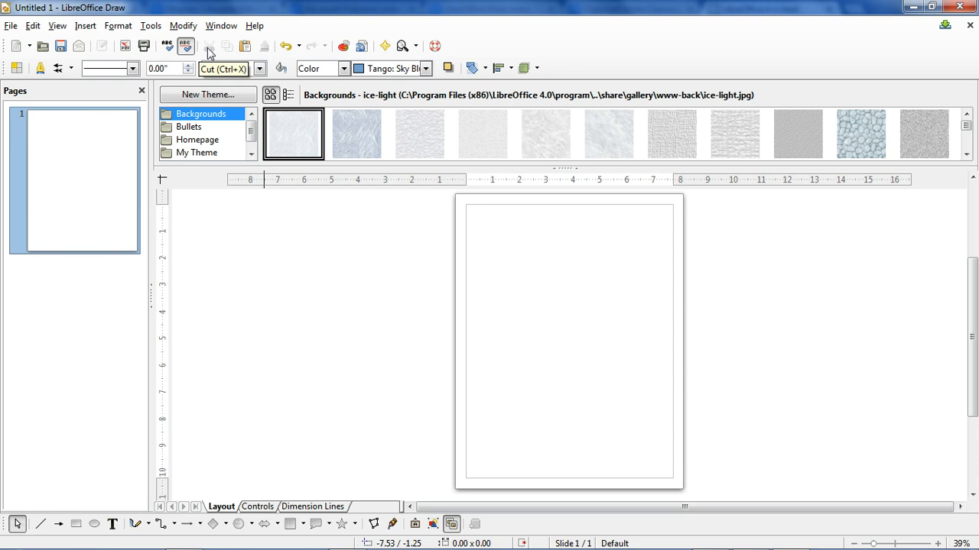
mouse_move(523, 67)
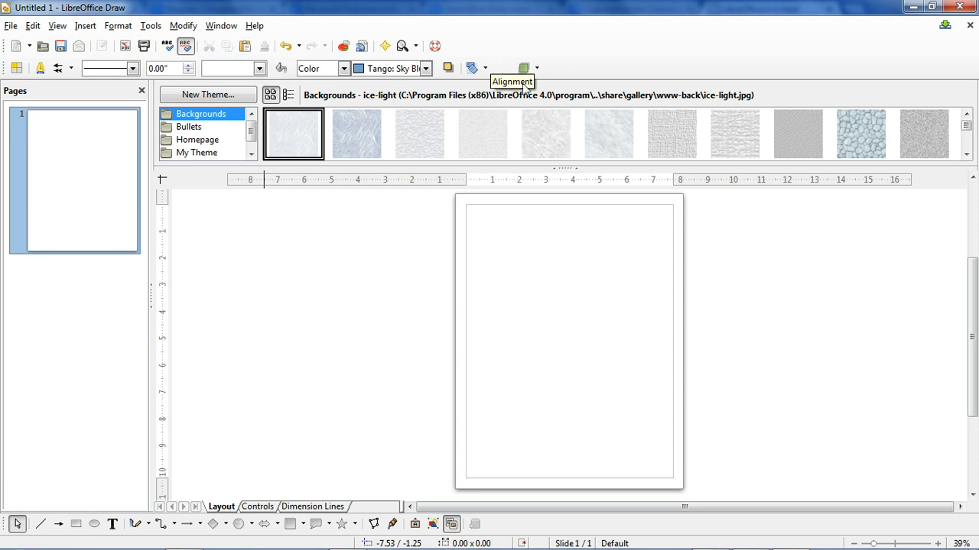
mouse_move(17, 68)
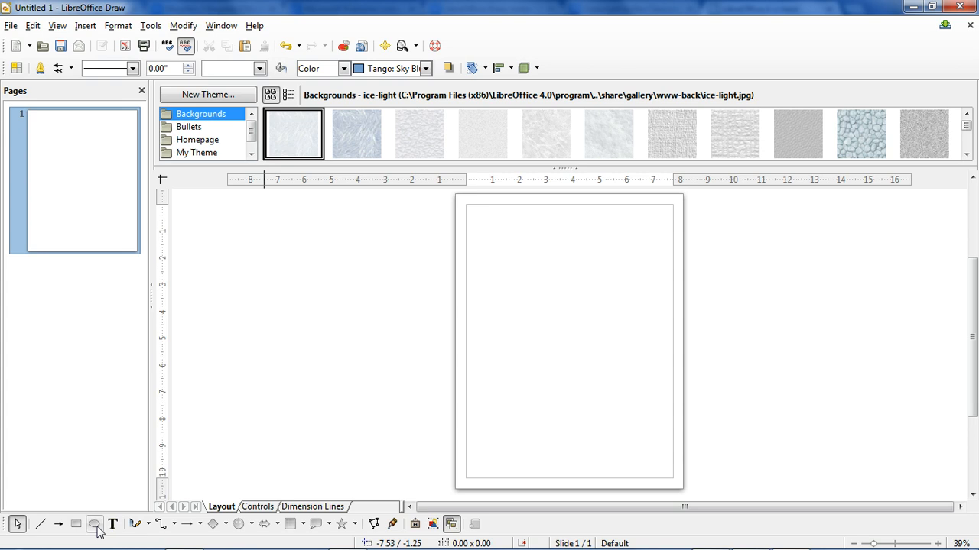
mouse_move(364, 529)
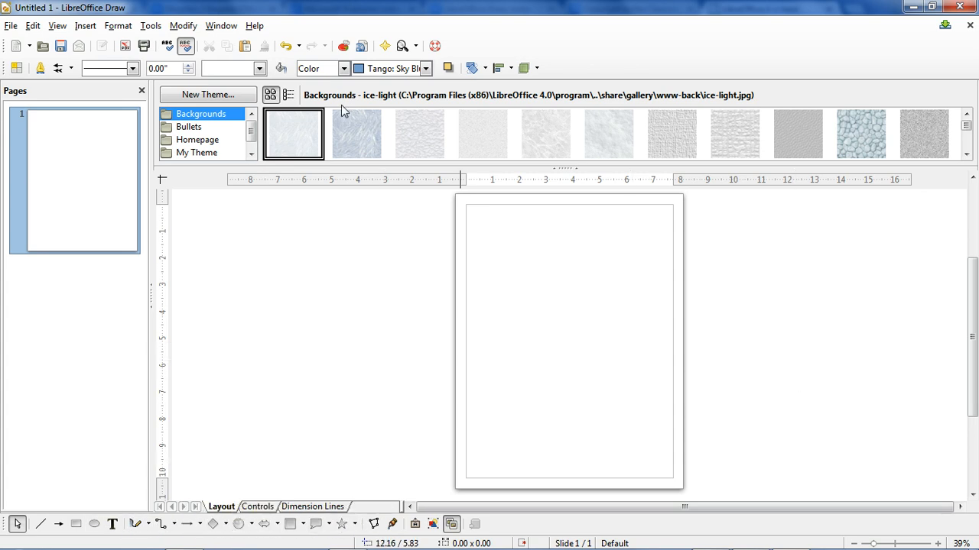
- Insert the gregre texture, redball and redstar images from the Gallery
left_click(734, 134)
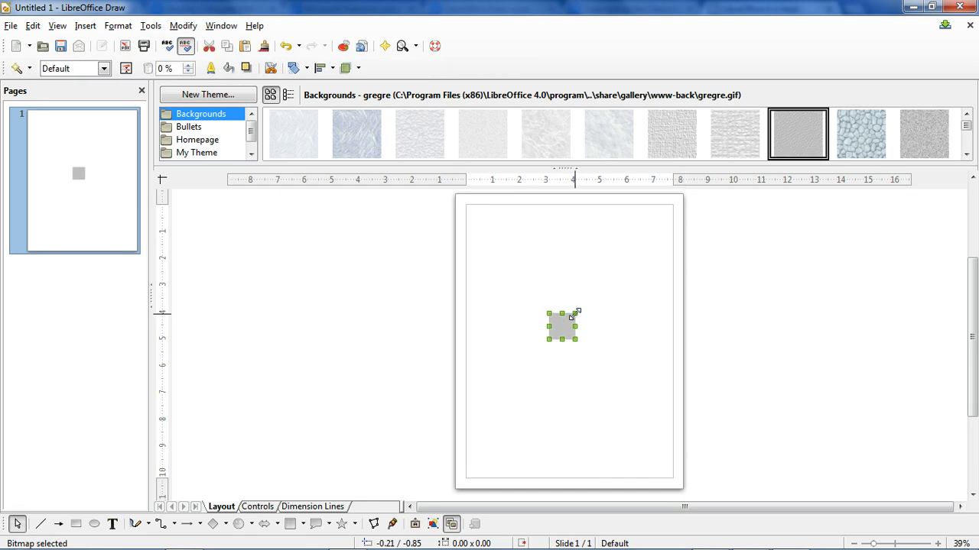
left_click(189, 126)
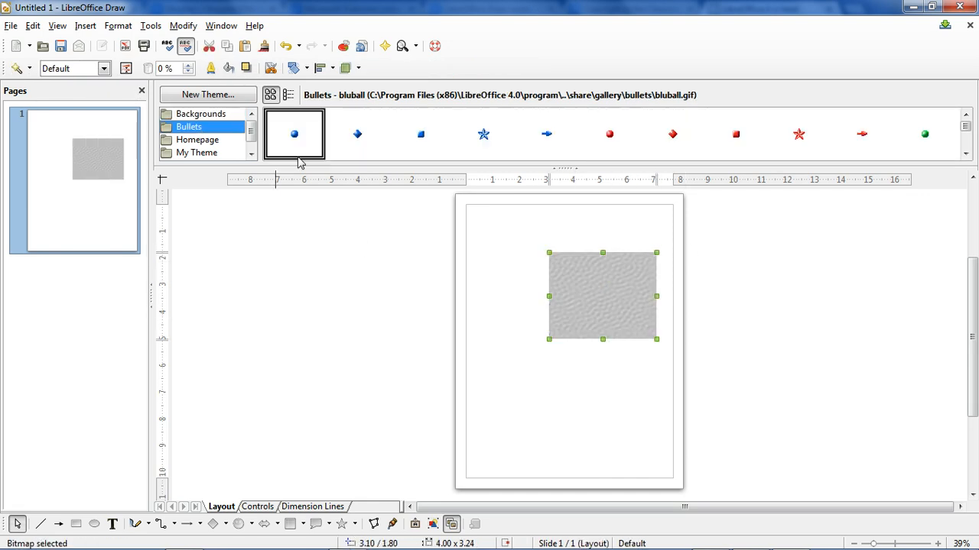
left_click(609, 134)
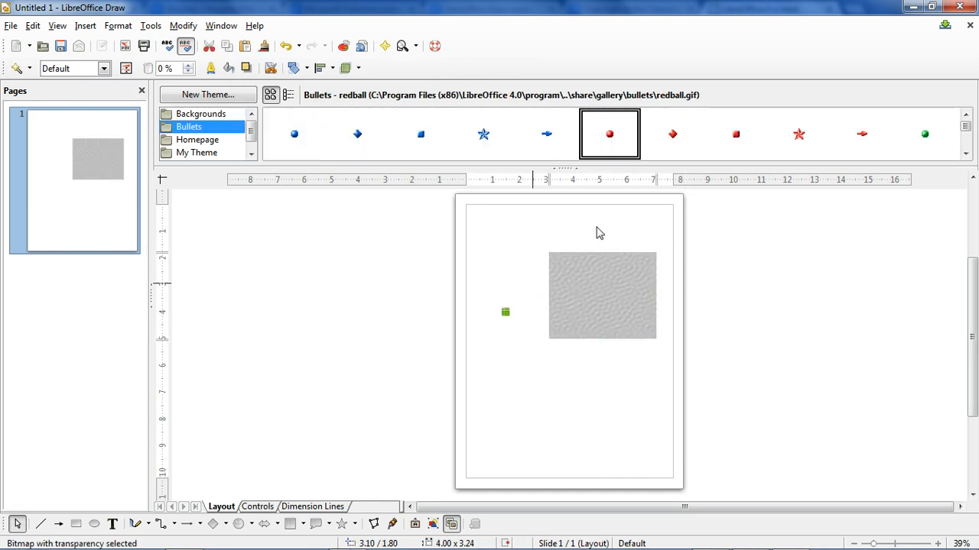
left_click(798, 134)
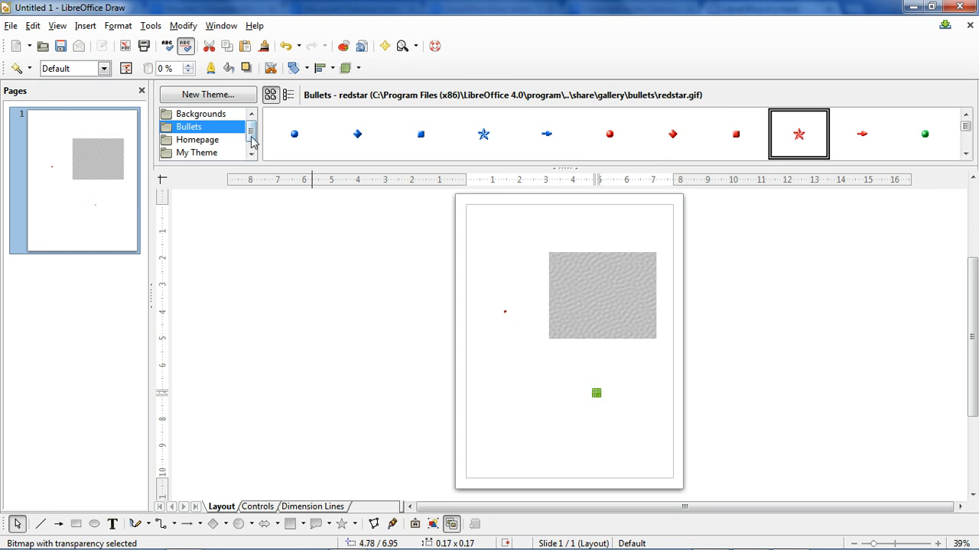
- Browse My Theme and Backgrounds, then enlarge the red star by dragging its handle
left_click(198, 139)
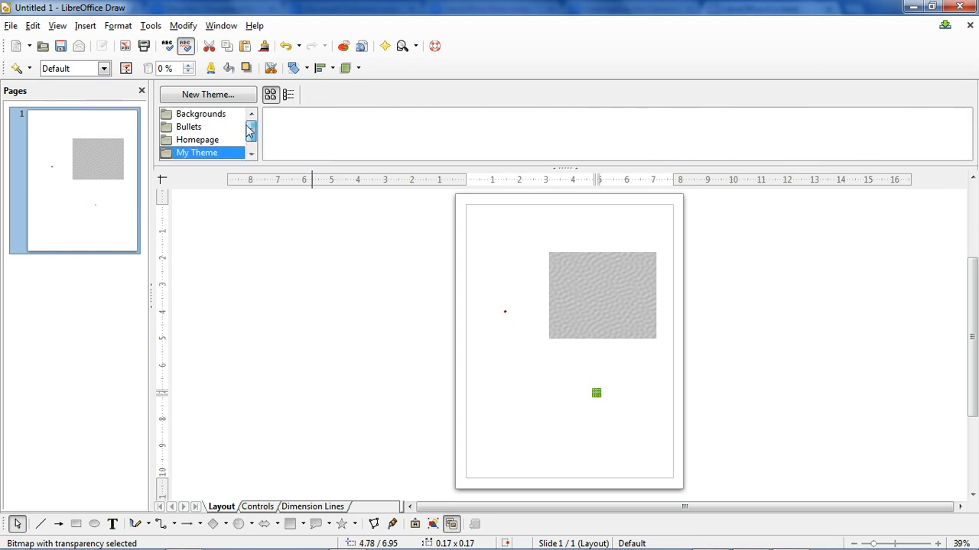
left_click(201, 114)
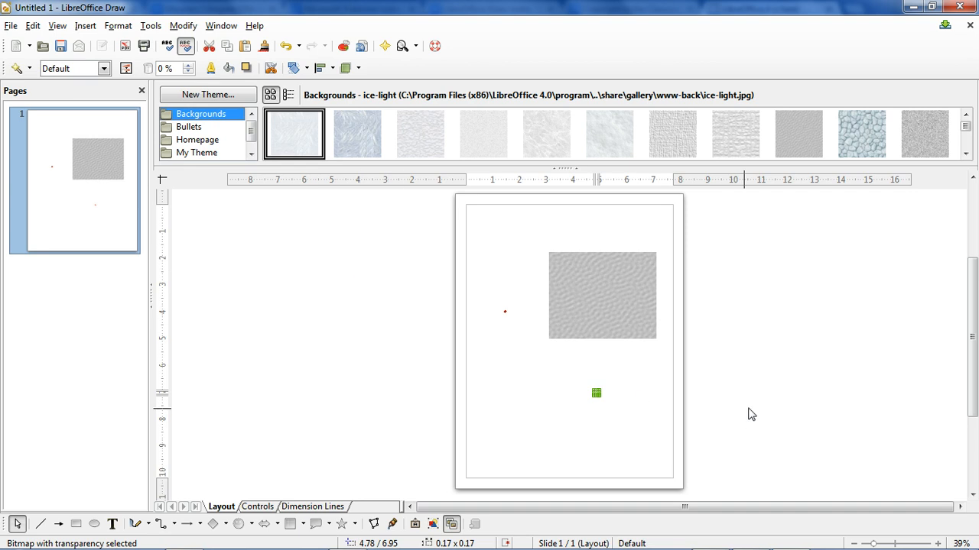
left_click_drag(596, 392, 632, 373)
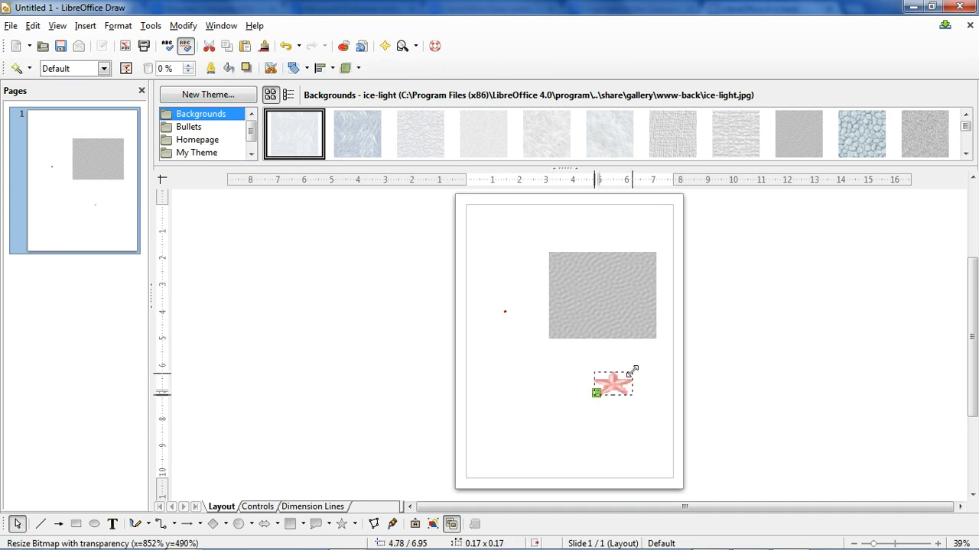
left_click(731, 390)
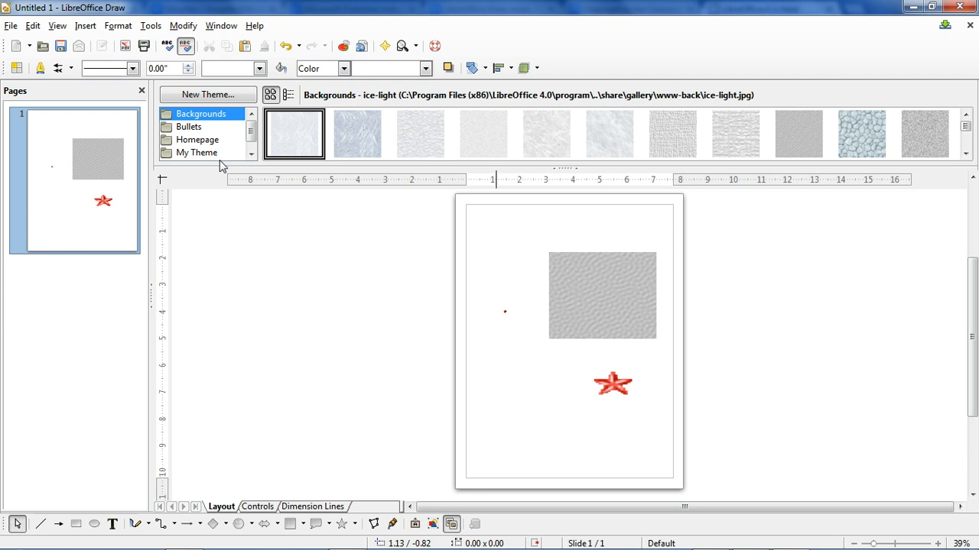
mouse_move(685, 424)
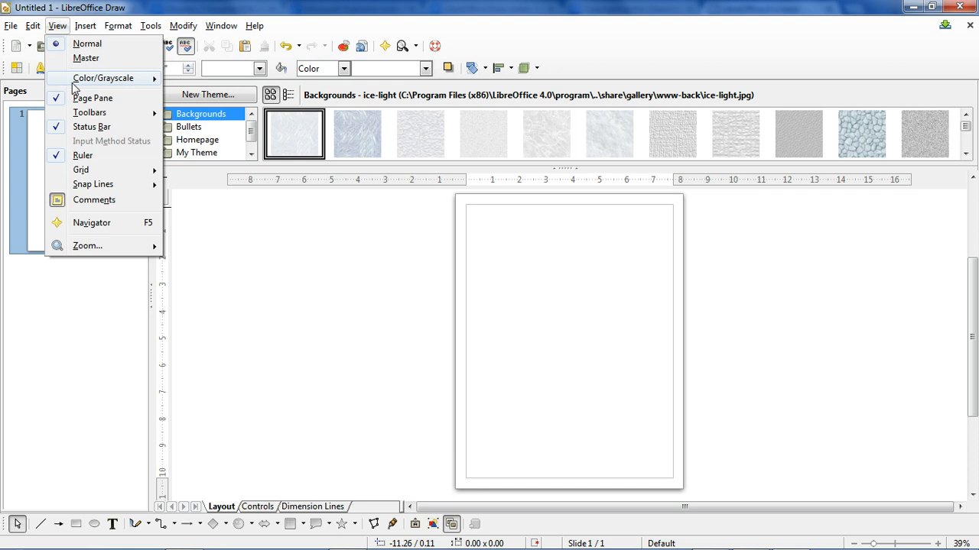
mouse_move(80, 170)
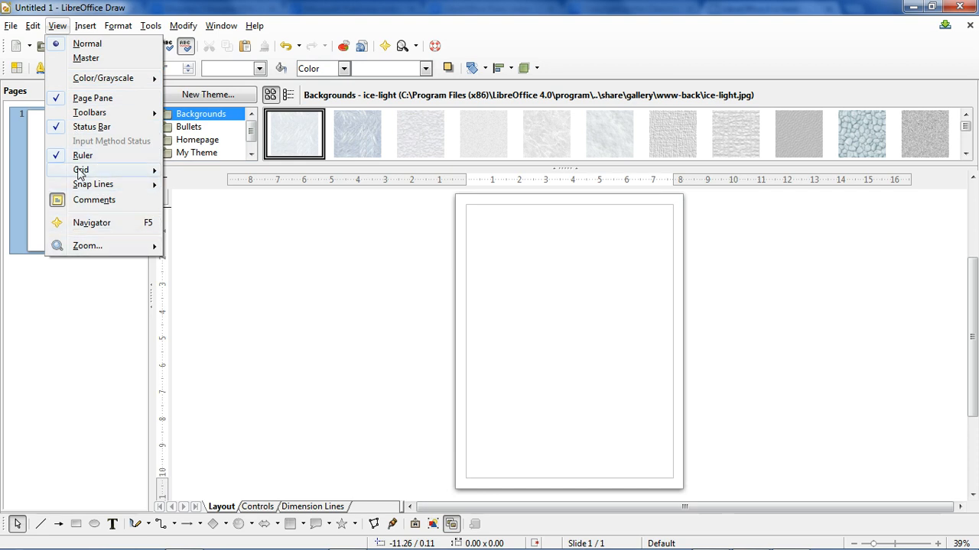
mouse_move(429, 163)
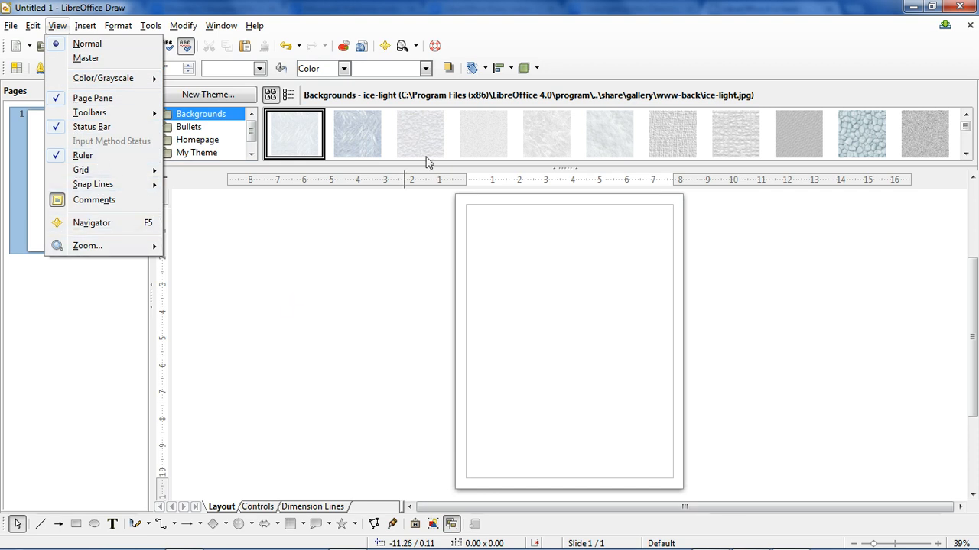
- Hide the Gallery panel so the page is blank again
left_click(150, 26)
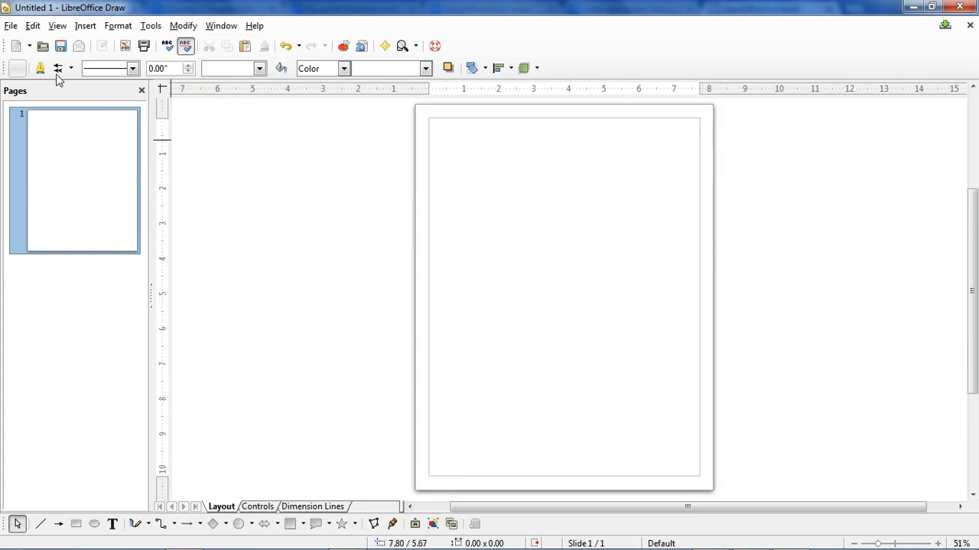
left_click(11, 26)
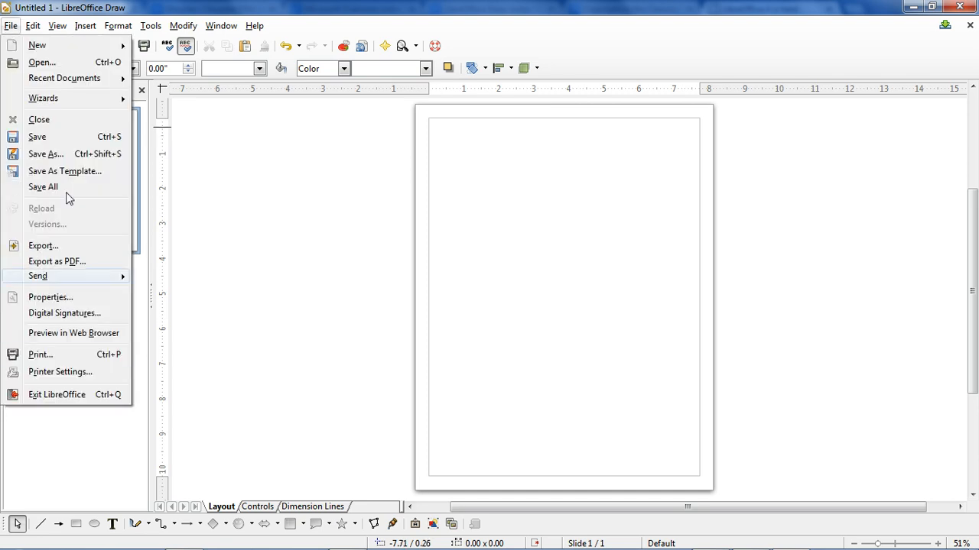
left_click(255, 237)
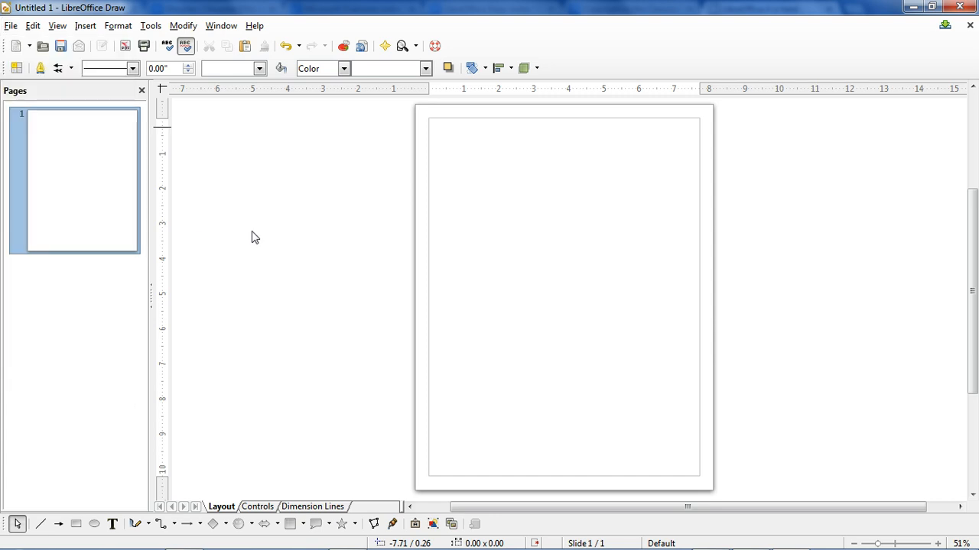
- Browse the Edit menu entries, then move to the View menu
left_click(32, 26)
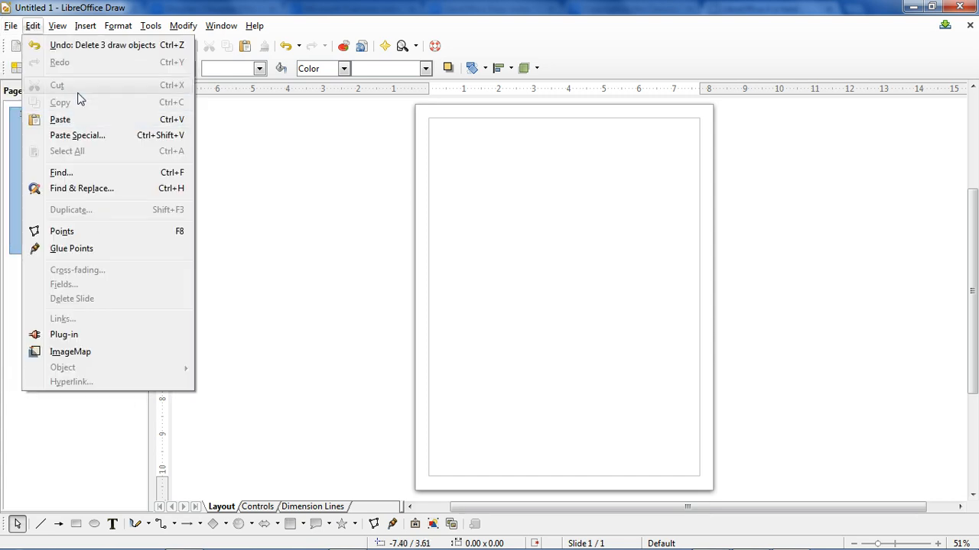
mouse_move(80, 186)
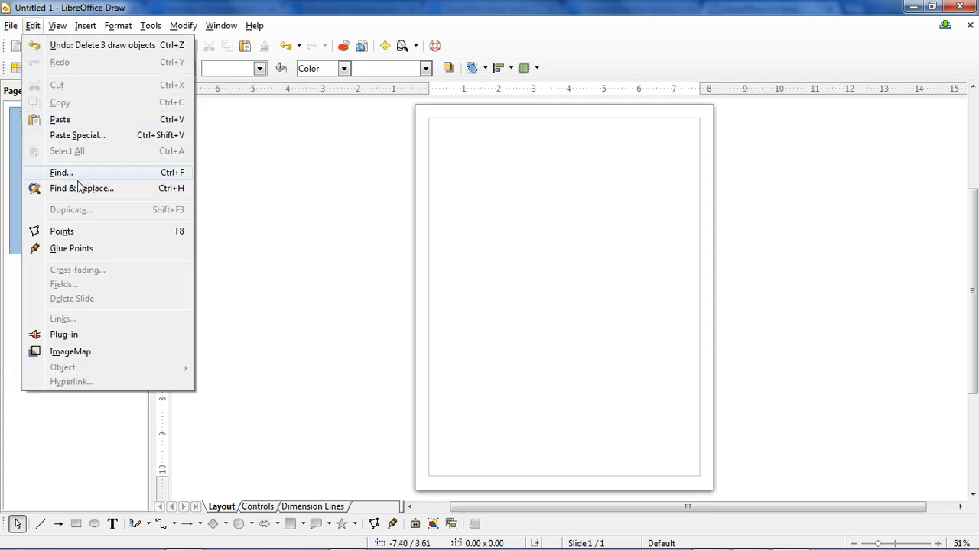
mouse_move(126, 248)
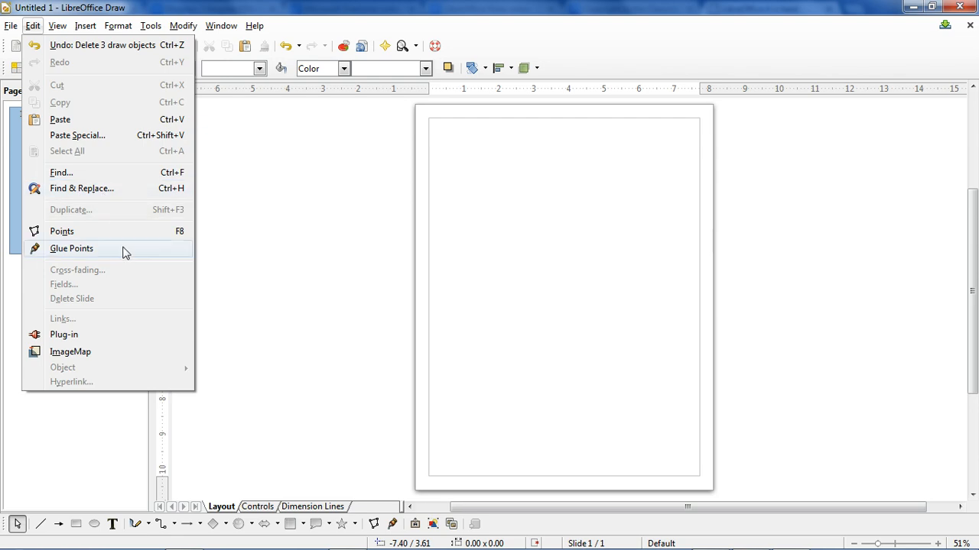
mouse_move(92, 306)
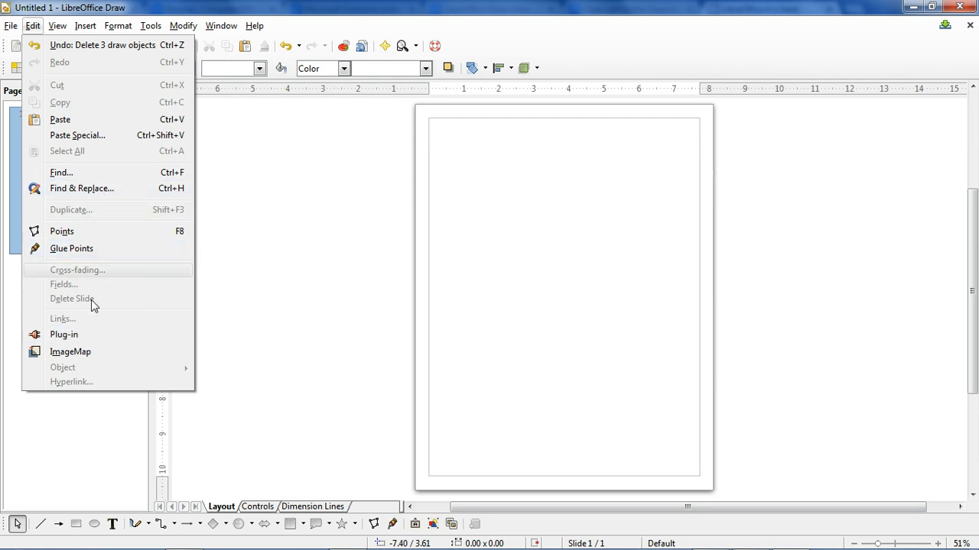
mouse_move(107, 284)
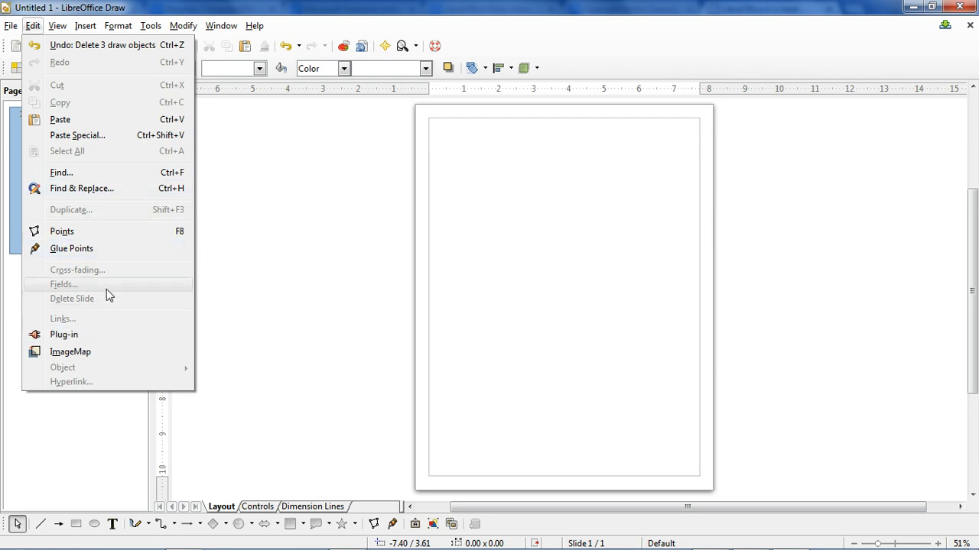
mouse_move(257, 284)
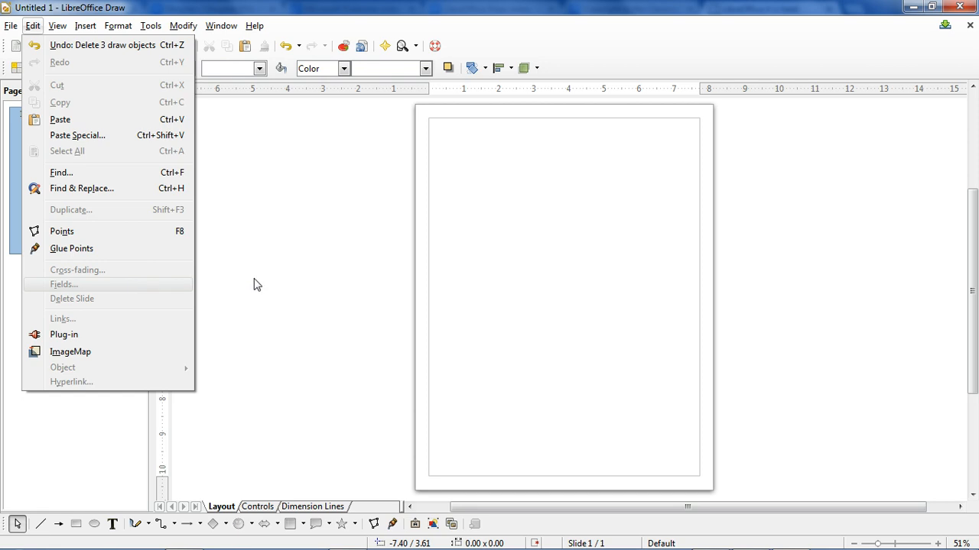
left_click(57, 25)
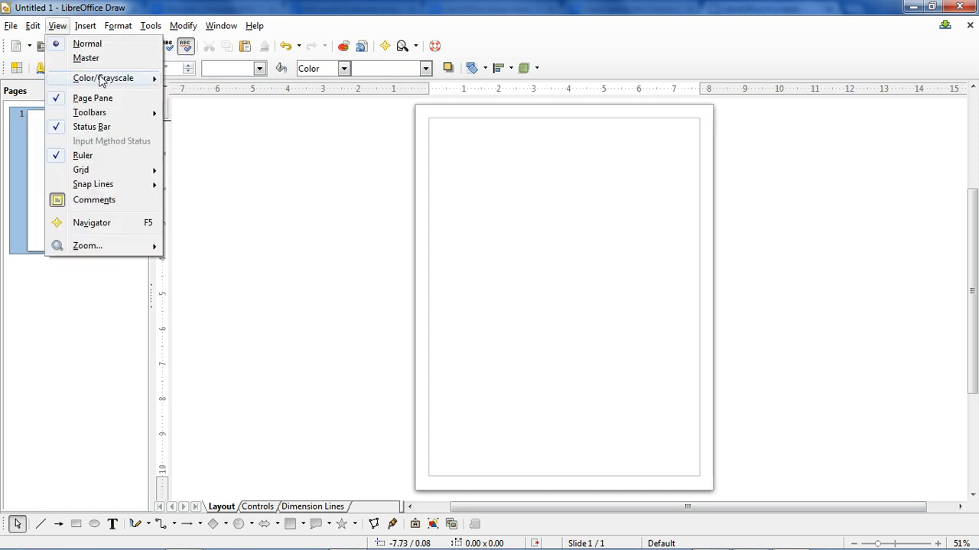
left_click(93, 98)
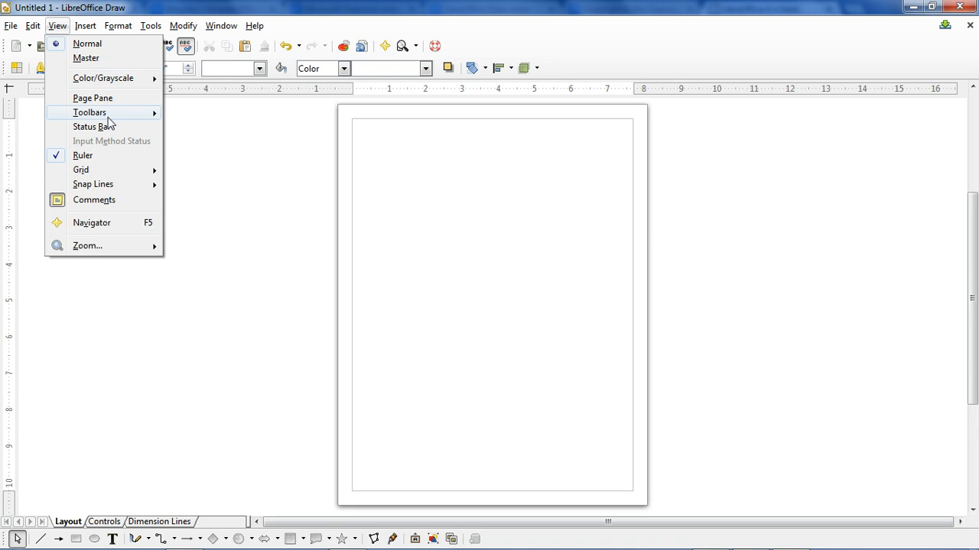
left_click(92, 126)
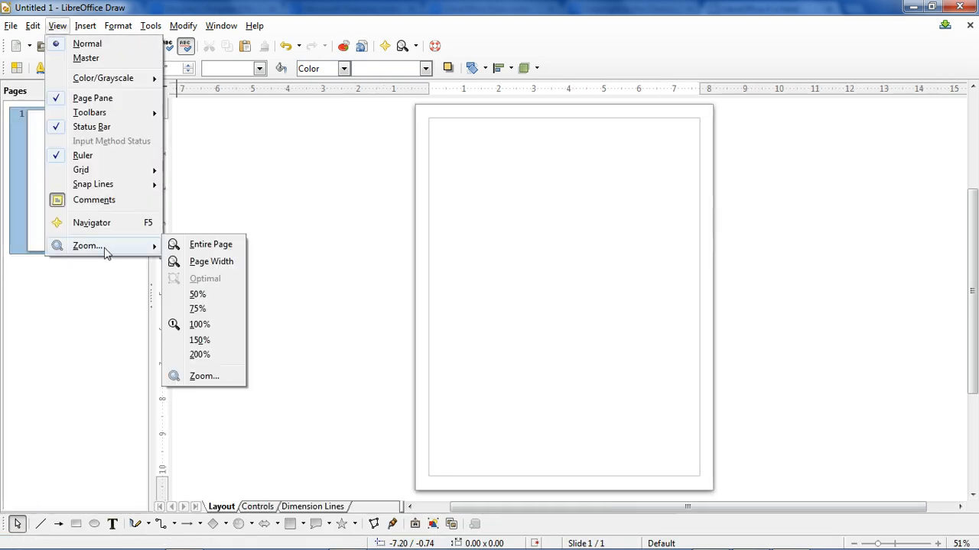
left_click(211, 262)
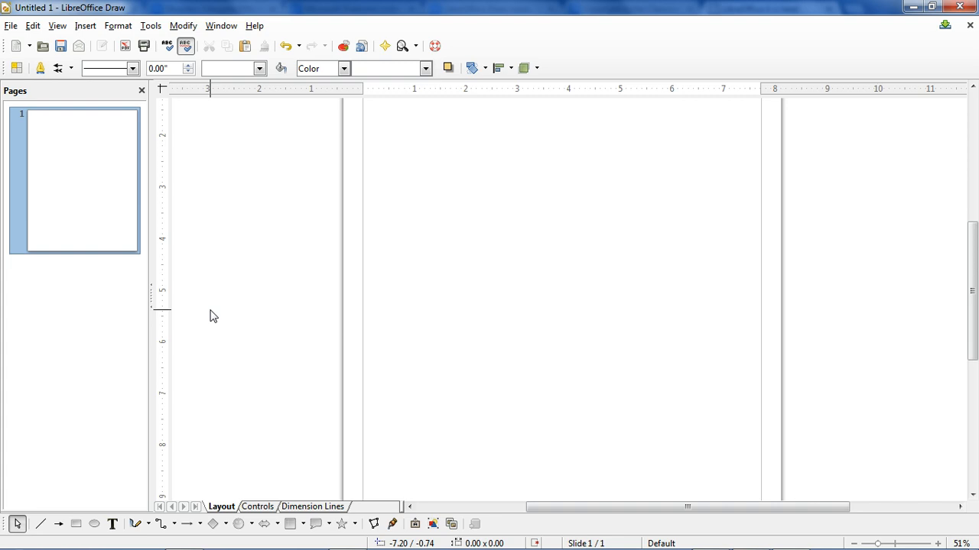
left_click(56, 26)
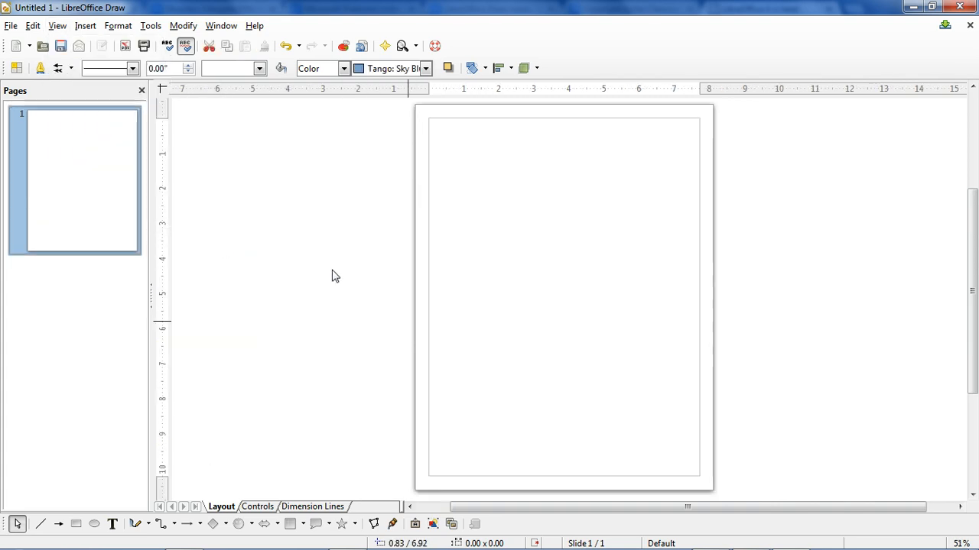
- Add a new slide and a duplicate slide, giving three pages
left_click(85, 25)
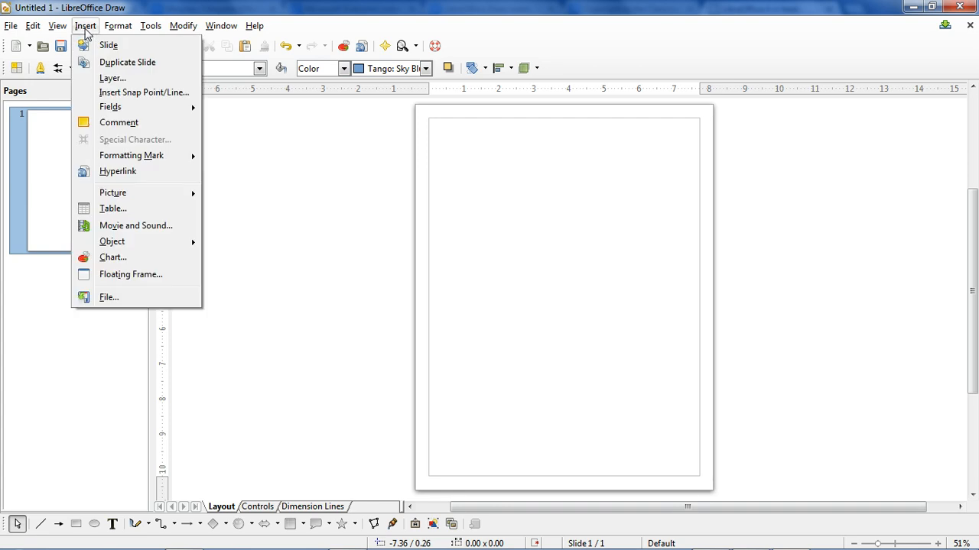
mouse_move(108, 45)
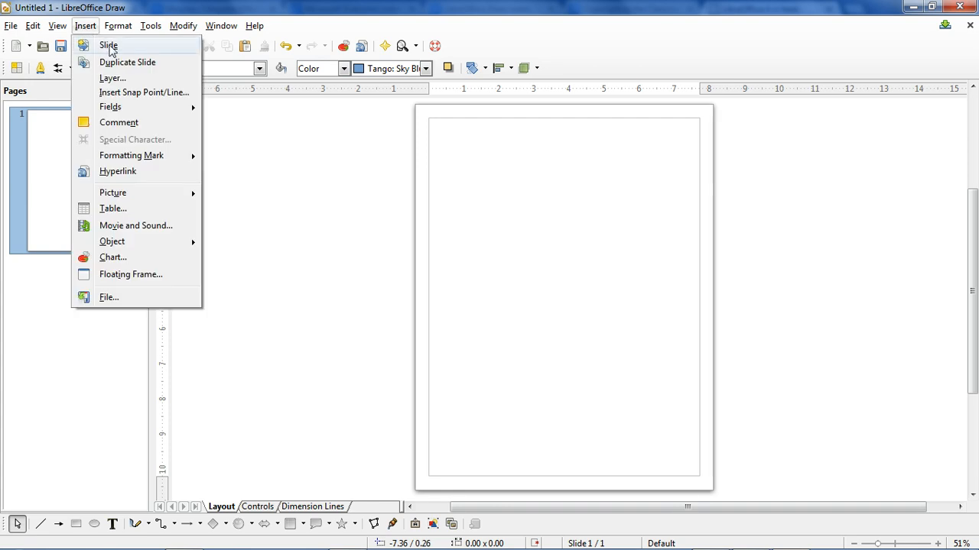
left_click(108, 45)
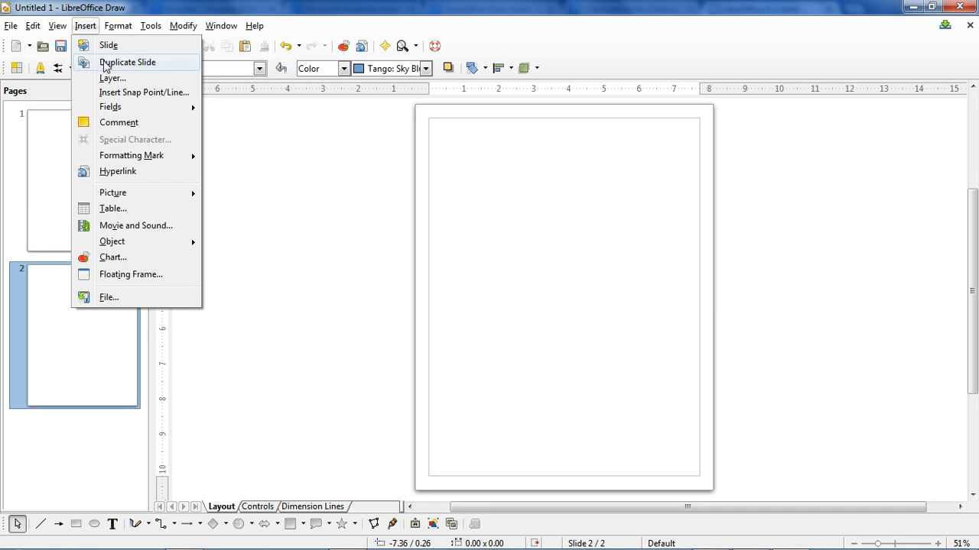
left_click(127, 62)
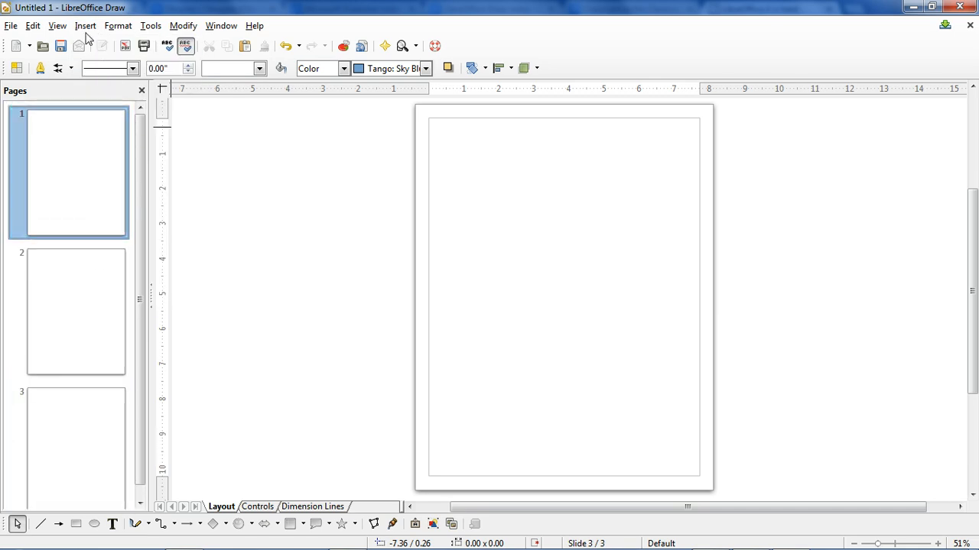
left_click(85, 25)
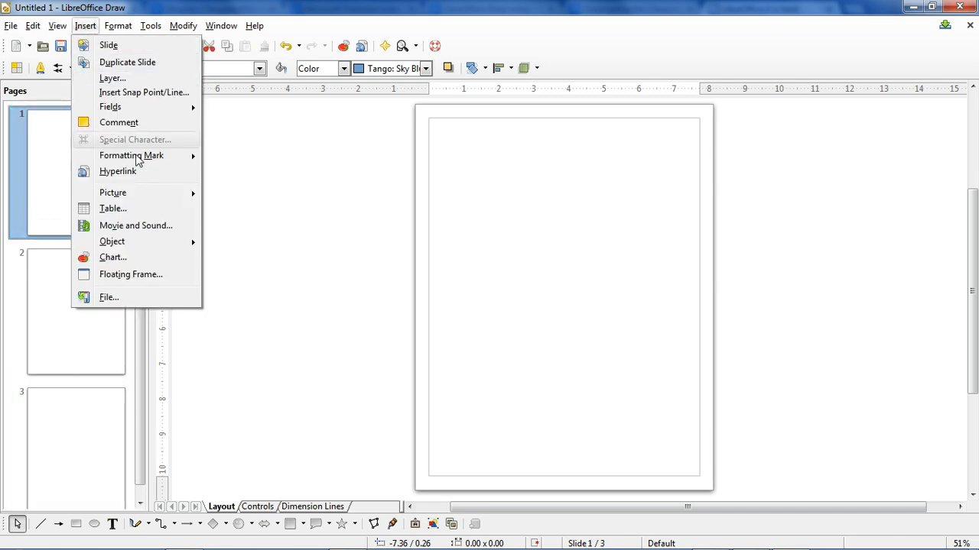
mouse_move(136, 92)
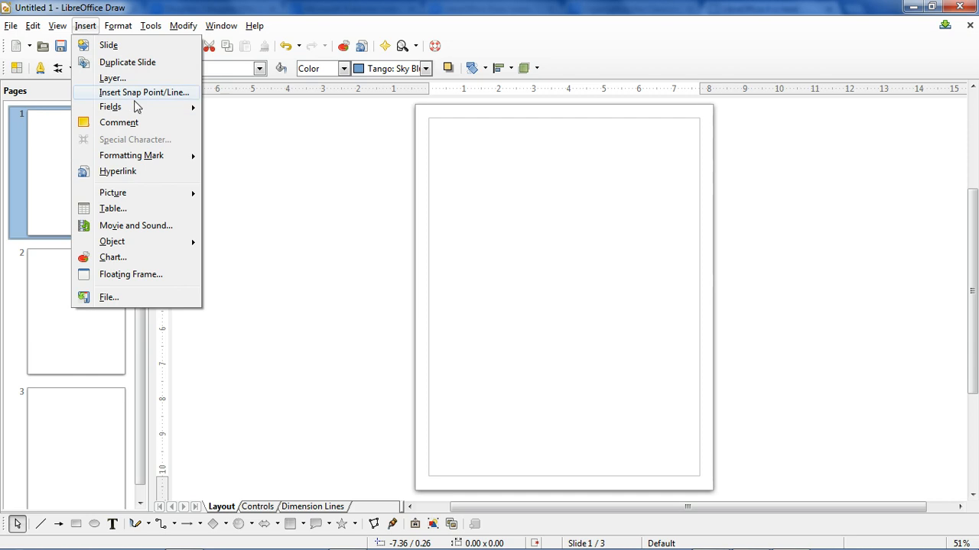
mouse_move(131, 155)
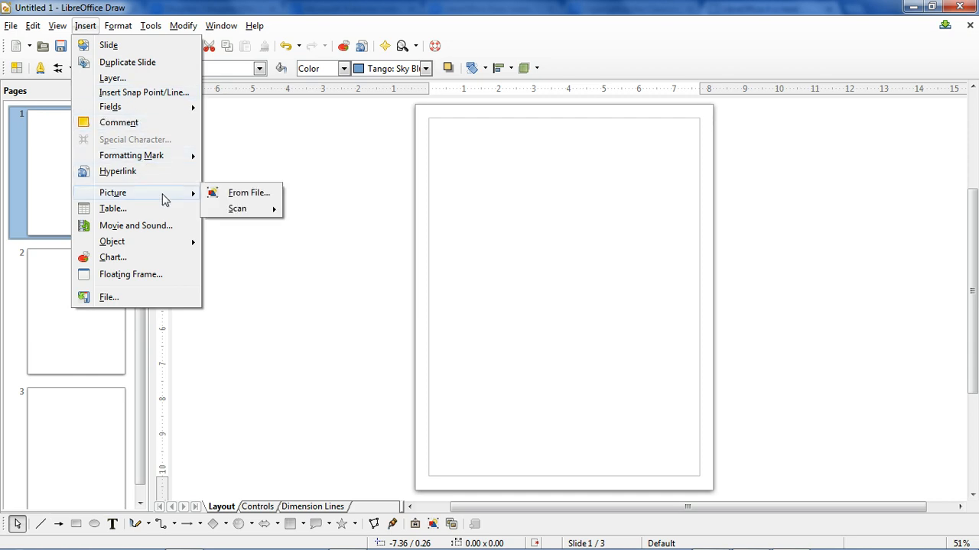
mouse_move(248, 193)
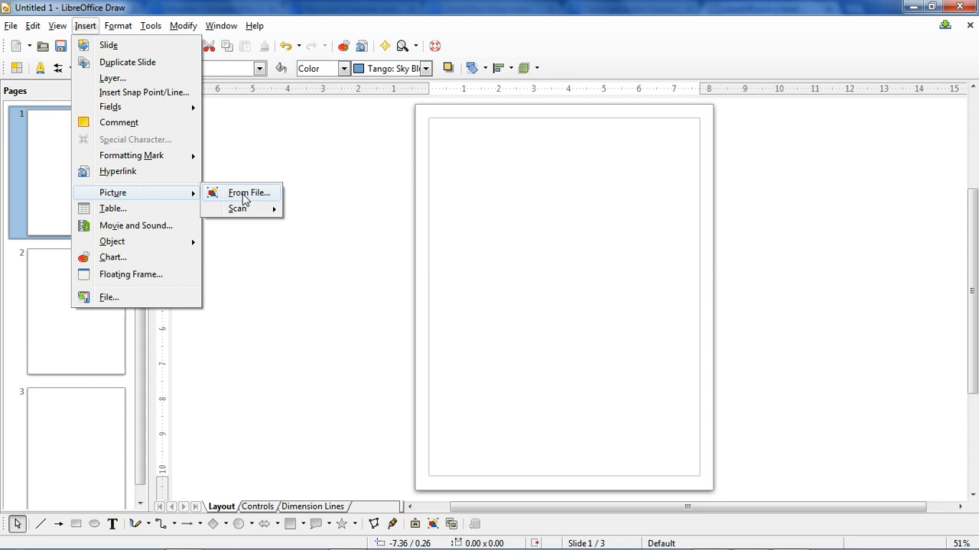
- Insert a portrait picture from the Desktop Publishing Software folder
left_click(248, 192)
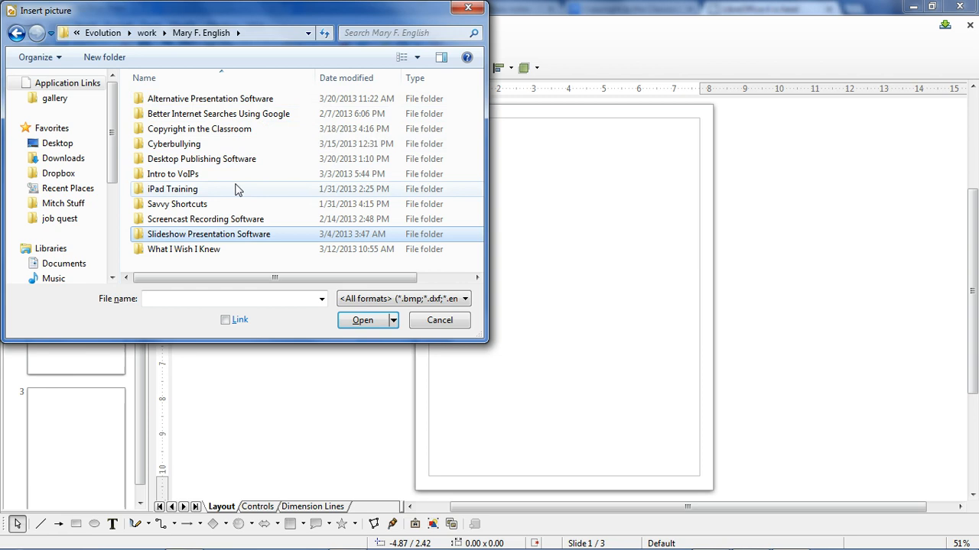
left_click(202, 159)
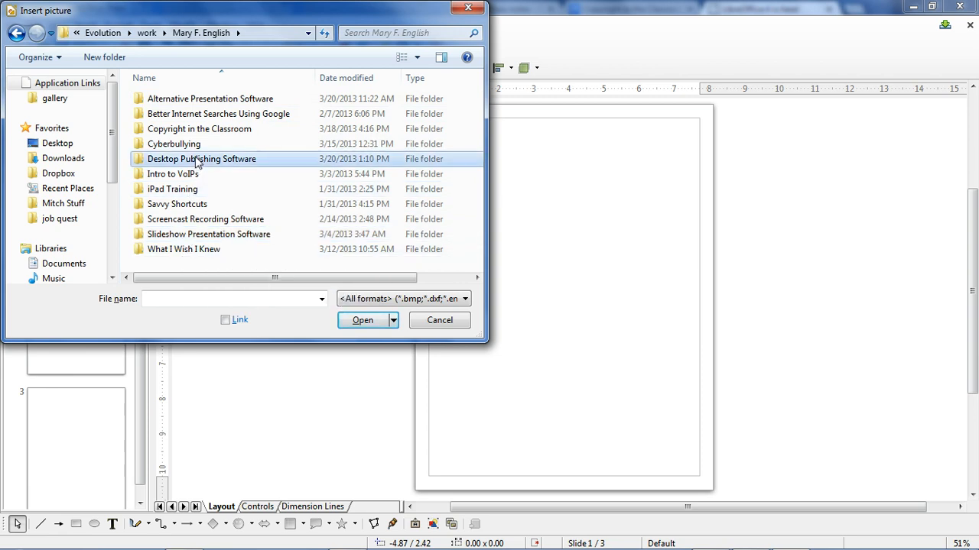
left_click(440, 321)
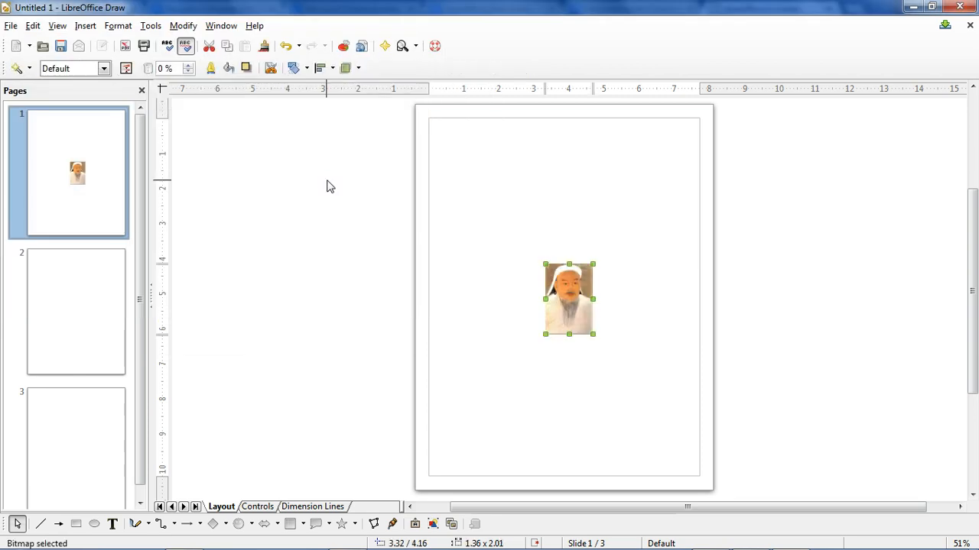
- Drag the bust portrait into place to complete the two-by-two grid
left_click(85, 26)
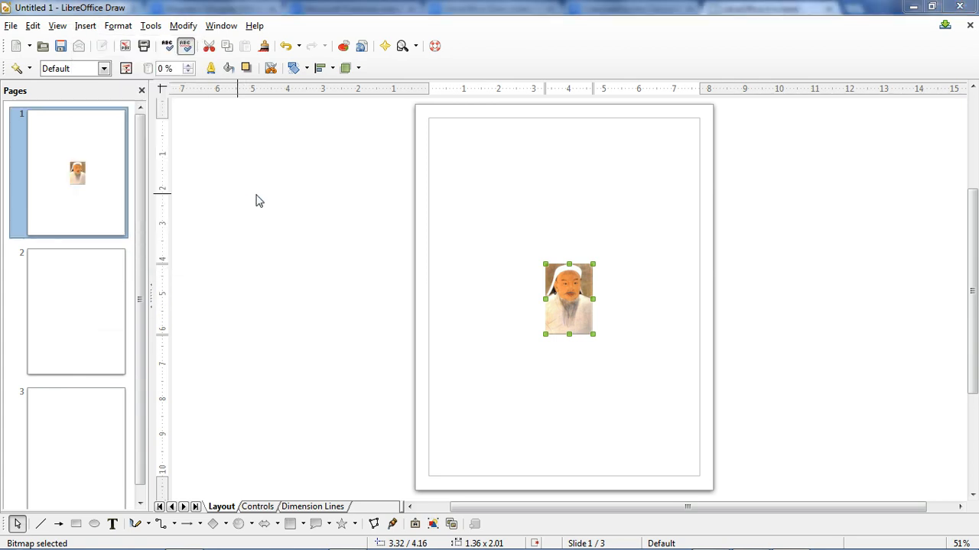
mouse_move(337, 121)
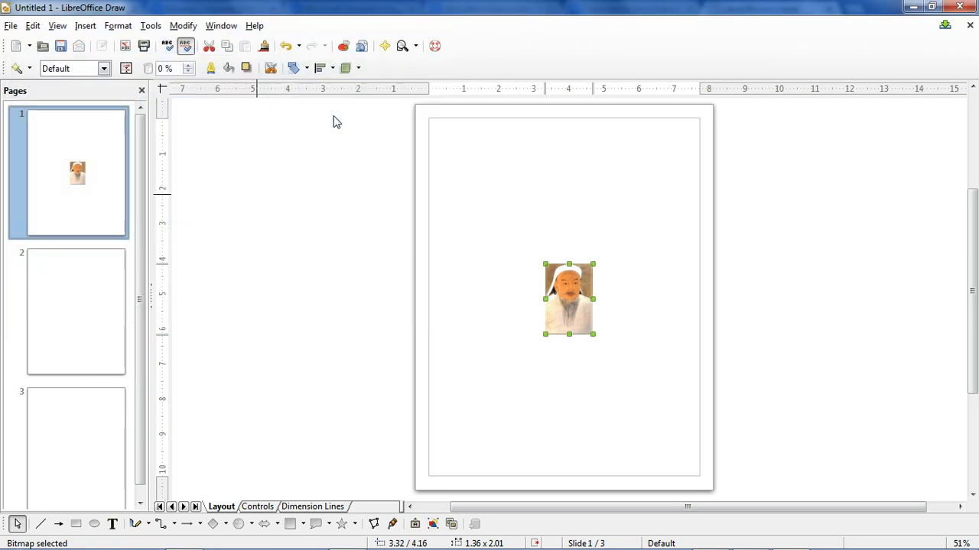
mouse_move(398, 353)
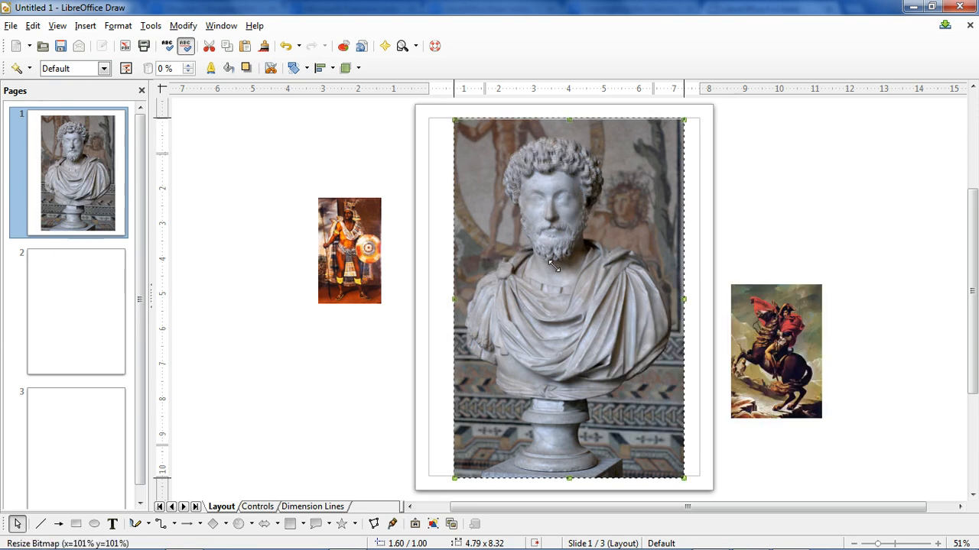
left_click_drag(568, 298, 473, 380)
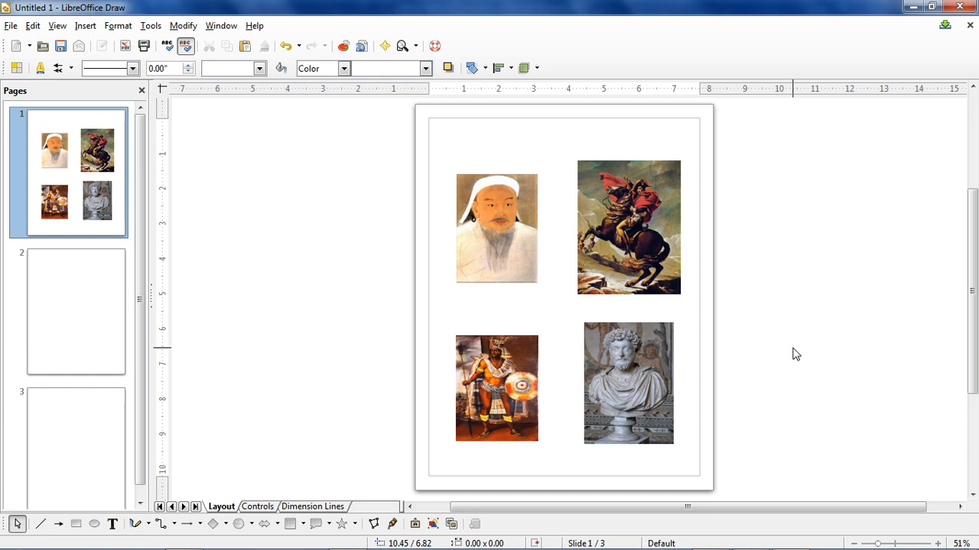
- Select the Napoleon portrait and open the View toolbar list
left_click(629, 227)
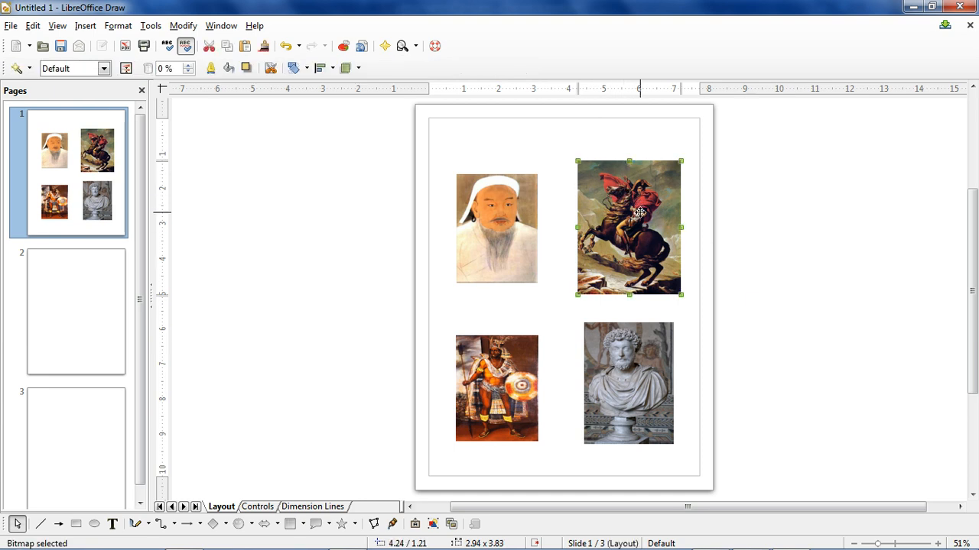
left_click(812, 216)
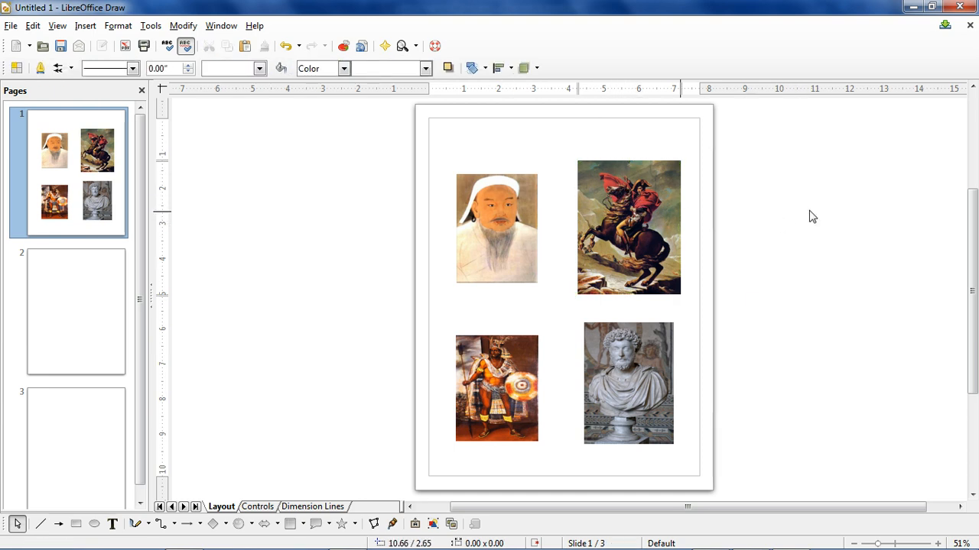
left_click(629, 227)
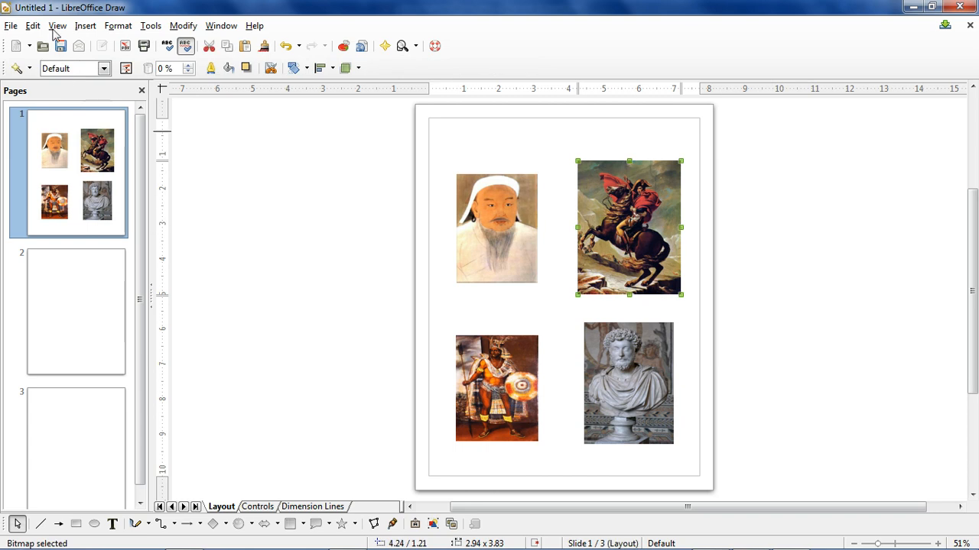
left_click(57, 25)
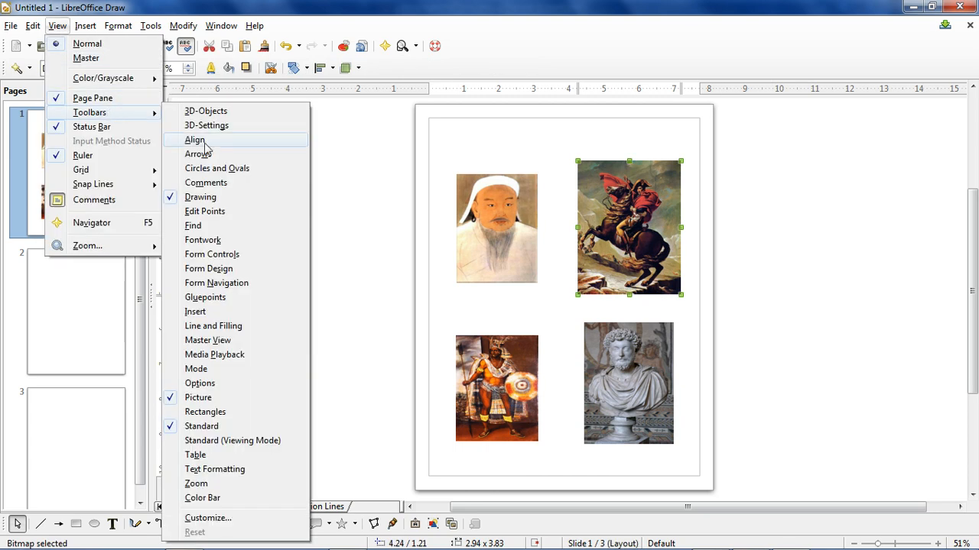
- Enable the Mode toolbar's Rotate tool and tilt the Moctezuma portrait slightly
left_click(196, 369)
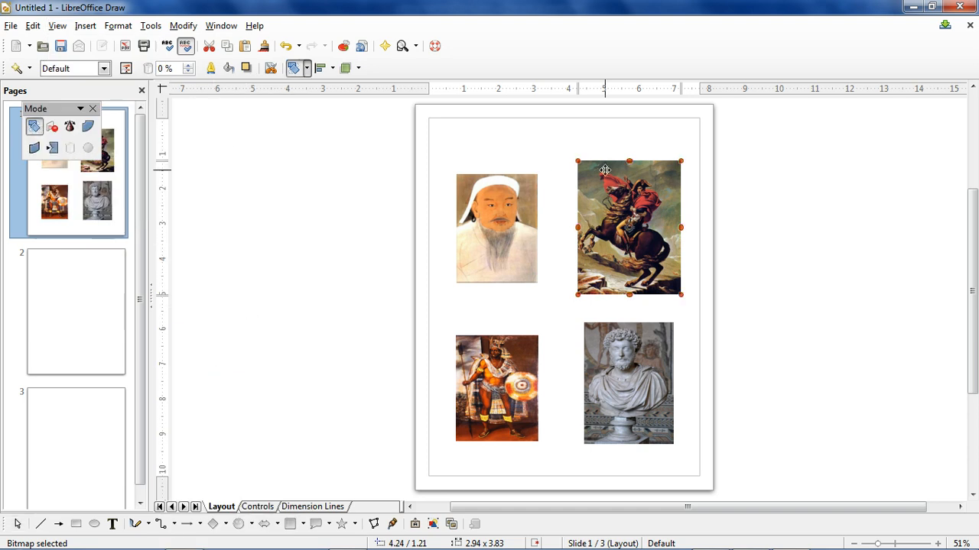
left_click(628, 384)
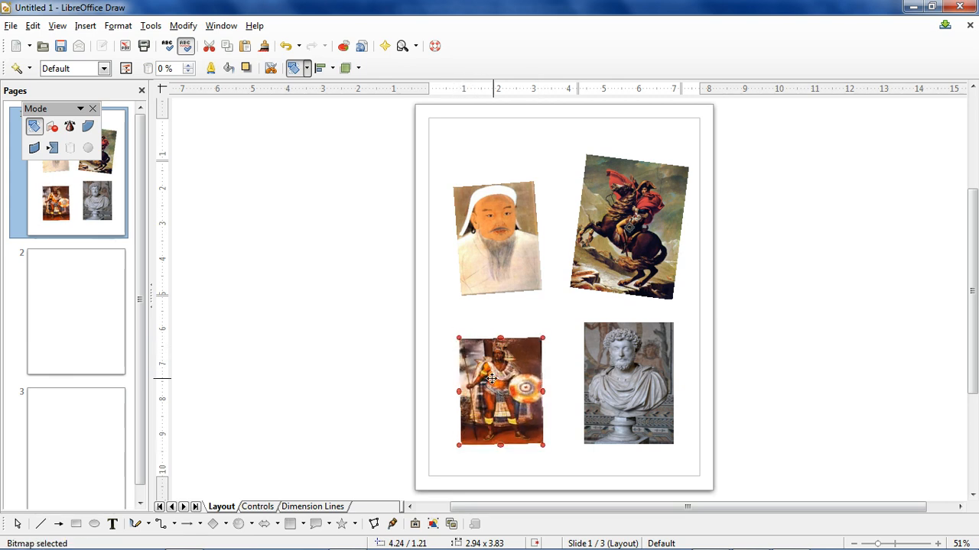
left_click(629, 383)
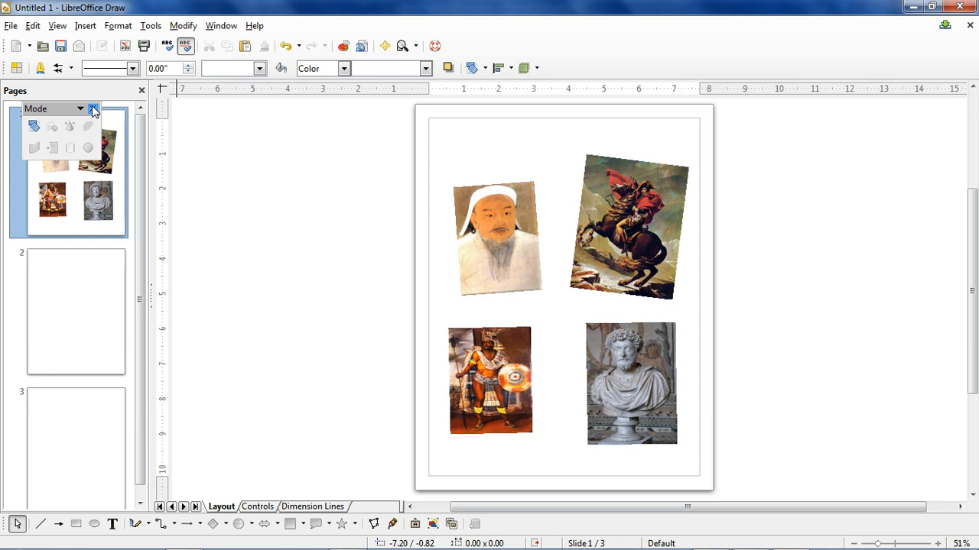
- Close the Mode toolbar and browse the Insert menu twice without choosing anything
left_click(85, 25)
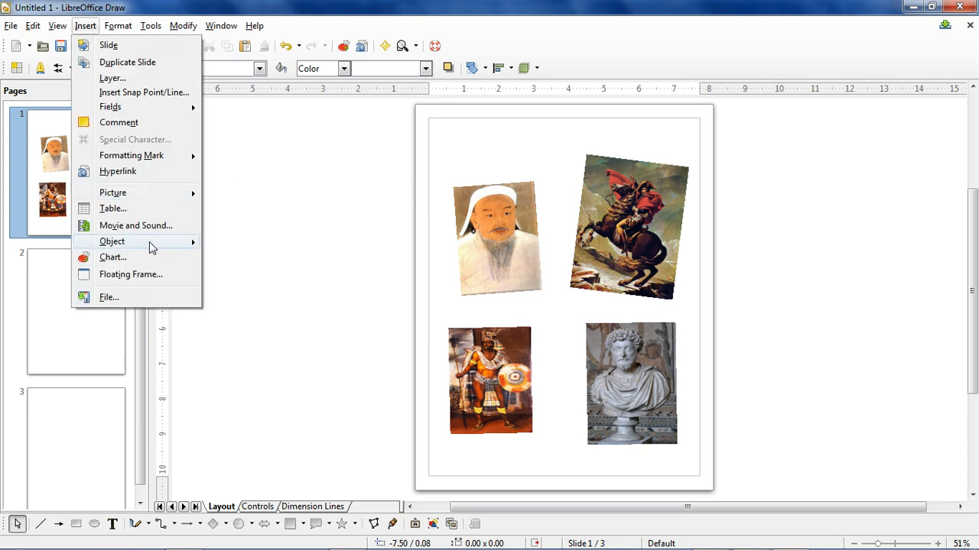
mouse_move(135, 224)
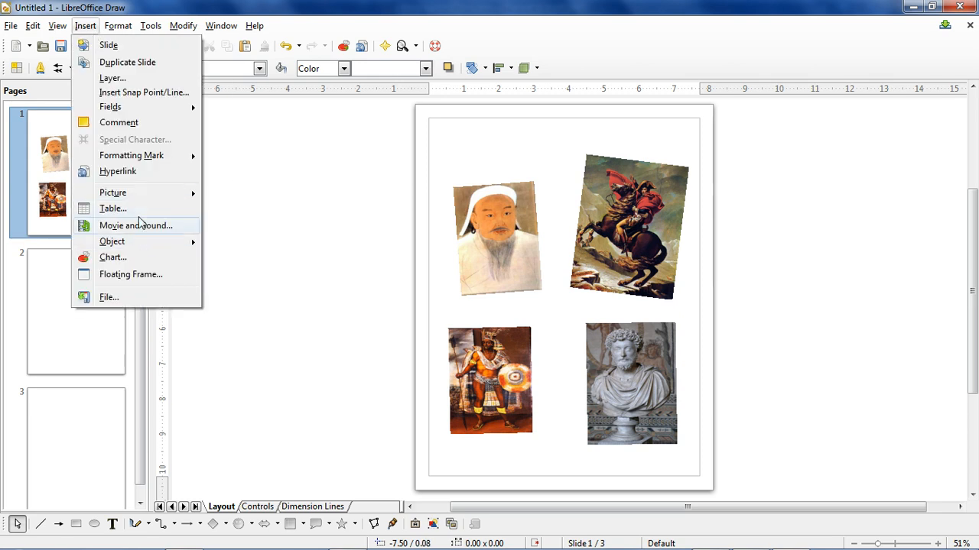
mouse_move(139, 229)
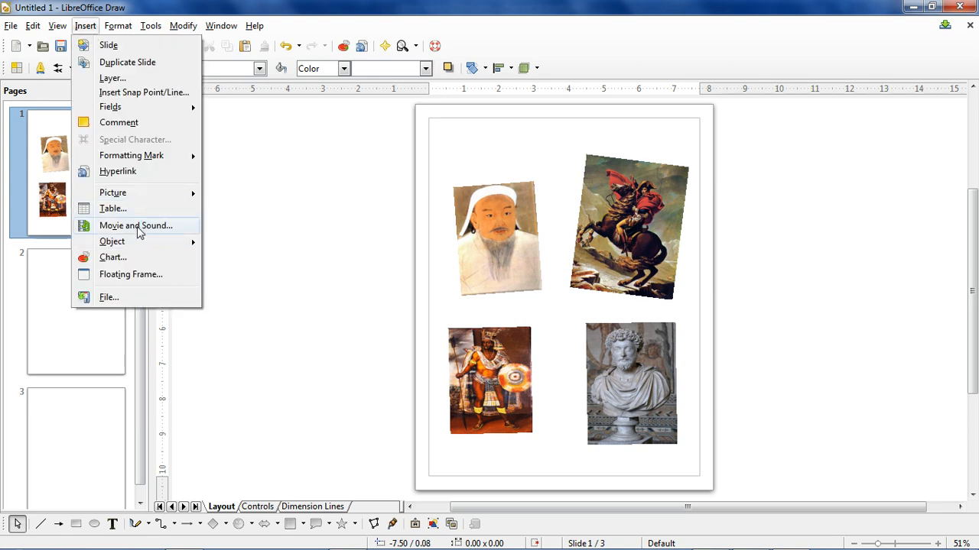
mouse_move(139, 241)
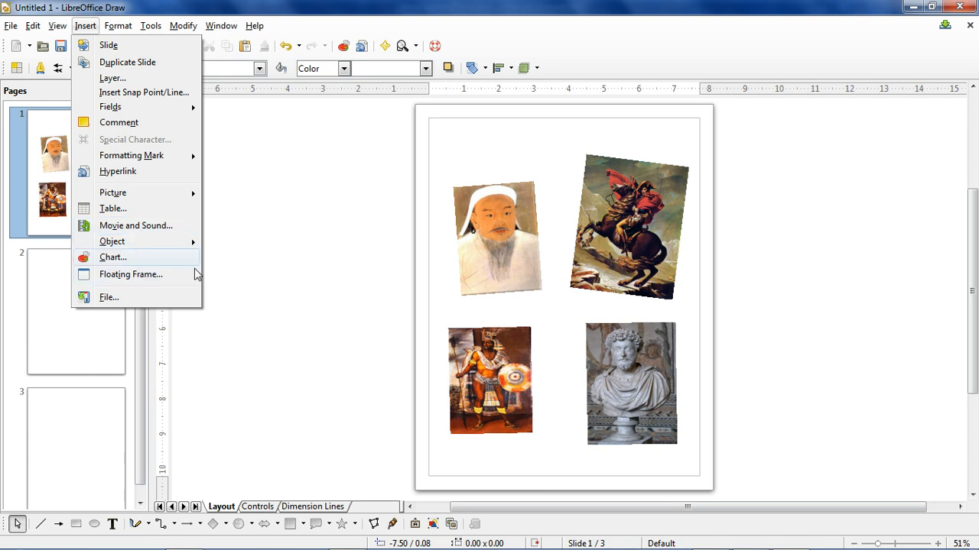
left_click(470, 312)
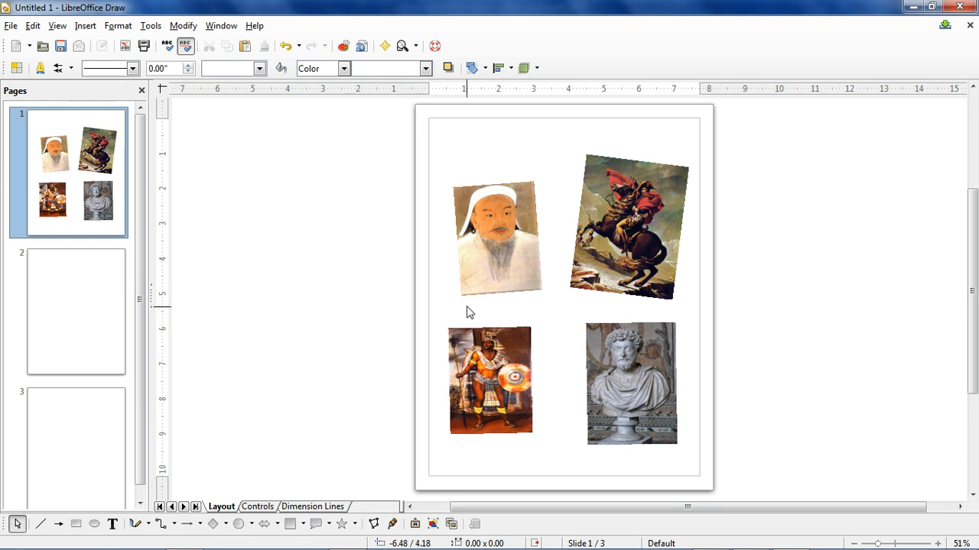
mouse_move(486, 463)
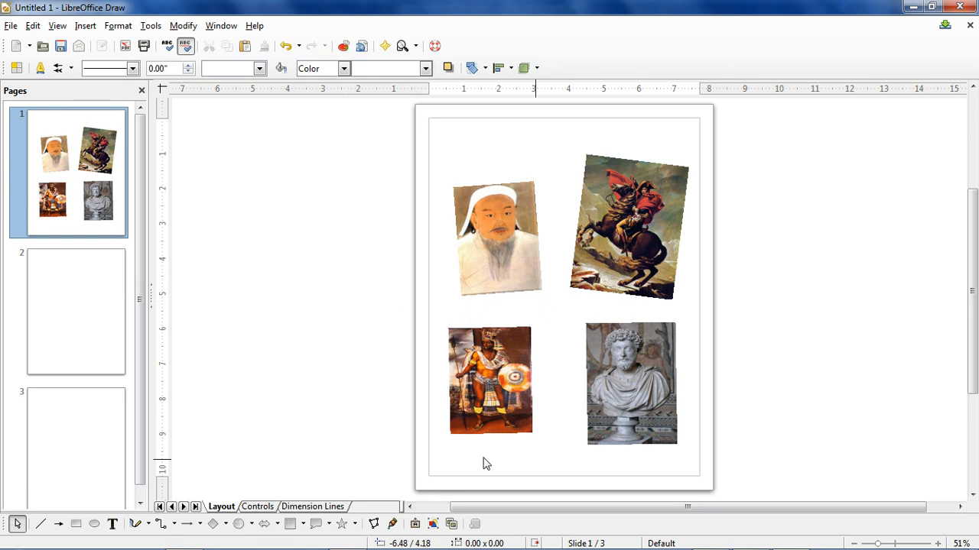
left_click(84, 25)
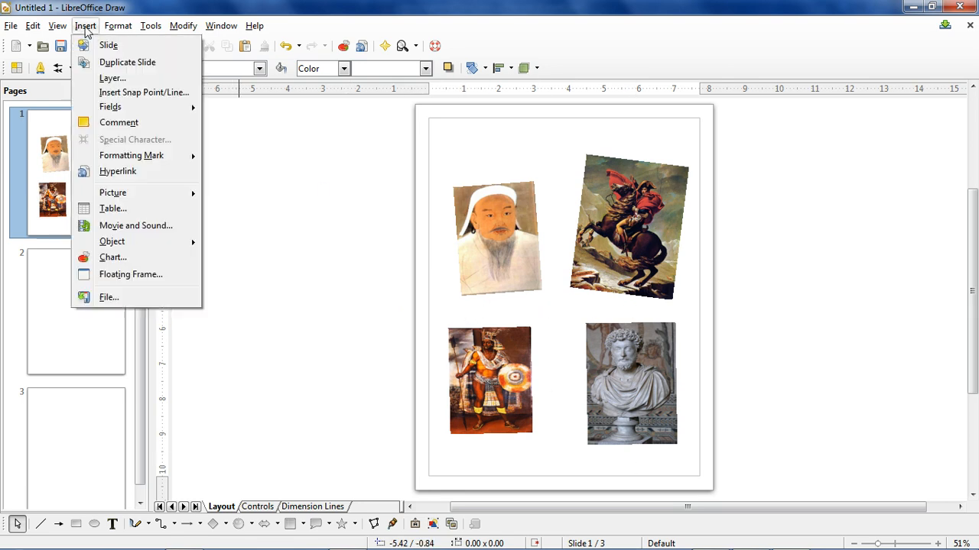
mouse_move(110, 106)
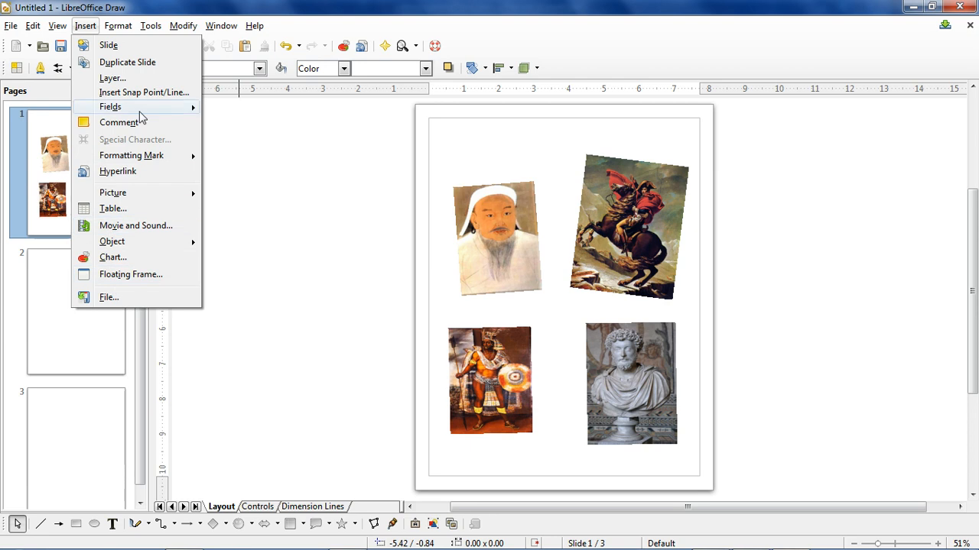
left_click(340, 203)
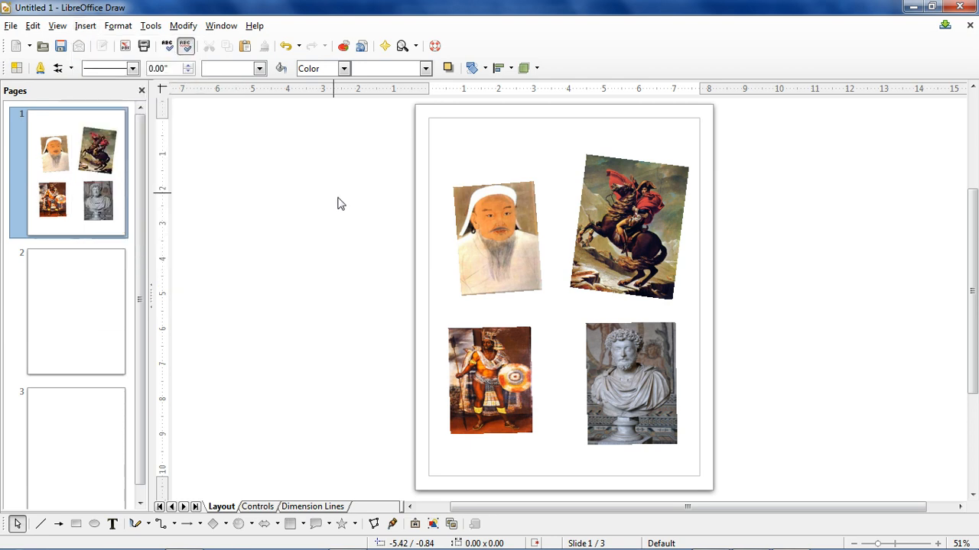
mouse_move(112, 524)
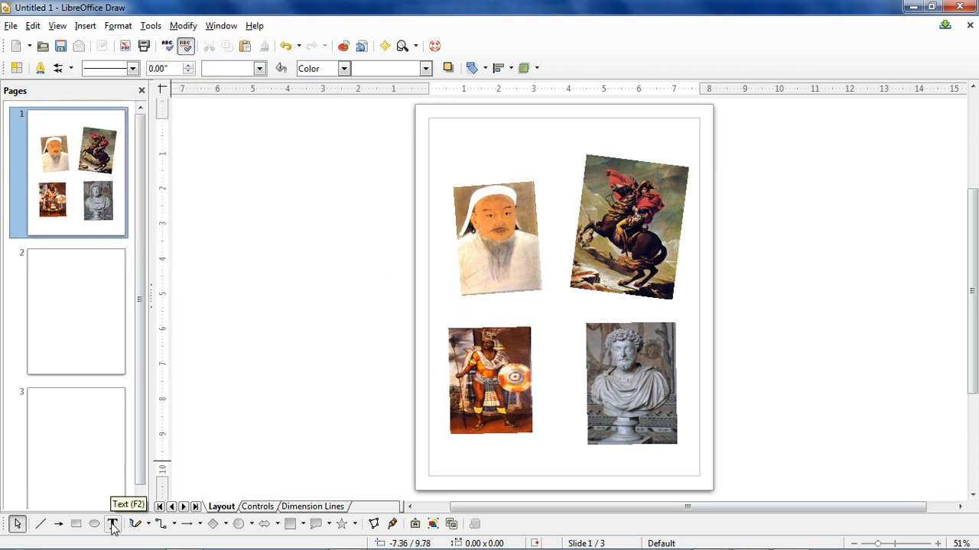
- Label the first portrait 'Genghis Khan' in larger Arial Black text
left_click(112, 524)
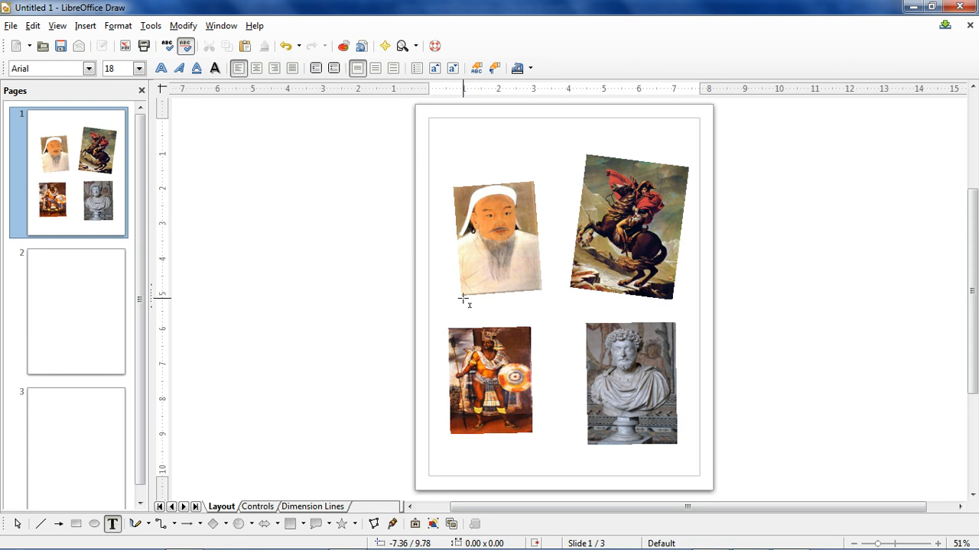
left_click_drag(461, 297, 562, 325)
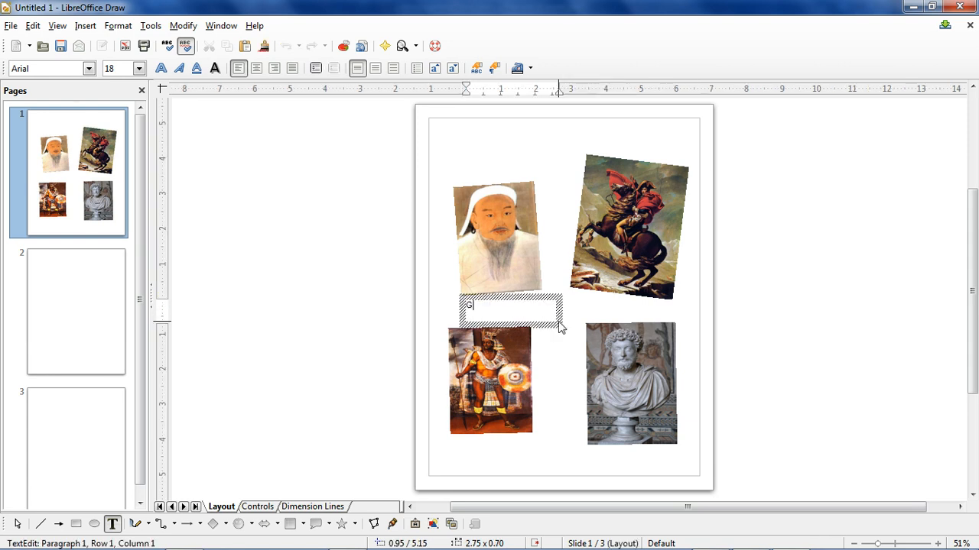
type("enghis Khan")
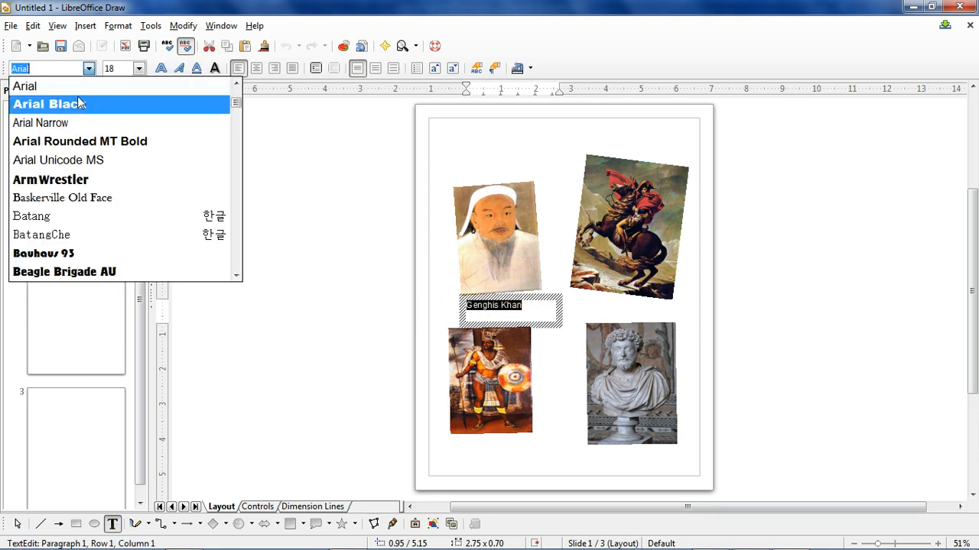
left_click(48, 104)
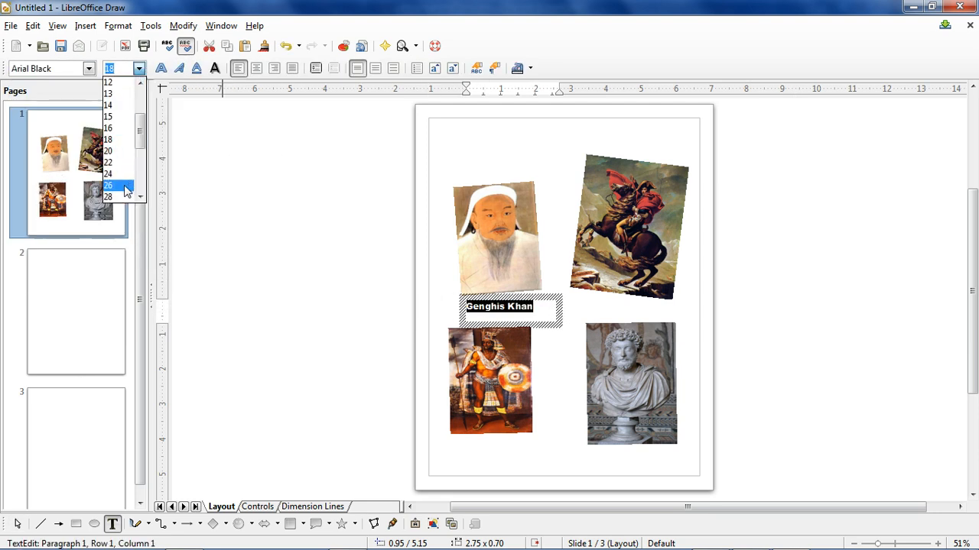
left_click(108, 185)
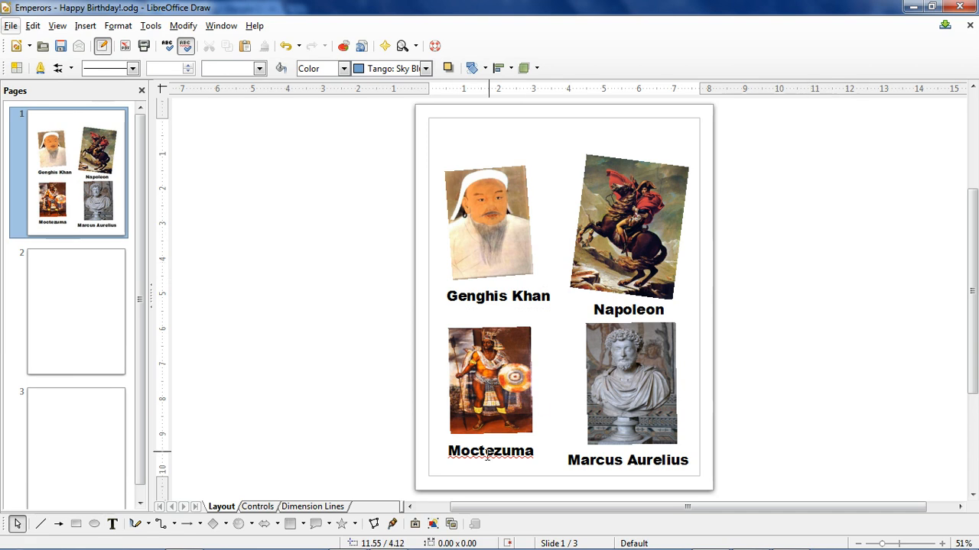
mouse_move(415, 523)
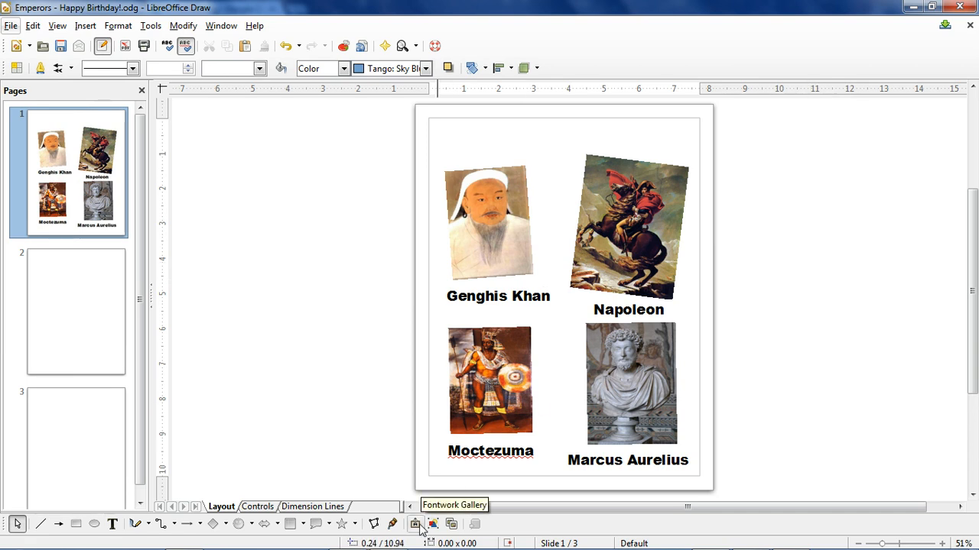
- Add an orange gradient Fontwork shape reading 'Emperors' to the page
left_click(416, 524)
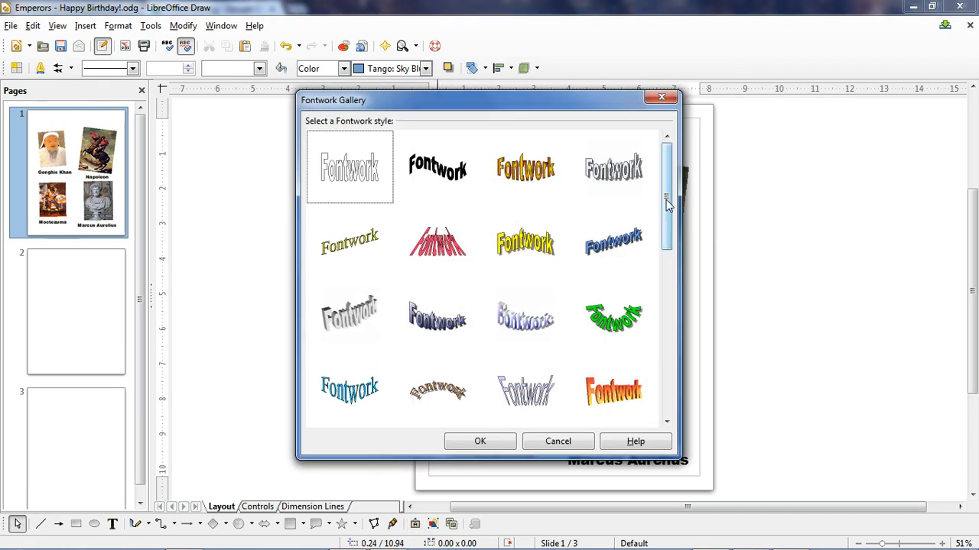
scroll("down", 3)
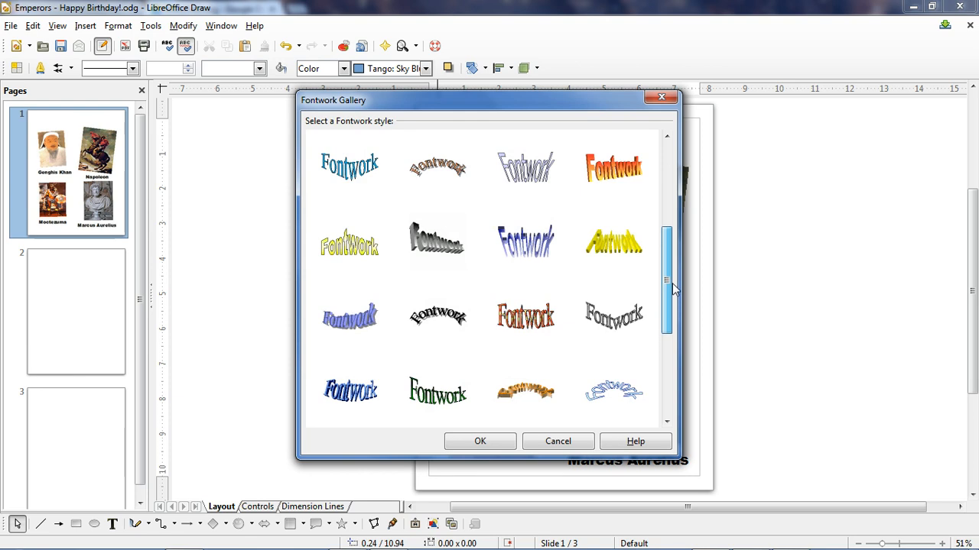
left_click(480, 441)
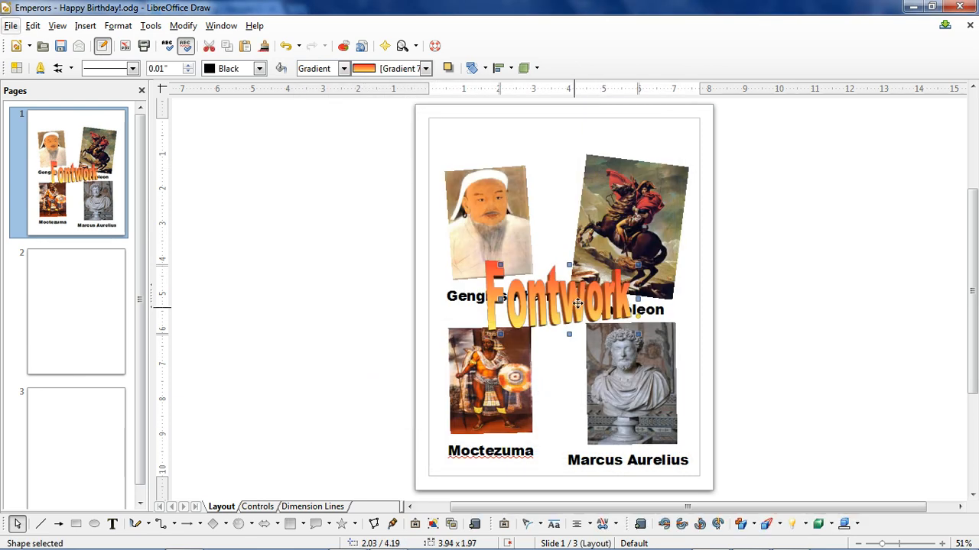
double_click(558, 298)
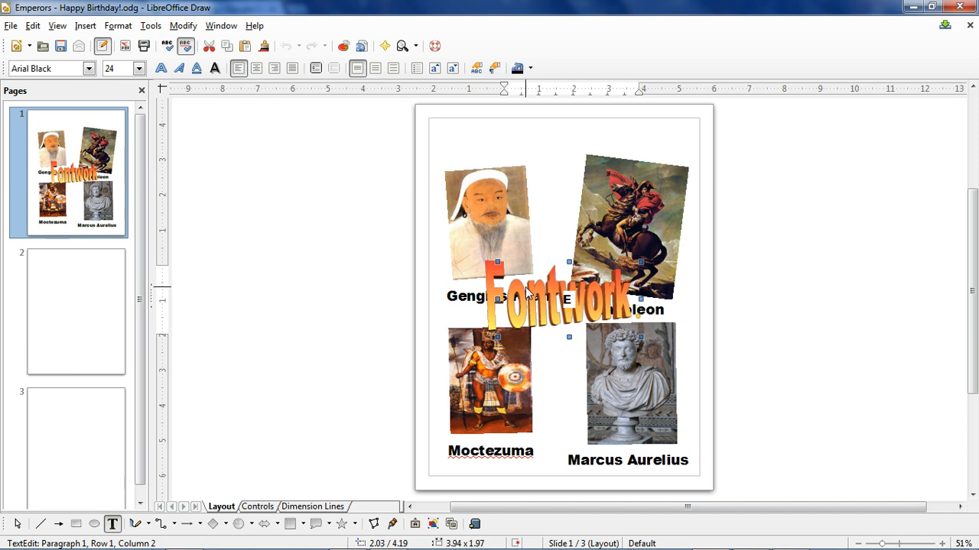
type("Emperors")
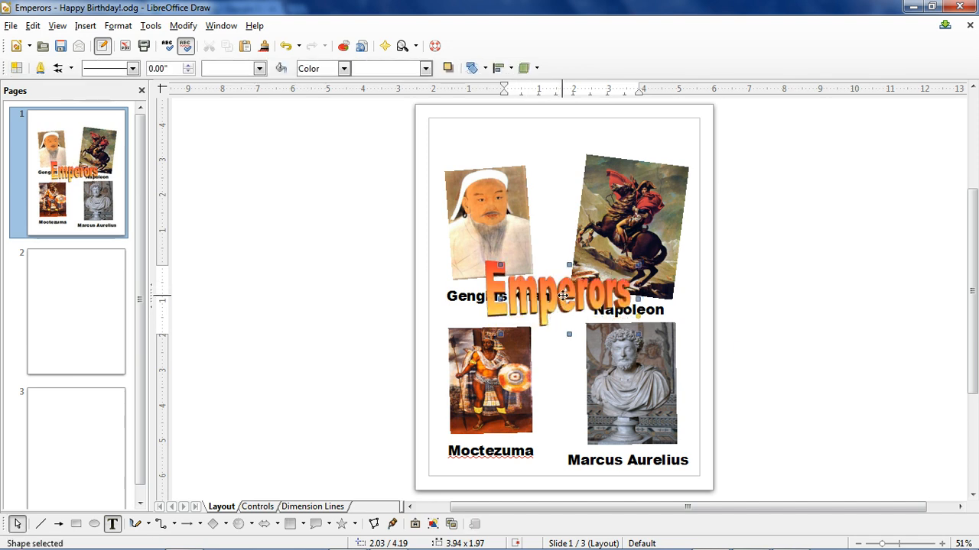
- Move and resize the Emperors title to the page top, then draw a sample shape beside the page
left_click_drag(566, 296, 572, 148)
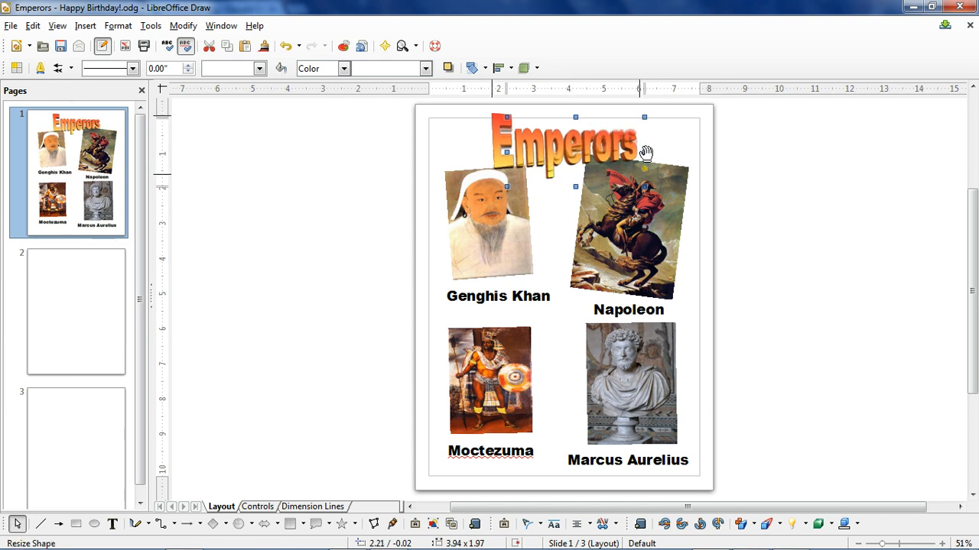
left_click_drag(570, 145, 570, 161)
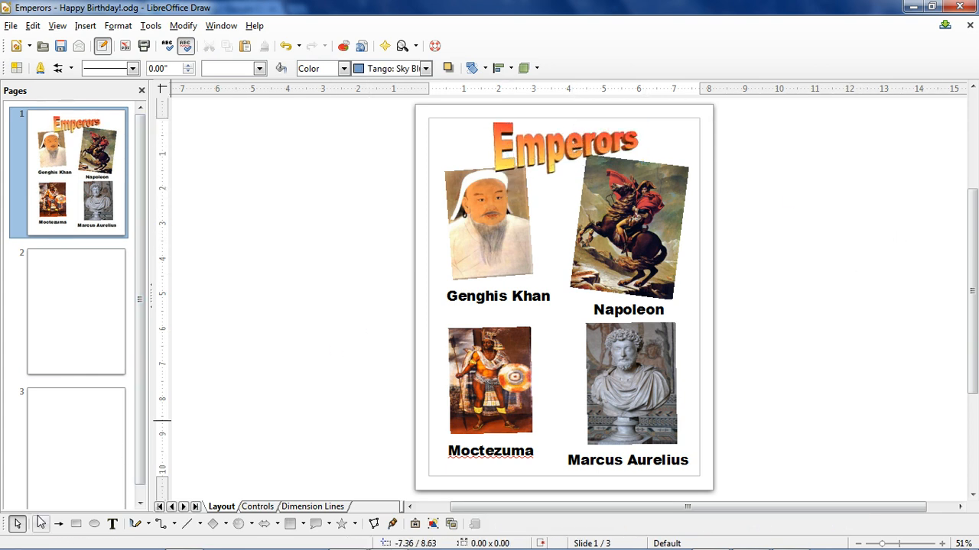
left_click_drag(239, 265, 299, 239)
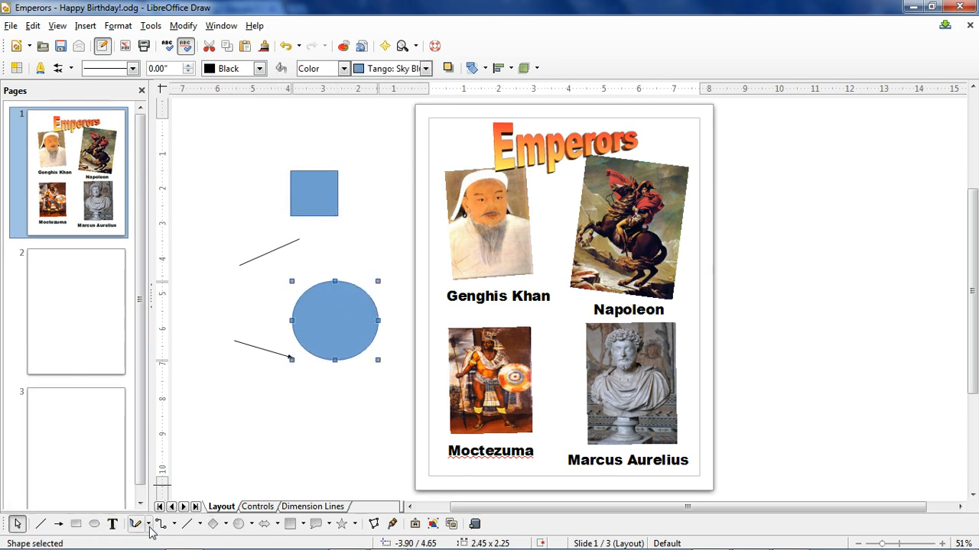
left_click(170, 523)
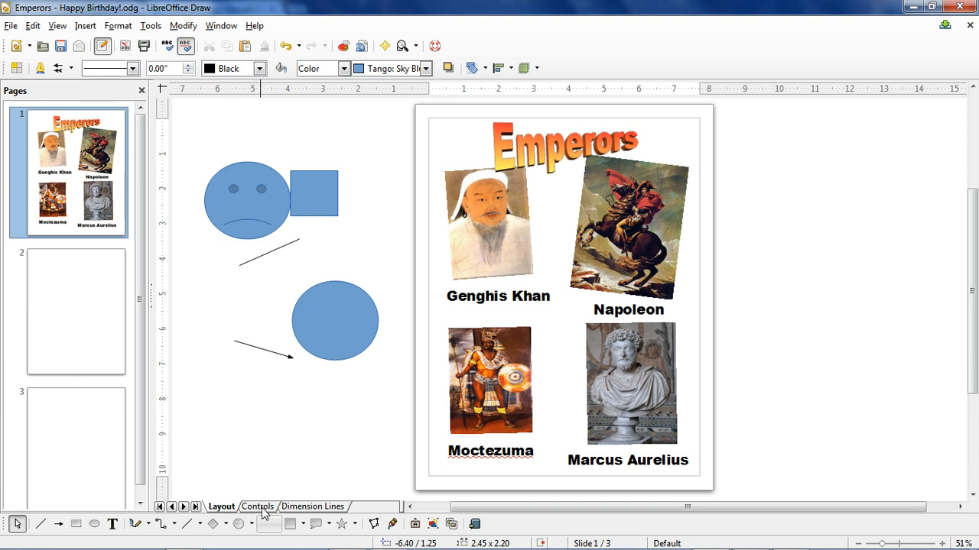
left_click(298, 524)
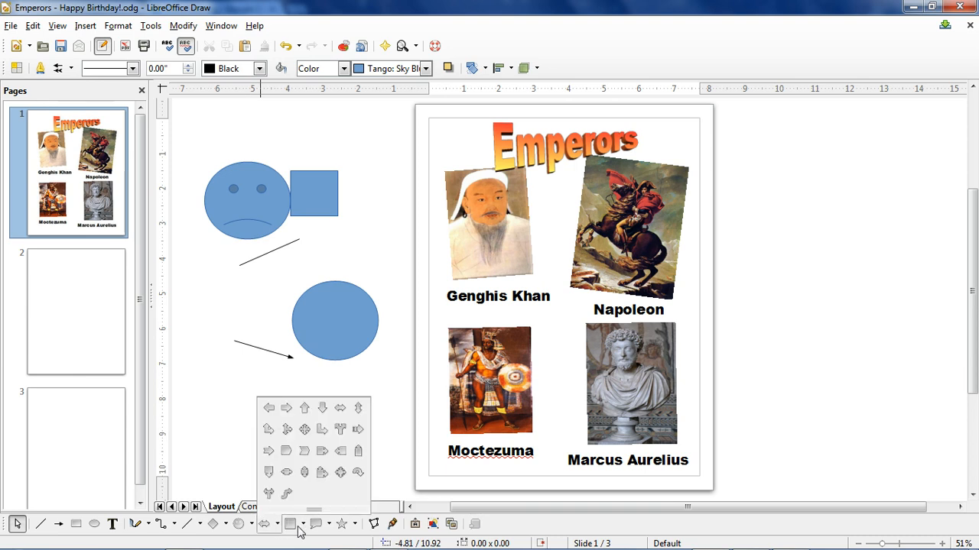
left_click(298, 523)
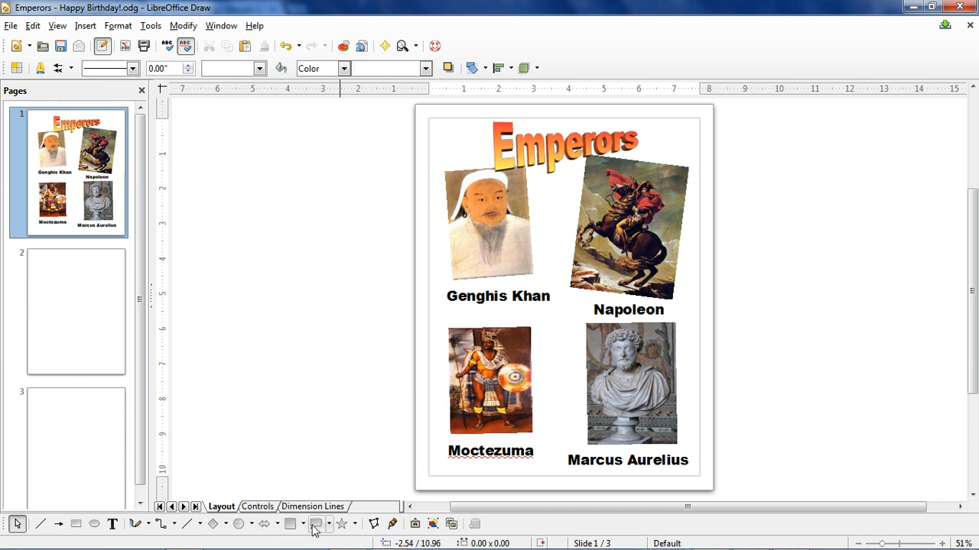
- Draw a speech bubble between the lower portraits, slim it, and type 'the best' into it
left_click_drag(301, 375, 409, 394)
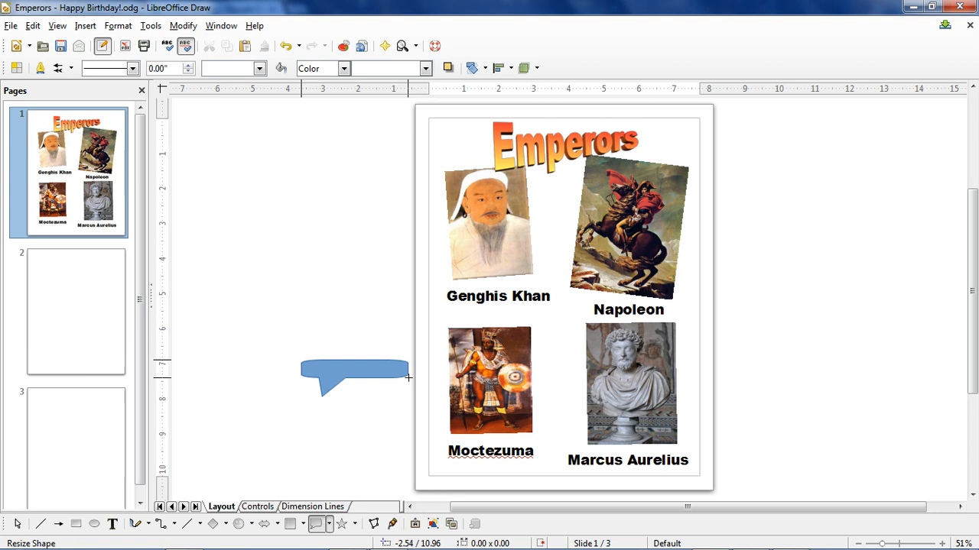
left_click_drag(354, 375, 568, 340)
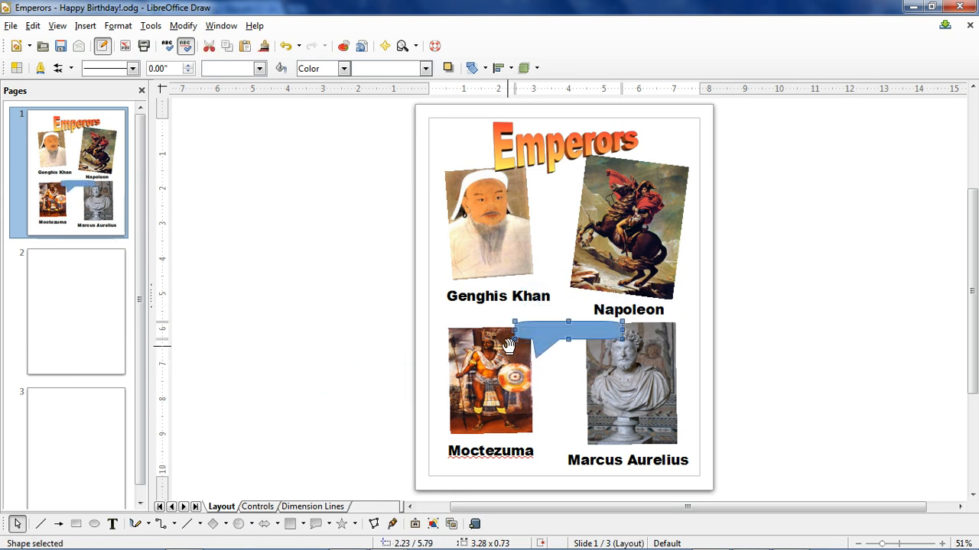
left_click_drag(509, 344, 558, 330)
type("We")
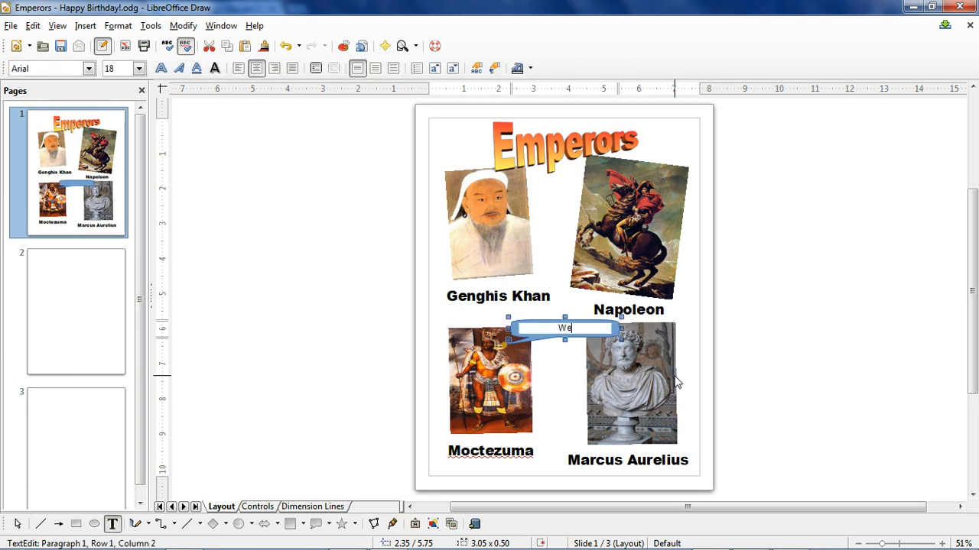
type("the best!")
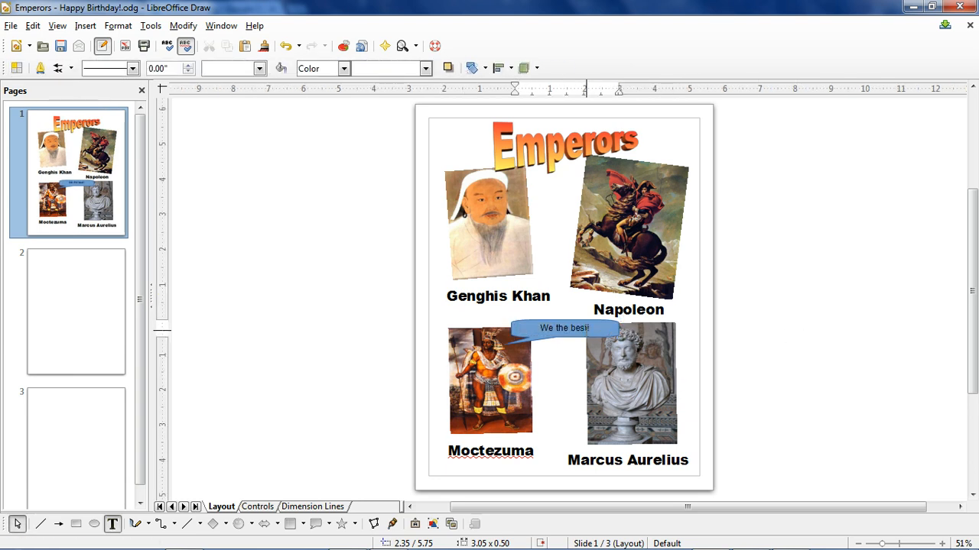
double_click(564, 328)
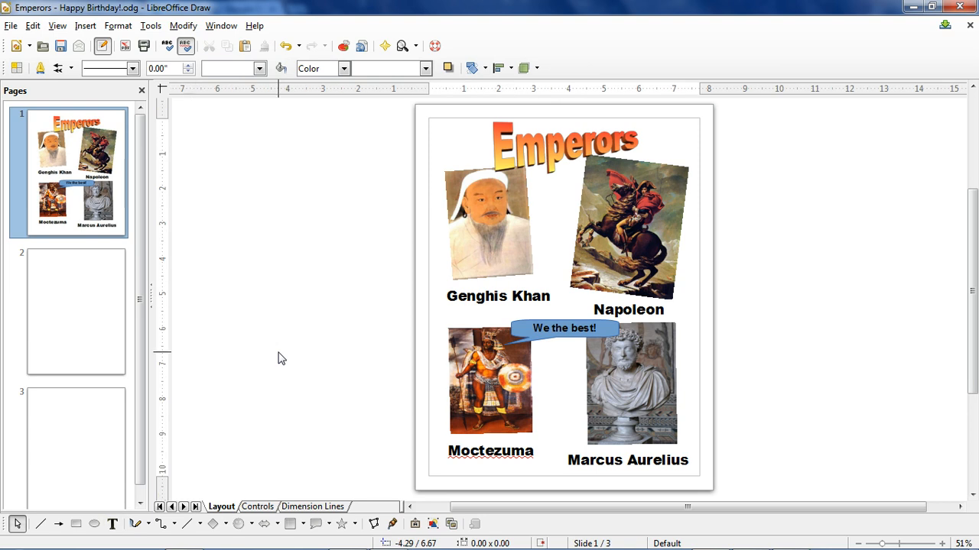
left_click(117, 26)
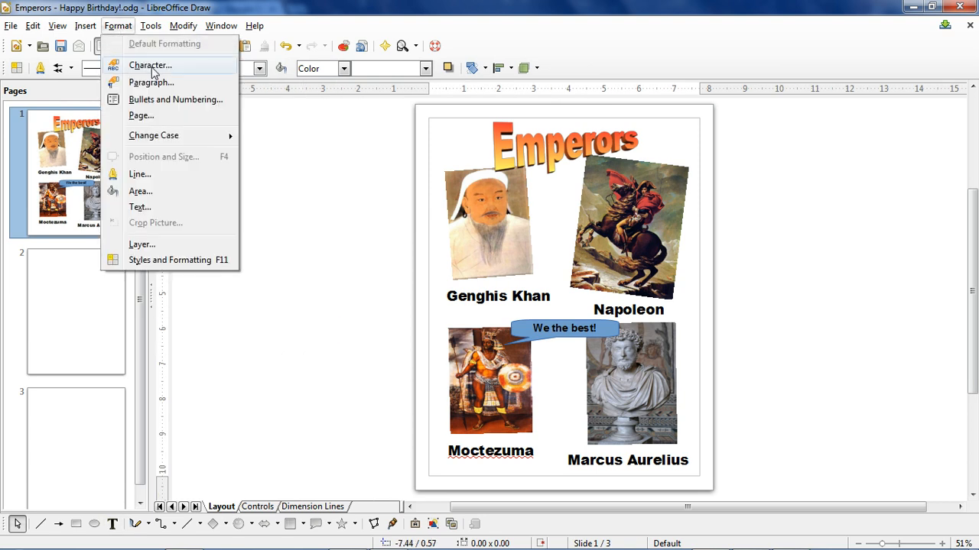
mouse_move(187, 115)
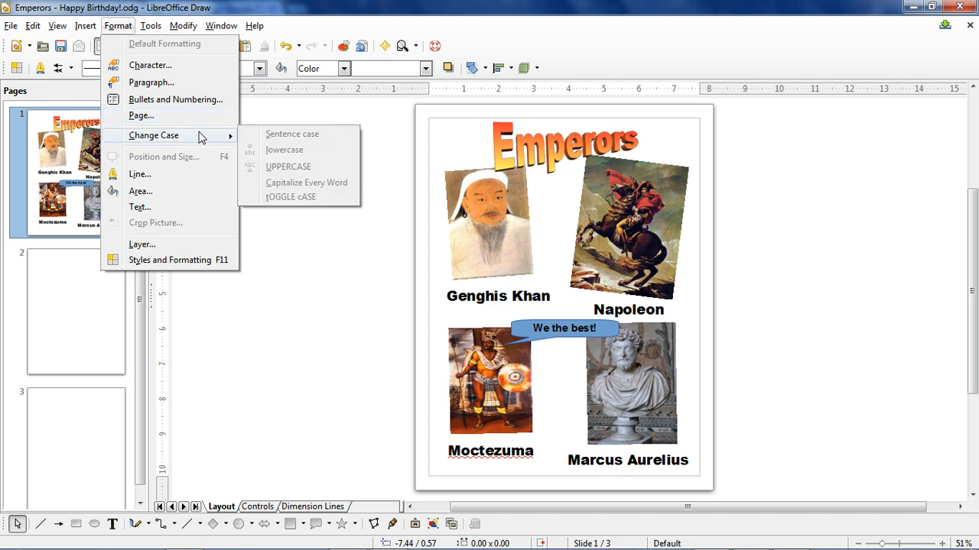
mouse_move(172, 178)
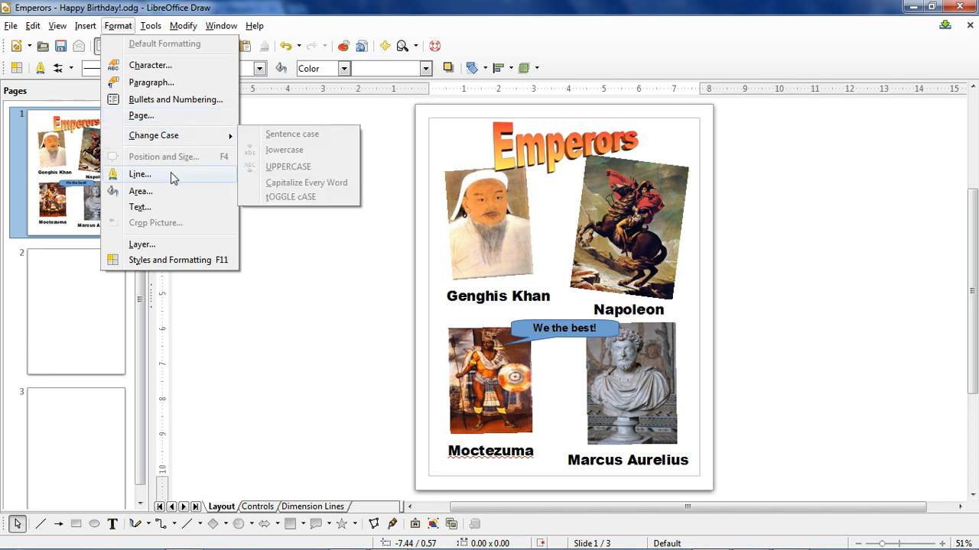
mouse_move(172, 191)
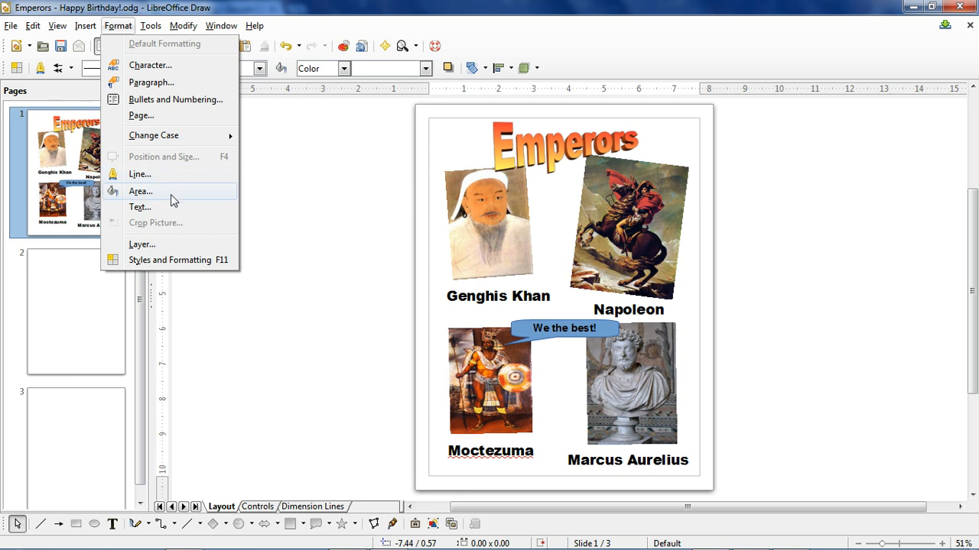
left_click(139, 206)
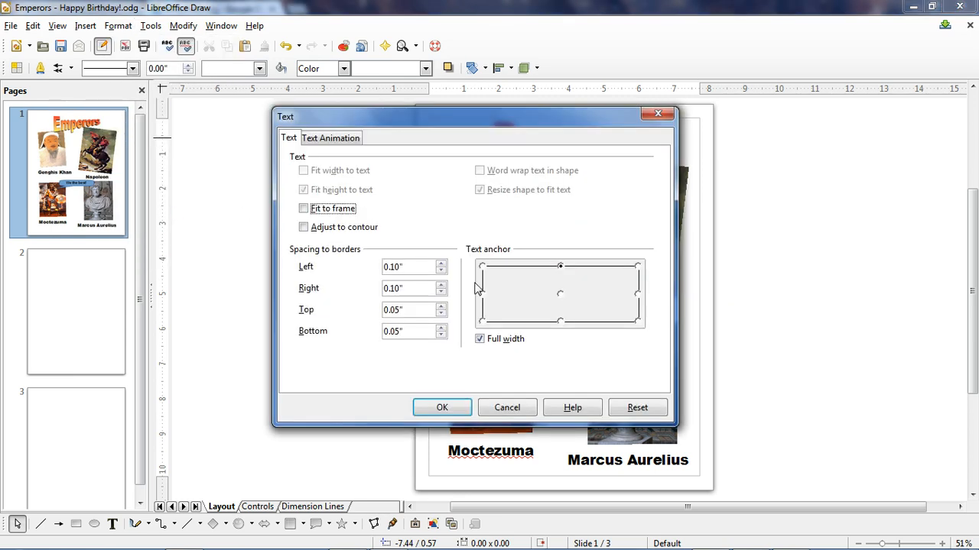
mouse_move(493, 317)
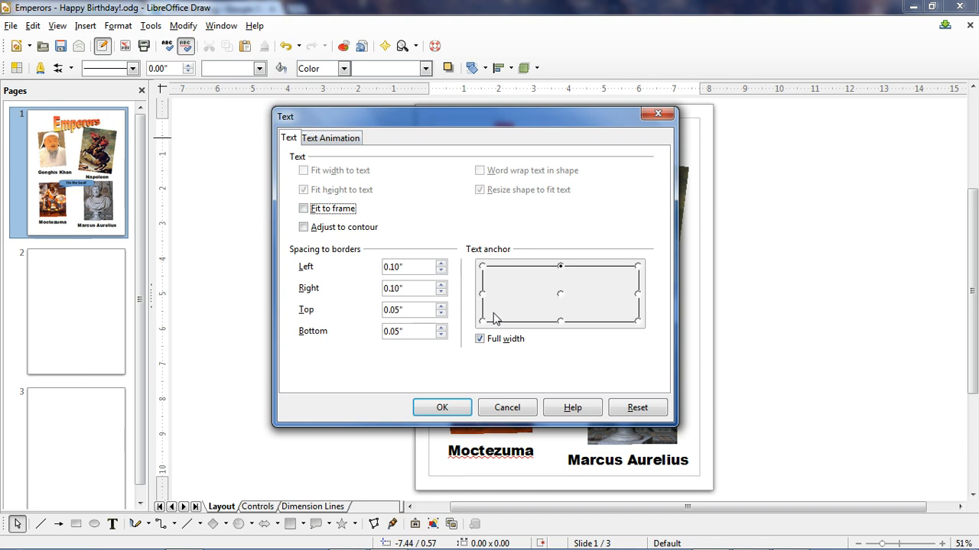
left_click(117, 26)
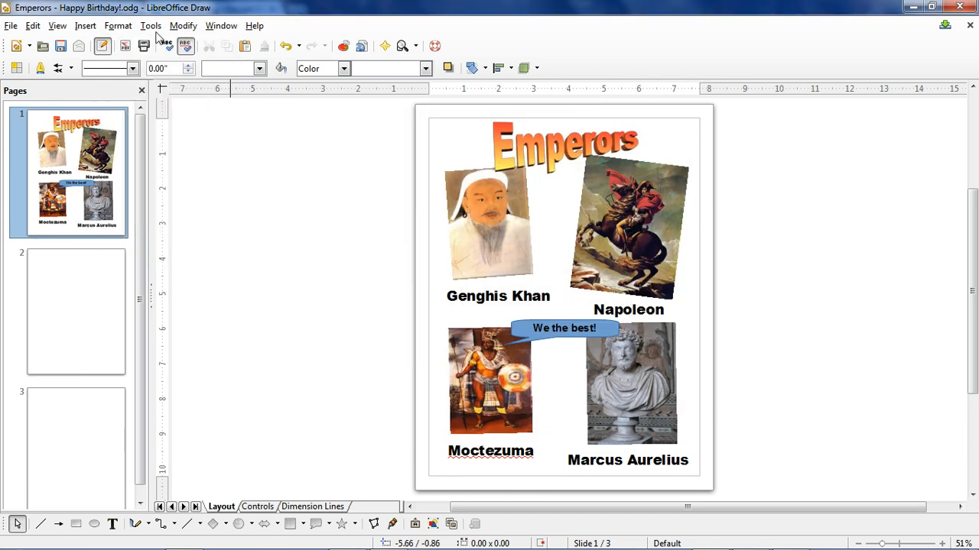
left_click(150, 25)
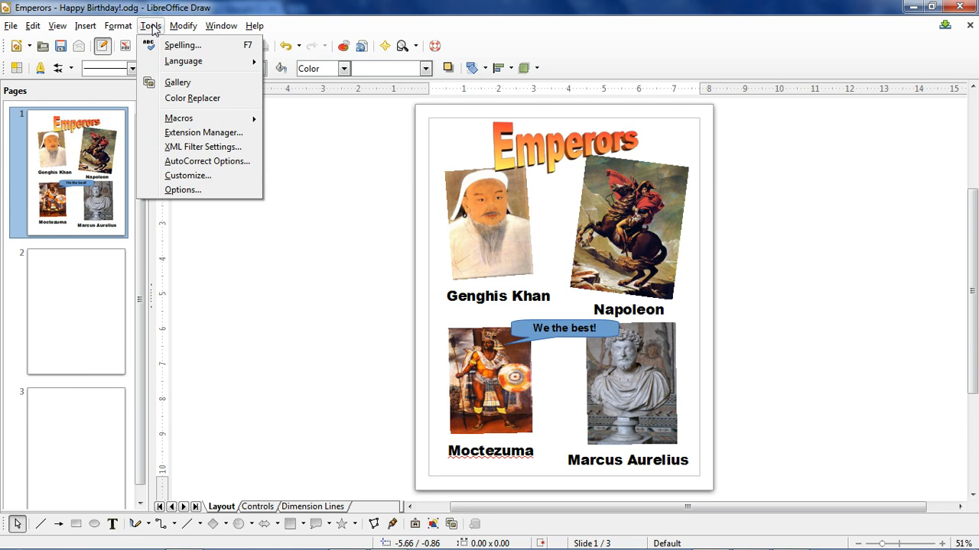
left_click(177, 82)
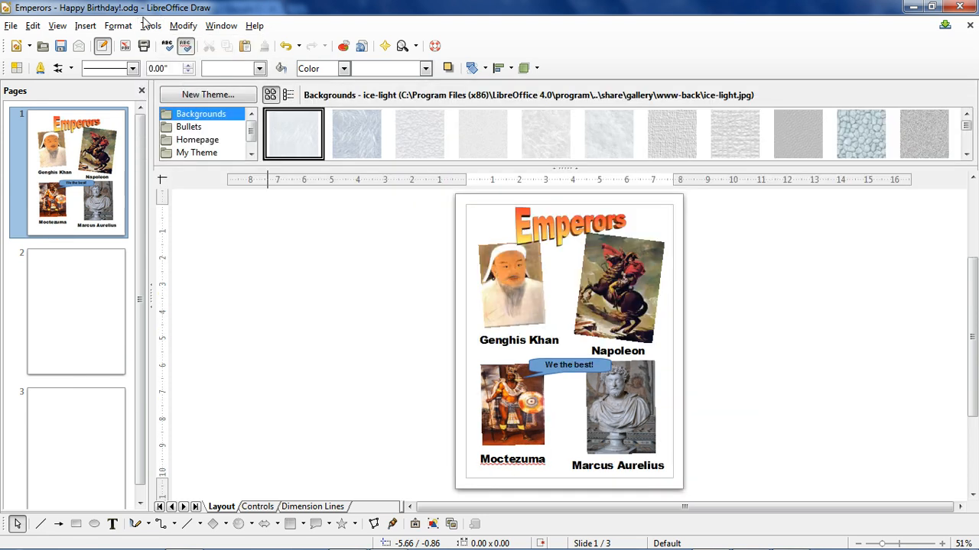
left_click(151, 25)
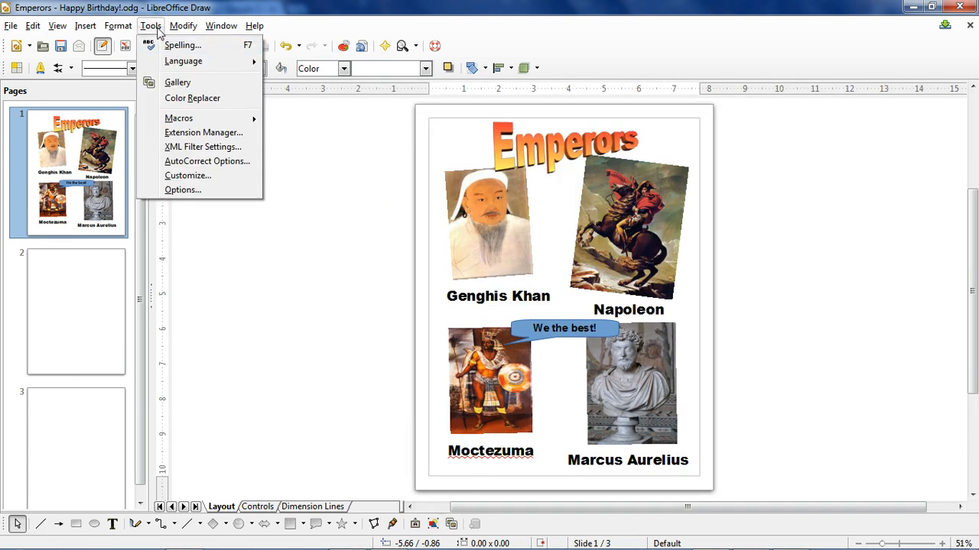
left_click(182, 45)
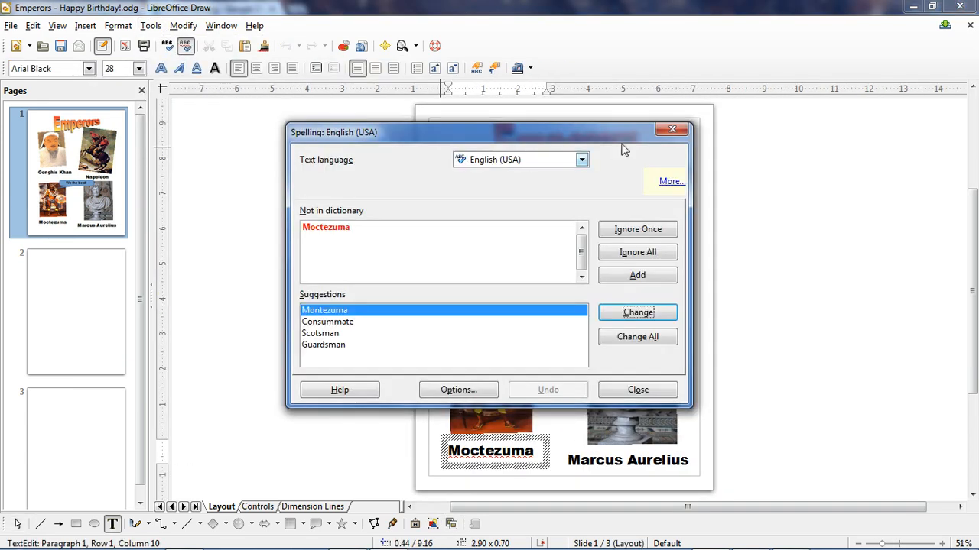
left_click(150, 25)
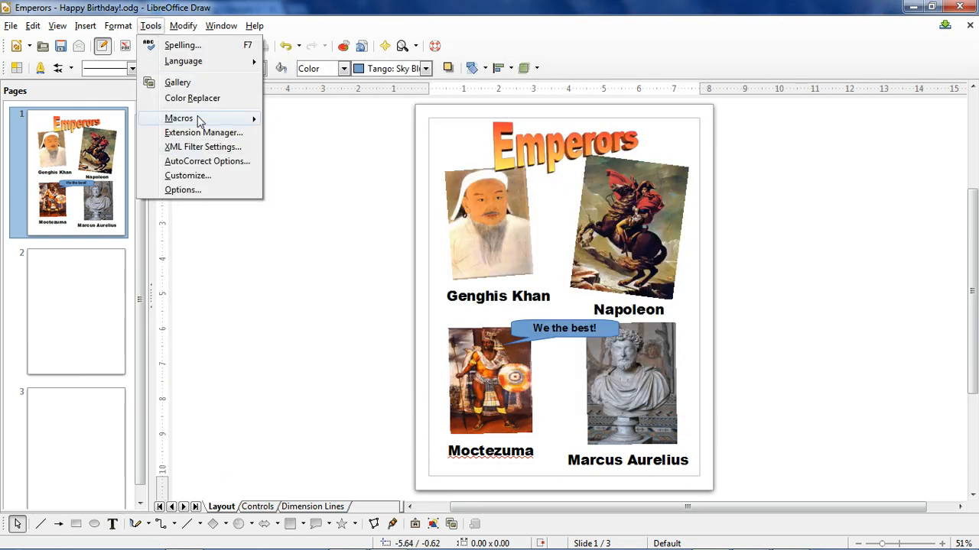
left_click(254, 267)
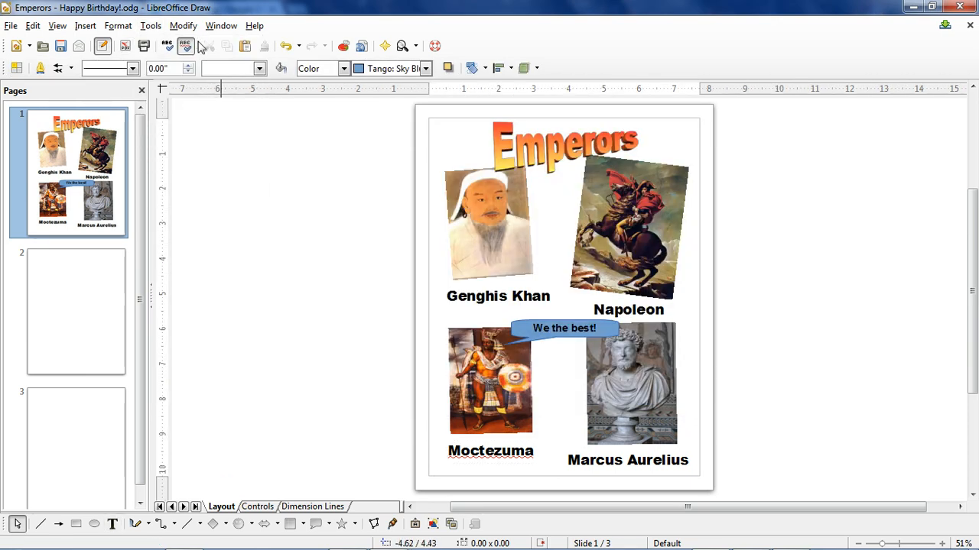
left_click(183, 25)
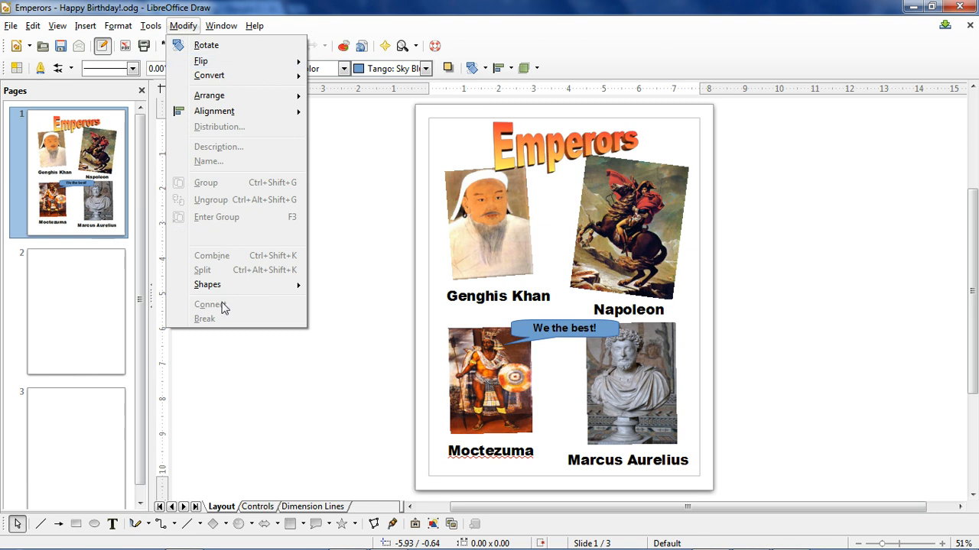
left_click(629, 229)
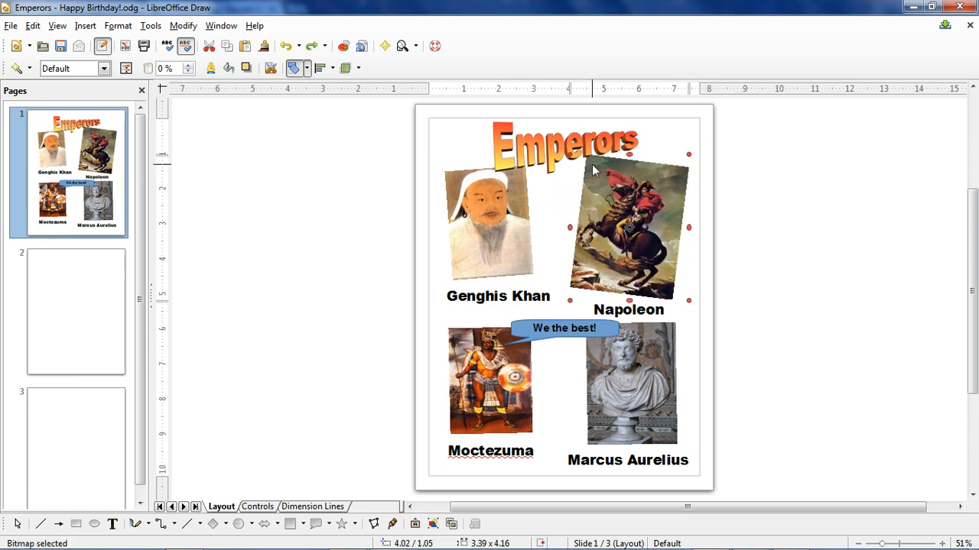
left_click(183, 25)
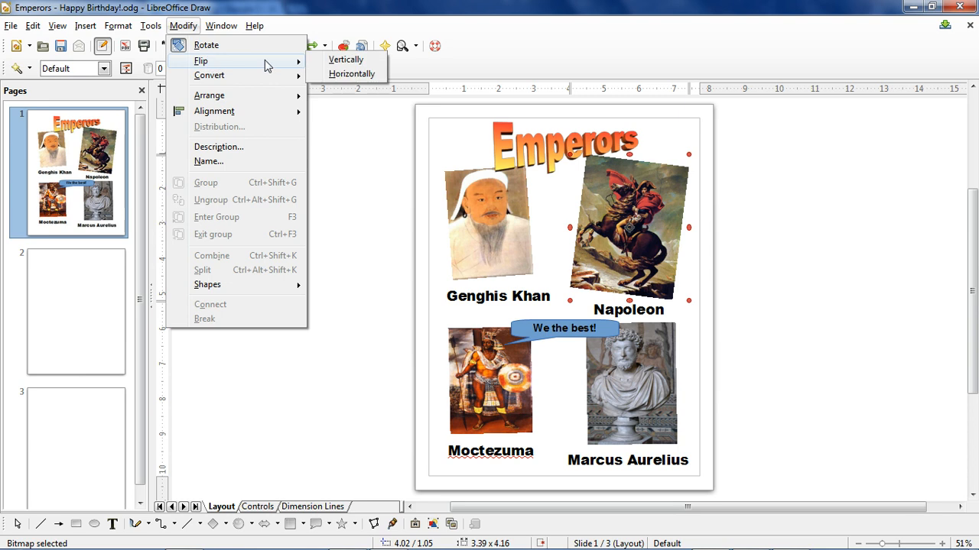
left_click(345, 59)
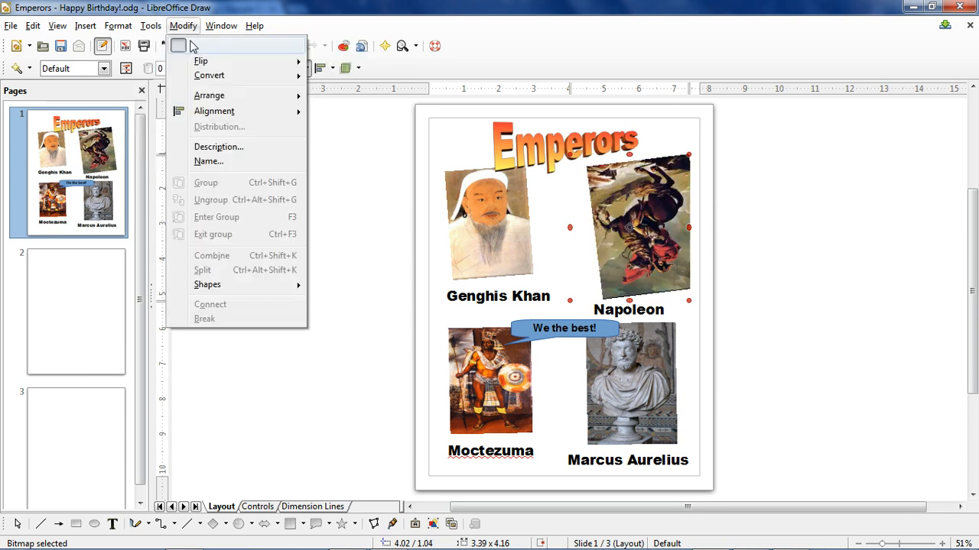
left_click(200, 60)
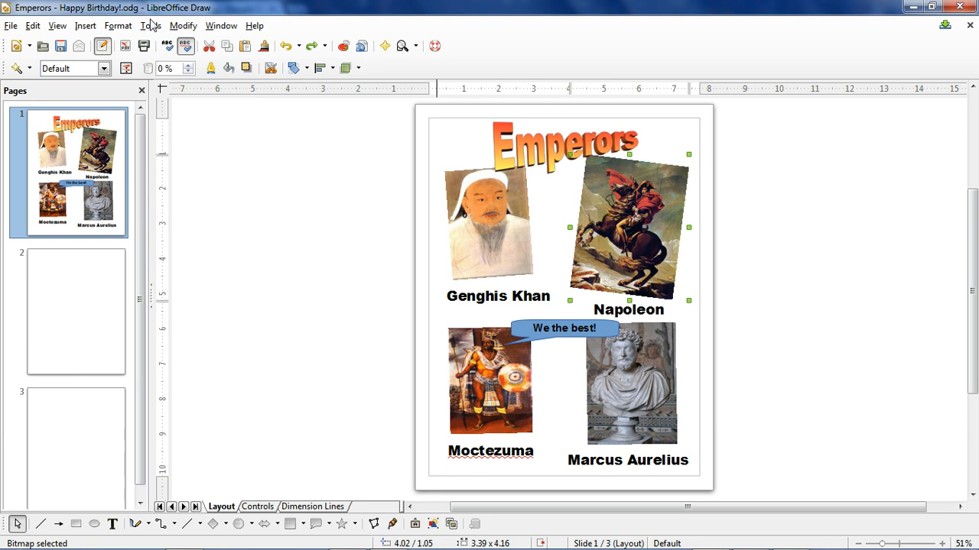
left_click(182, 25)
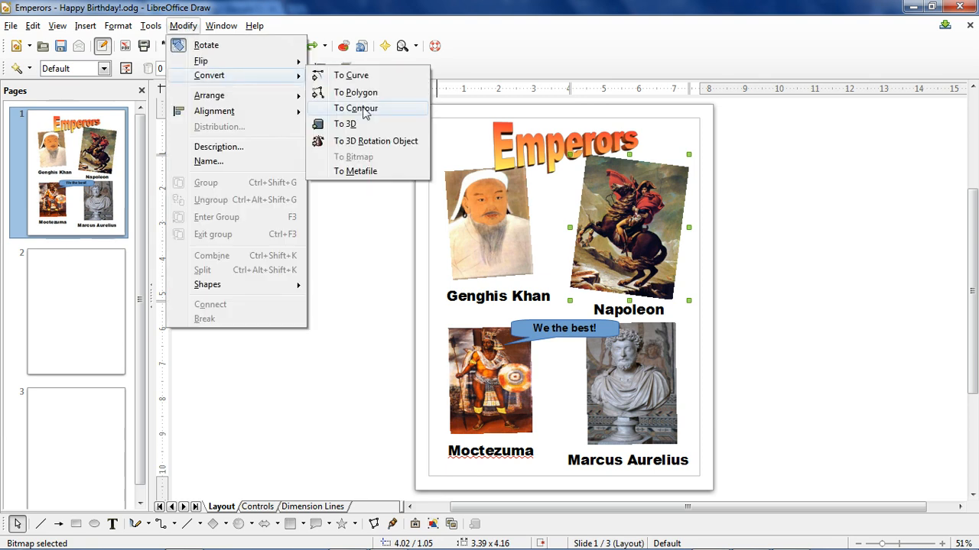
left_click(344, 124)
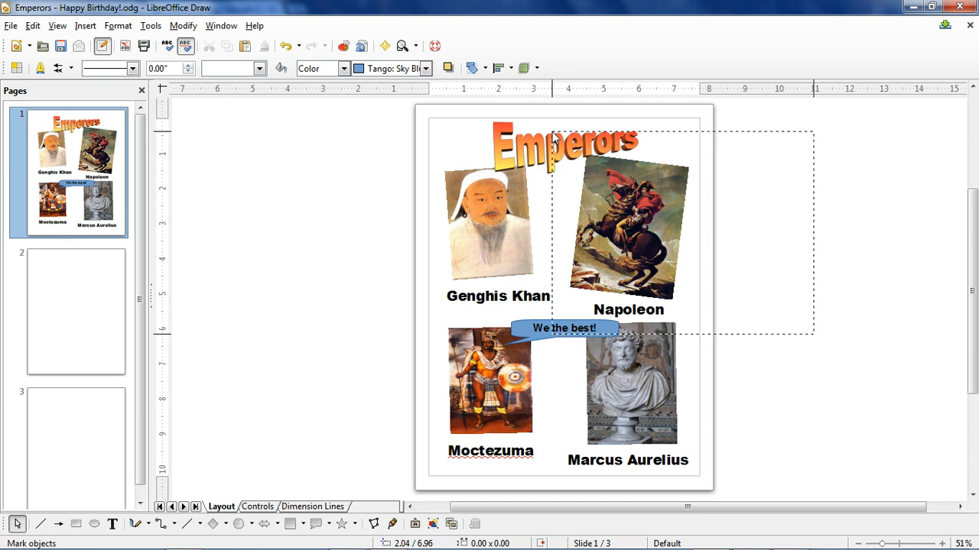
- Group the Napoleon portrait with its name label
left_click(626, 263)
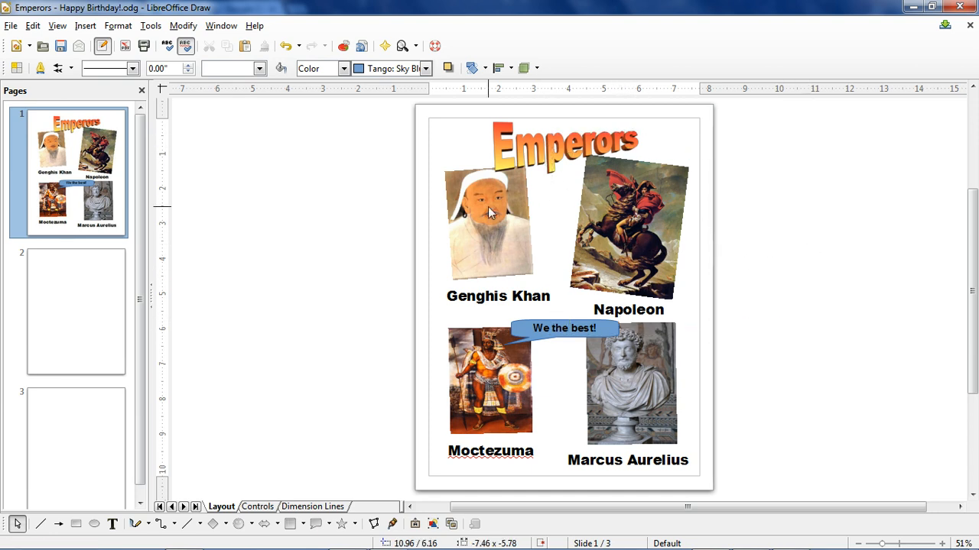
double_click(629, 310)
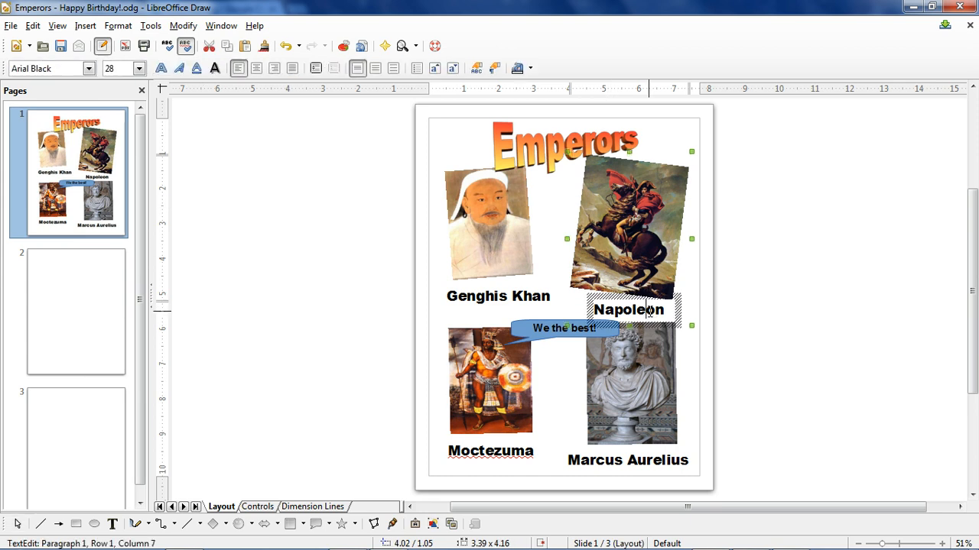
left_click(183, 26)
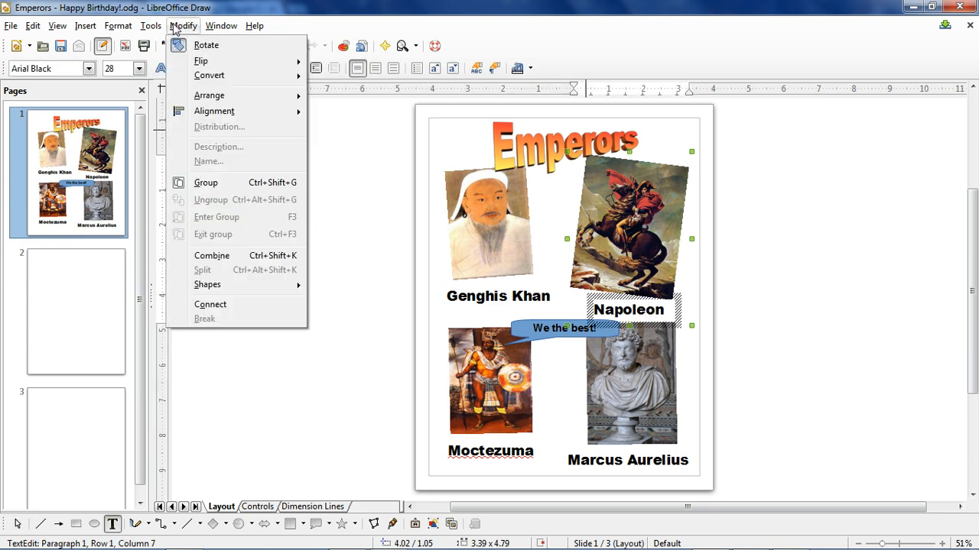
left_click(756, 238)
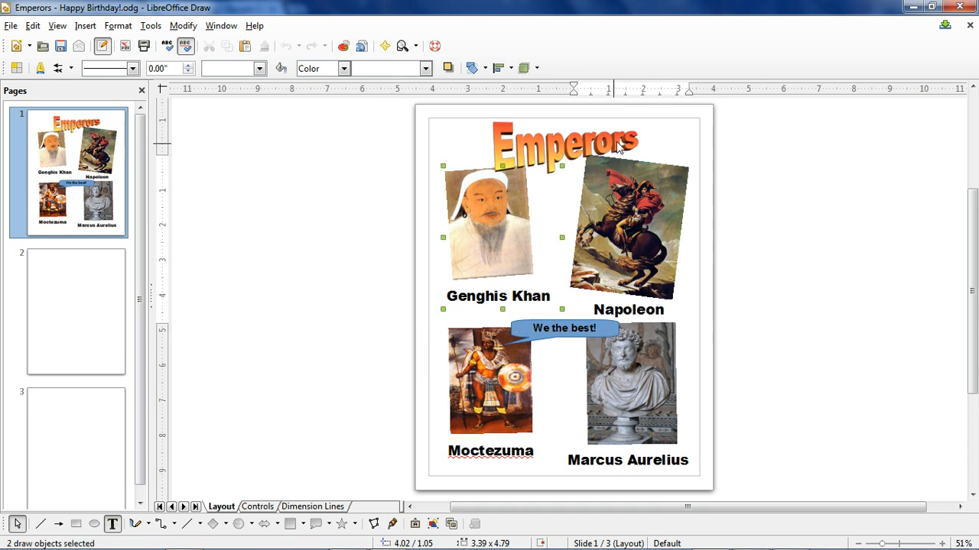
- Group the Genghis Khan portrait with its label, then select Moctezuma's label
left_click(183, 25)
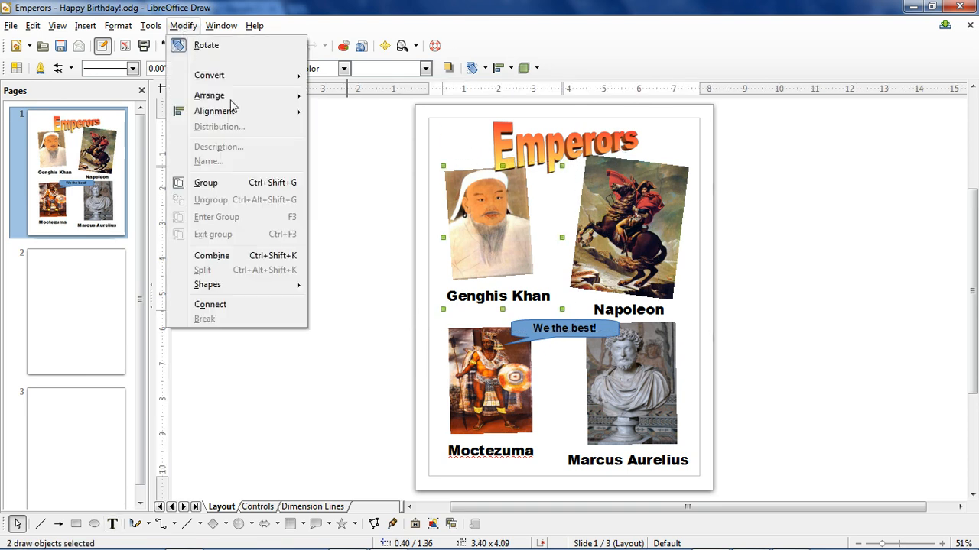
left_click(206, 182)
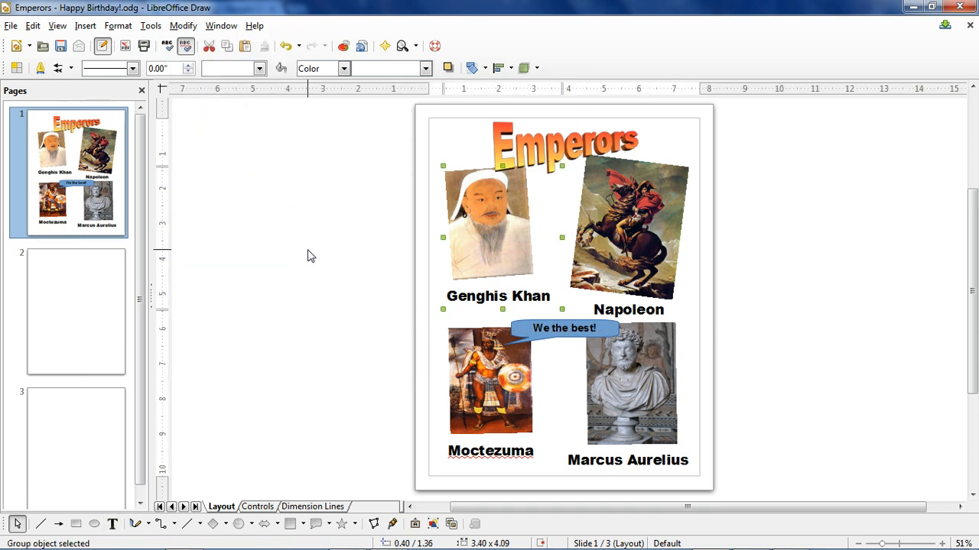
double_click(490, 451)
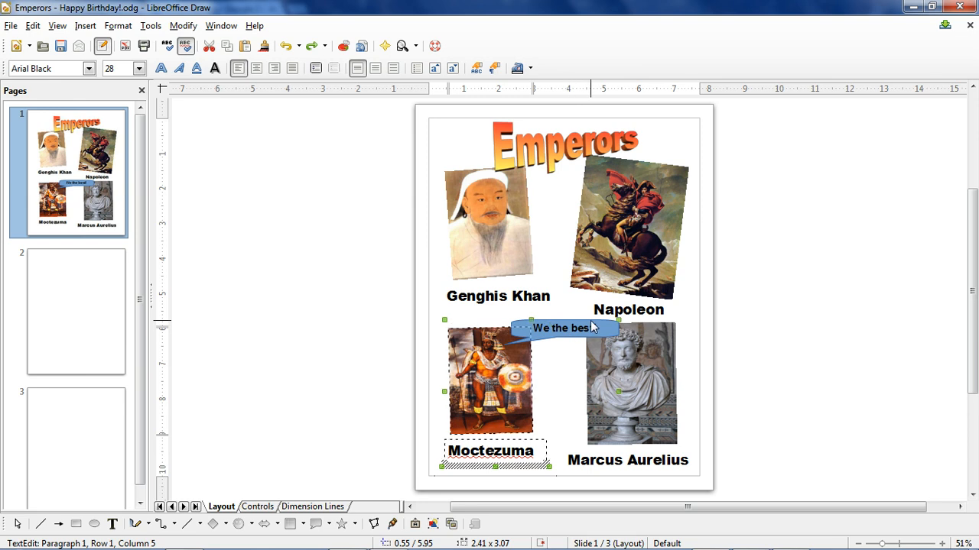
left_click(183, 25)
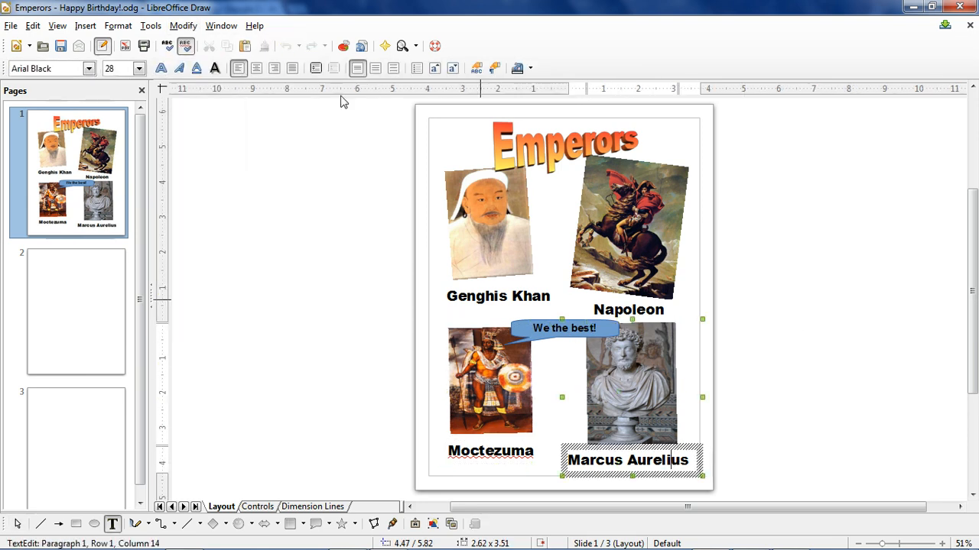
mouse_move(493, 203)
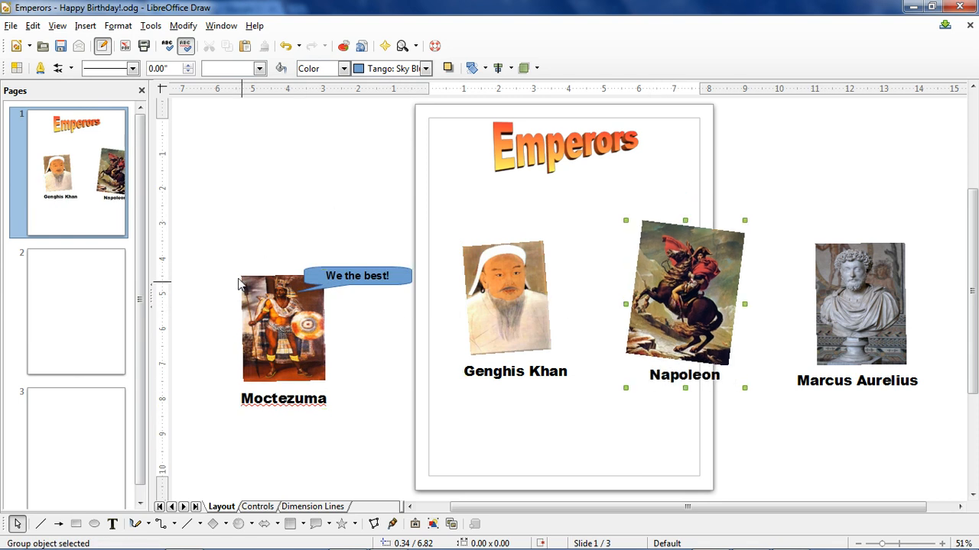
mouse_move(240, 331)
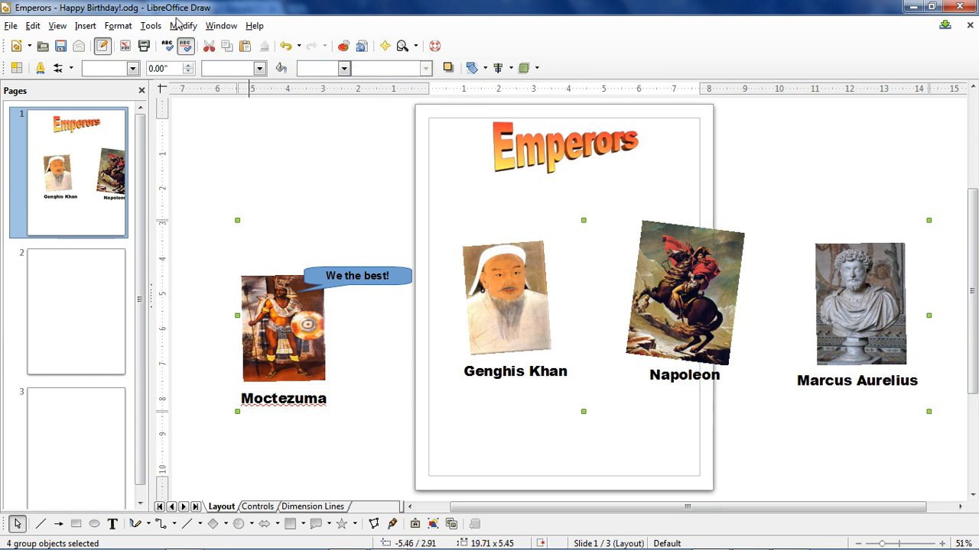
- Center-align the four emperor groups, drag Marcus Aurelius onto the page, then left-align them
left_click(182, 25)
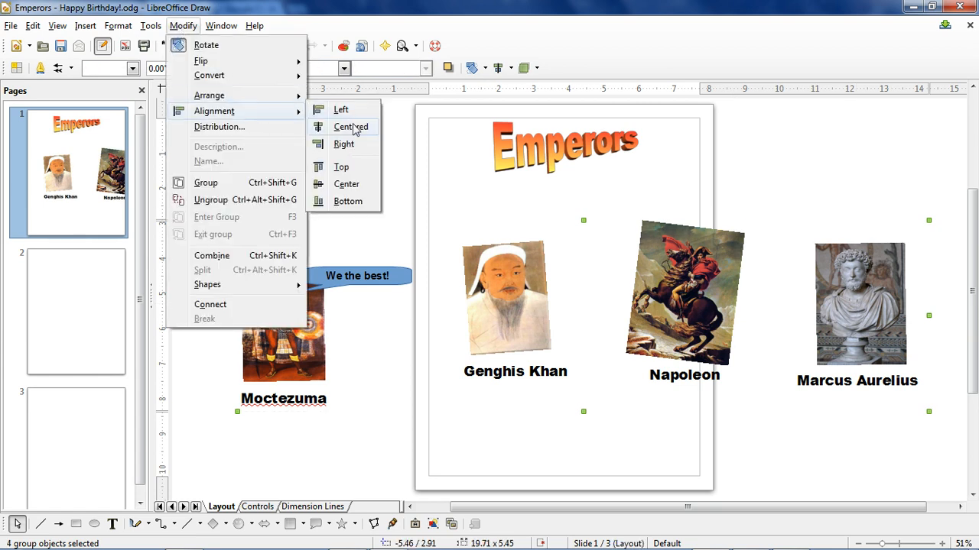
left_click(350, 126)
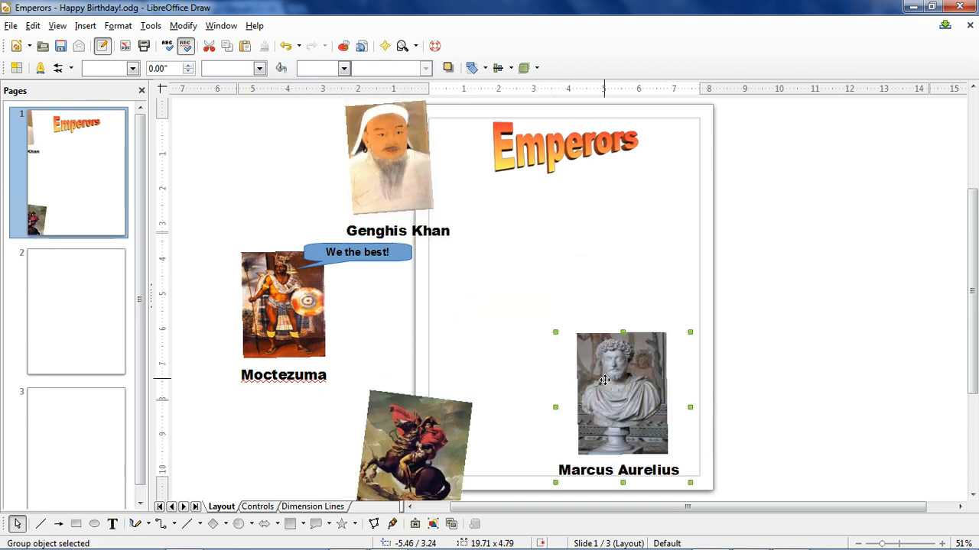
left_click_drag(622, 393, 552, 363)
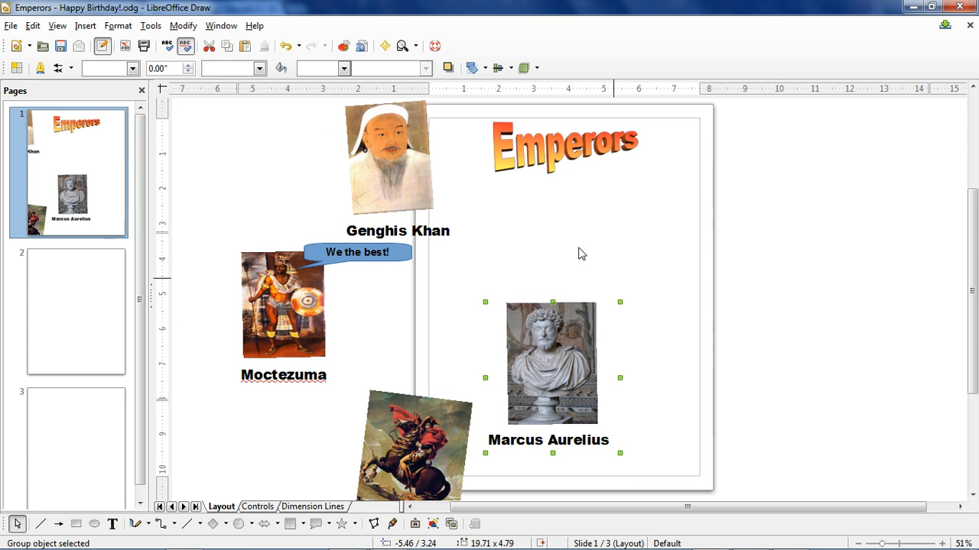
left_click(283, 305)
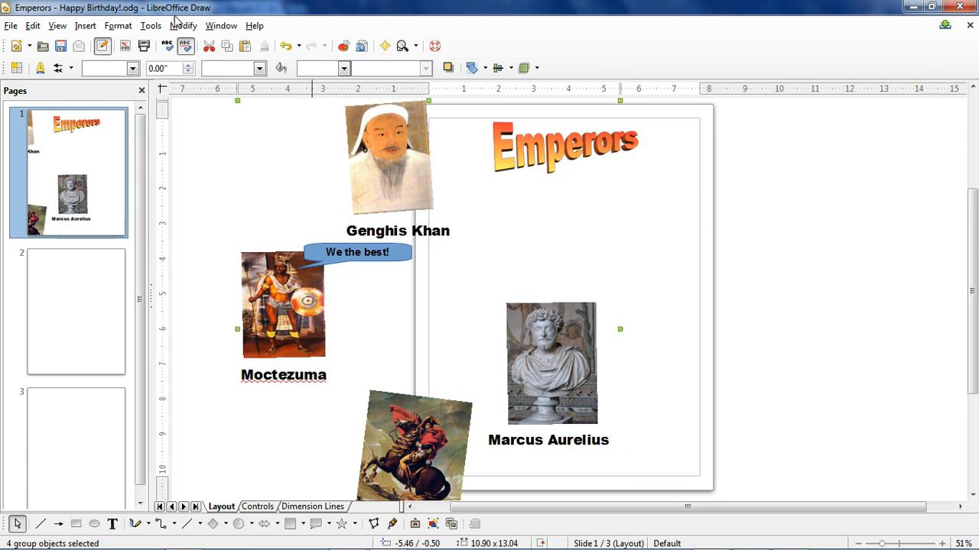
left_click(183, 25)
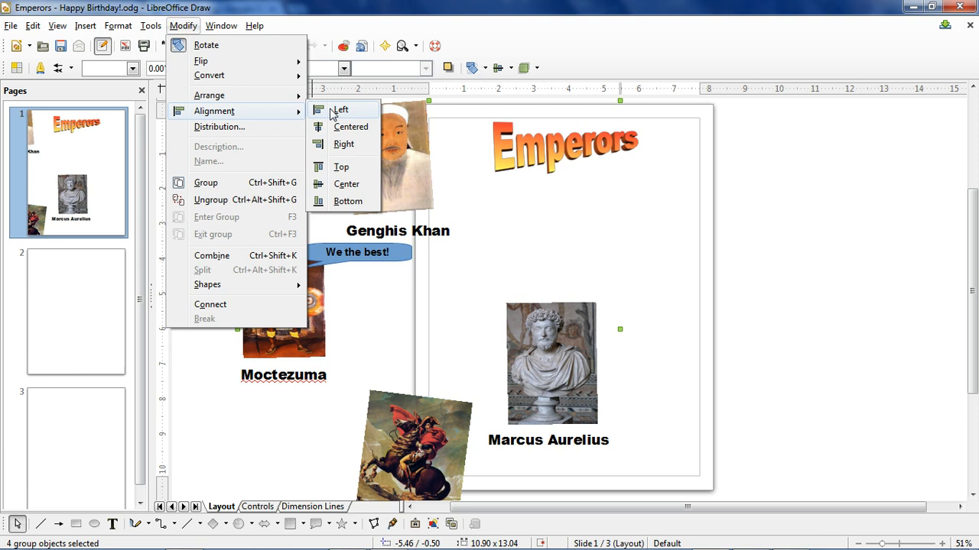
left_click(341, 109)
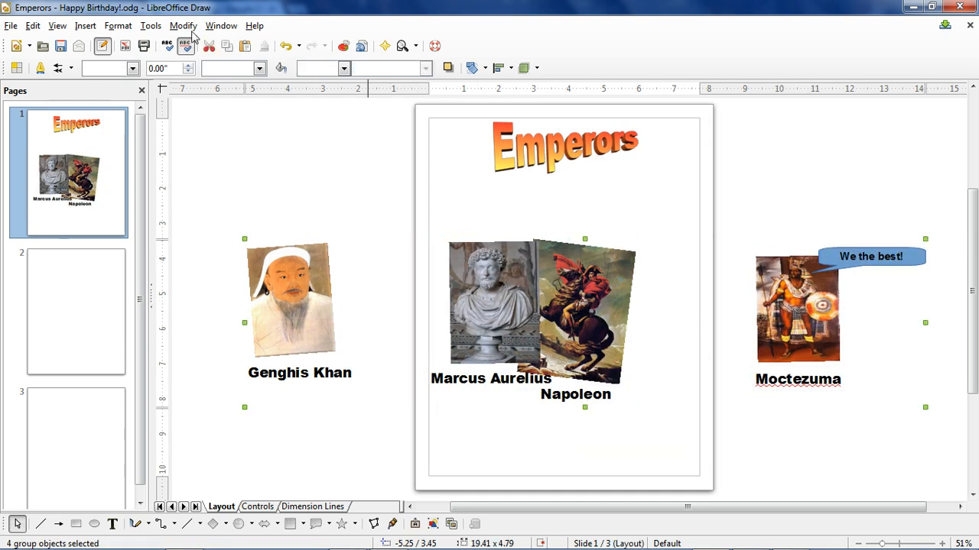
- Distribute the four emperor groups with equal horizontal spacing
left_click(182, 25)
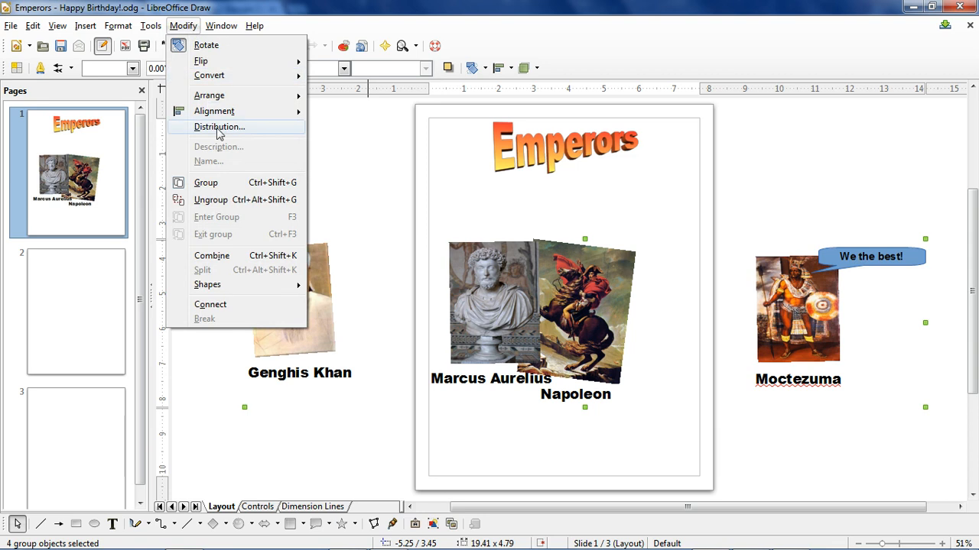
left_click(220, 127)
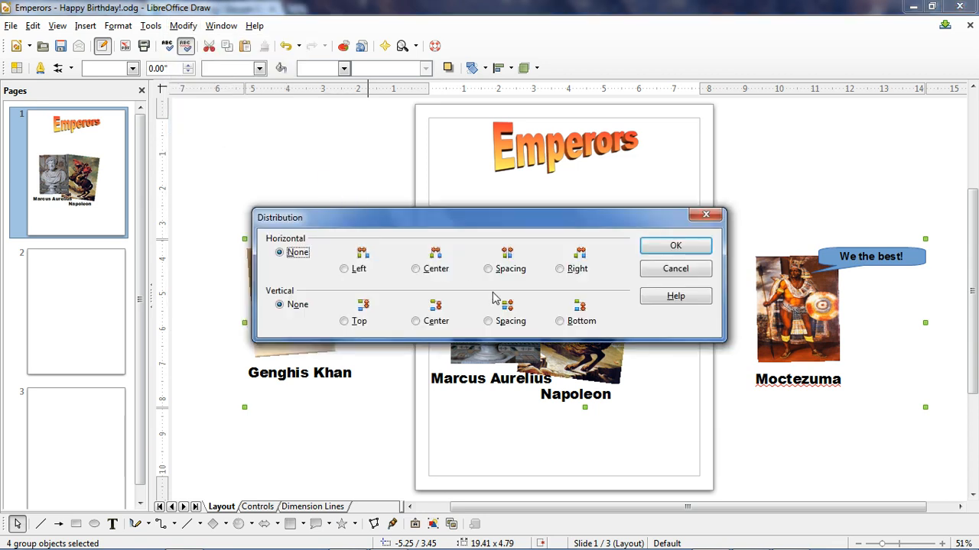
left_click(488, 268)
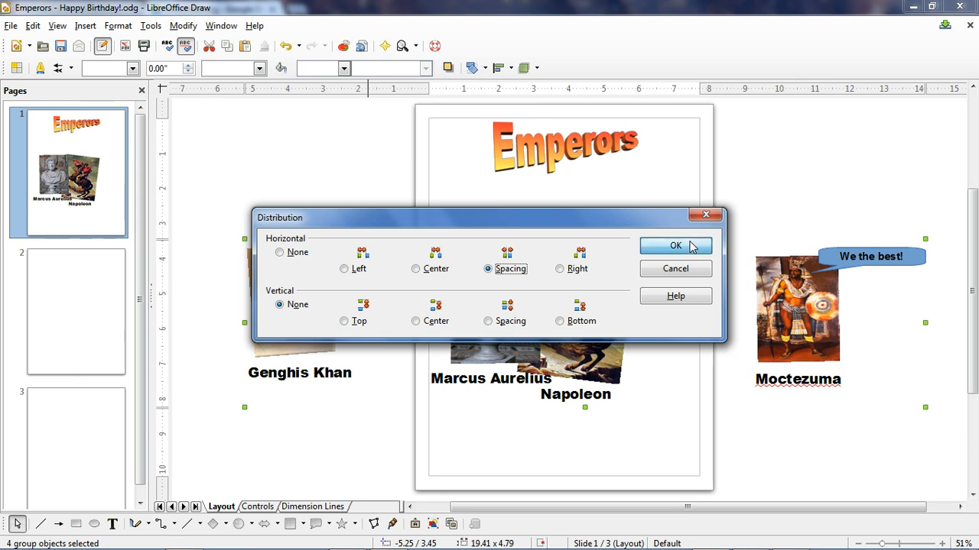
left_click(674, 245)
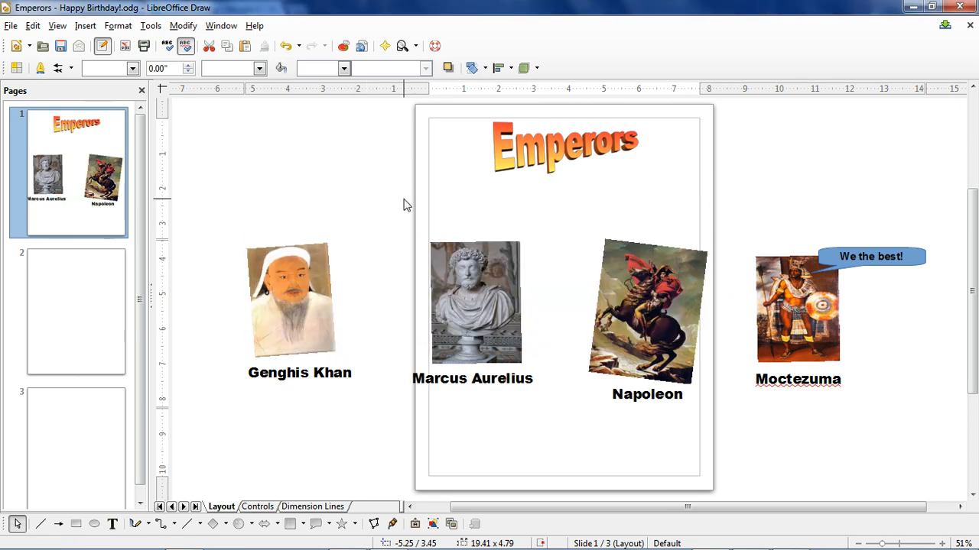
- Bring the Moctezuma group and its speech bubble to the front, then deselect
left_click(183, 25)
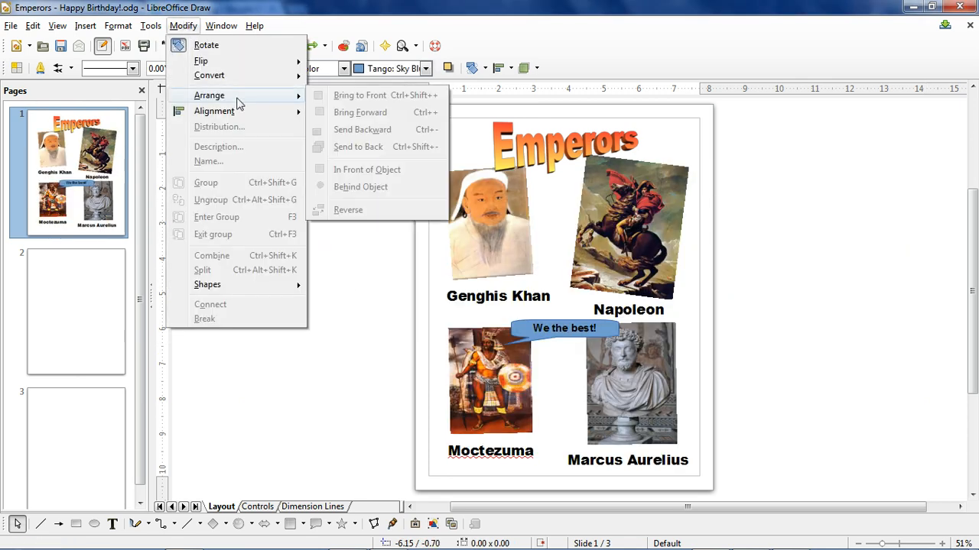
mouse_move(367, 95)
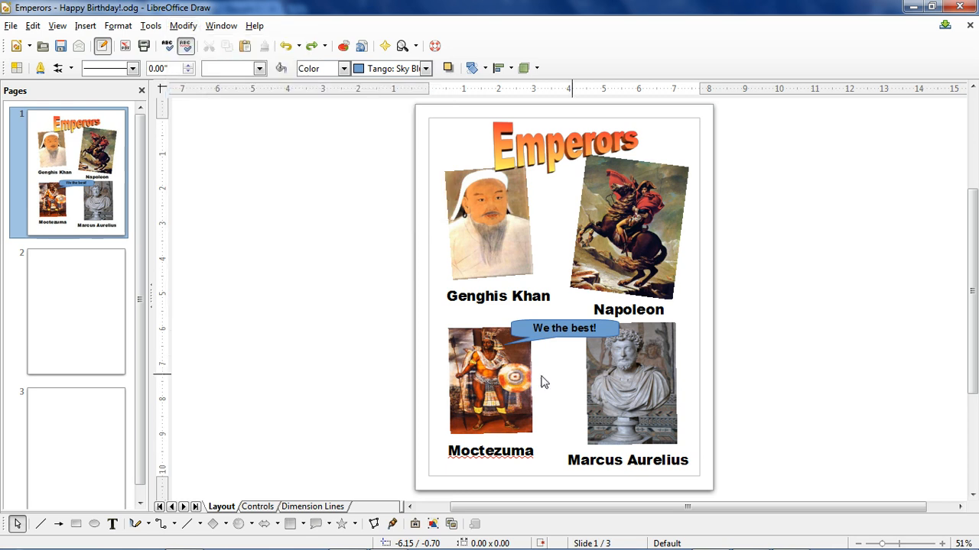
left_click(183, 25)
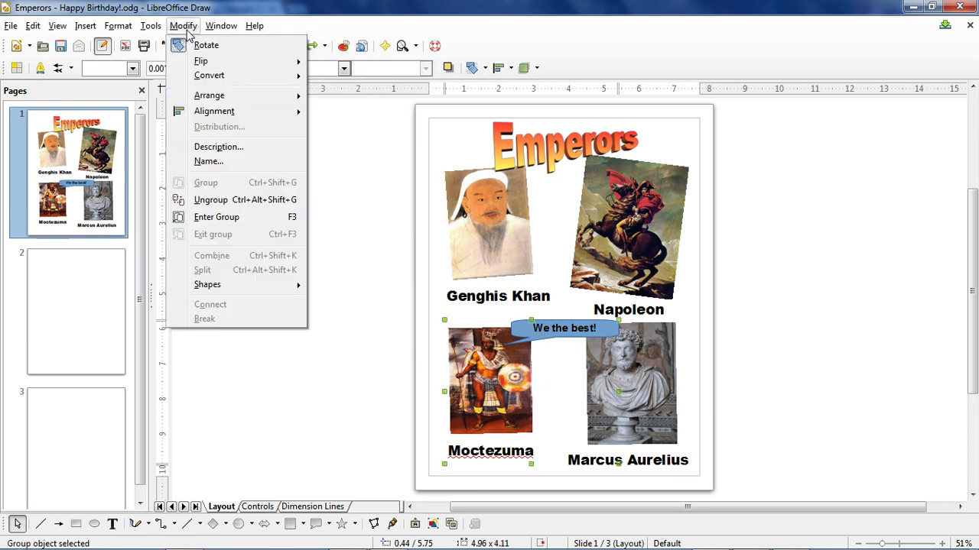
mouse_move(249, 104)
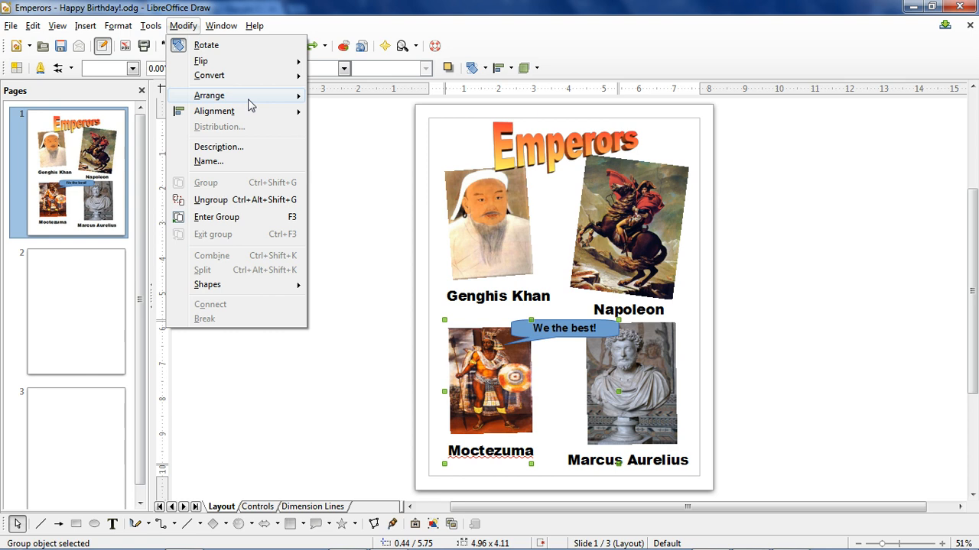
left_click(417, 270)
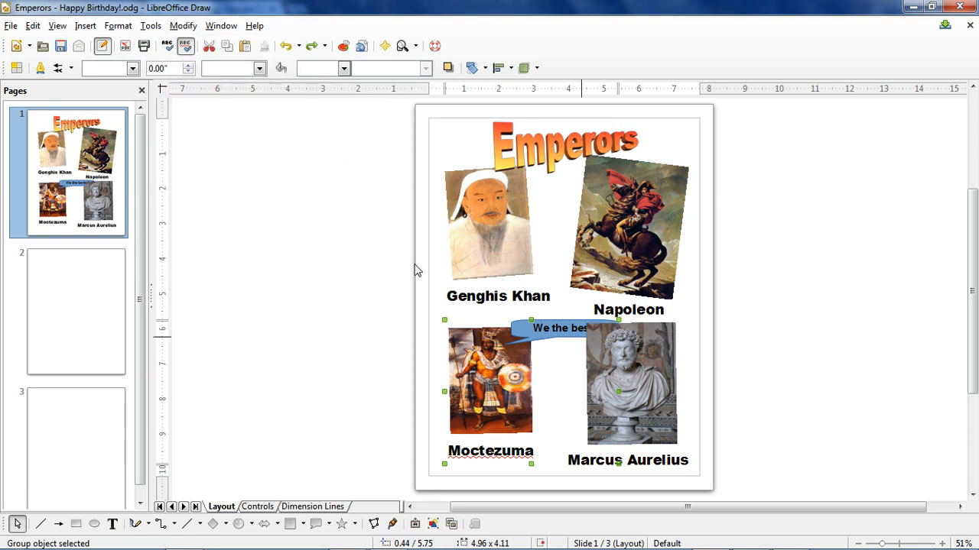
mouse_move(510, 368)
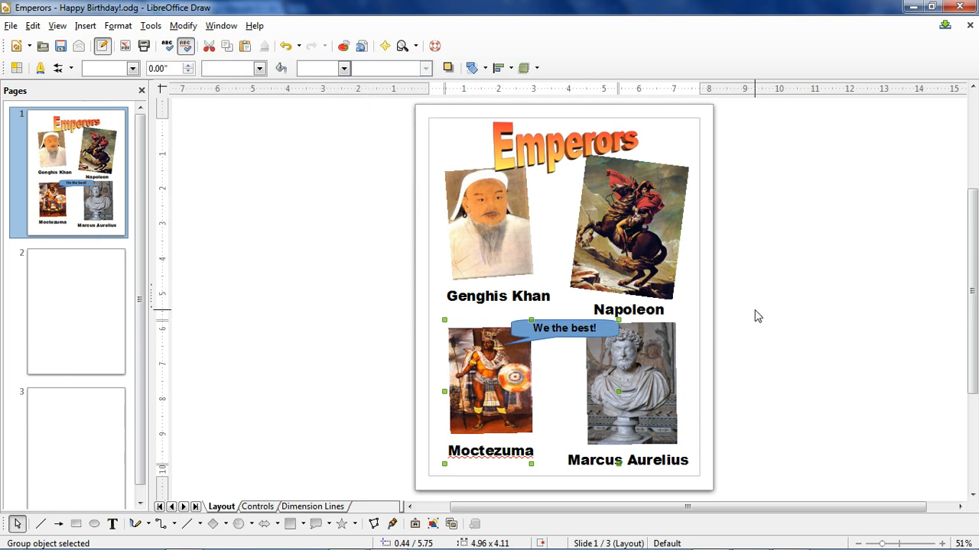
left_click(367, 306)
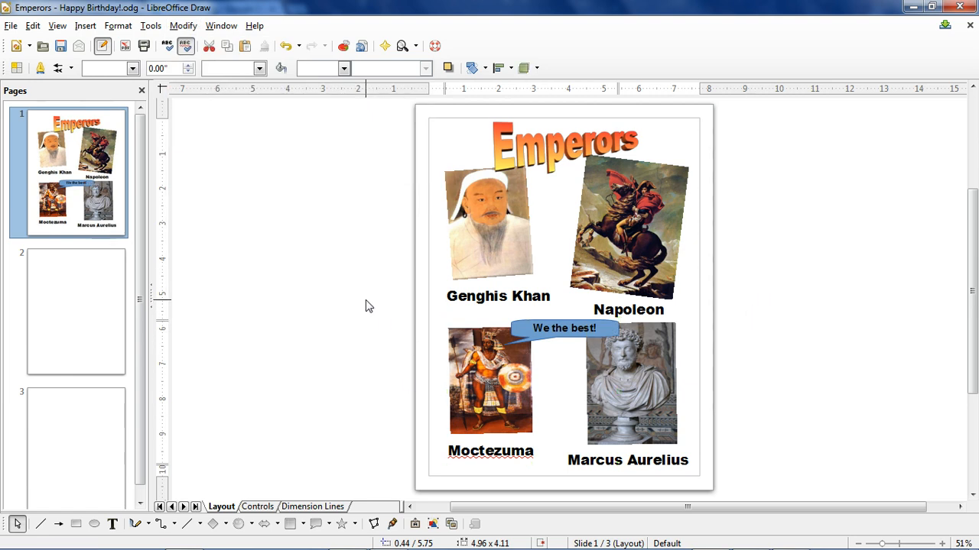